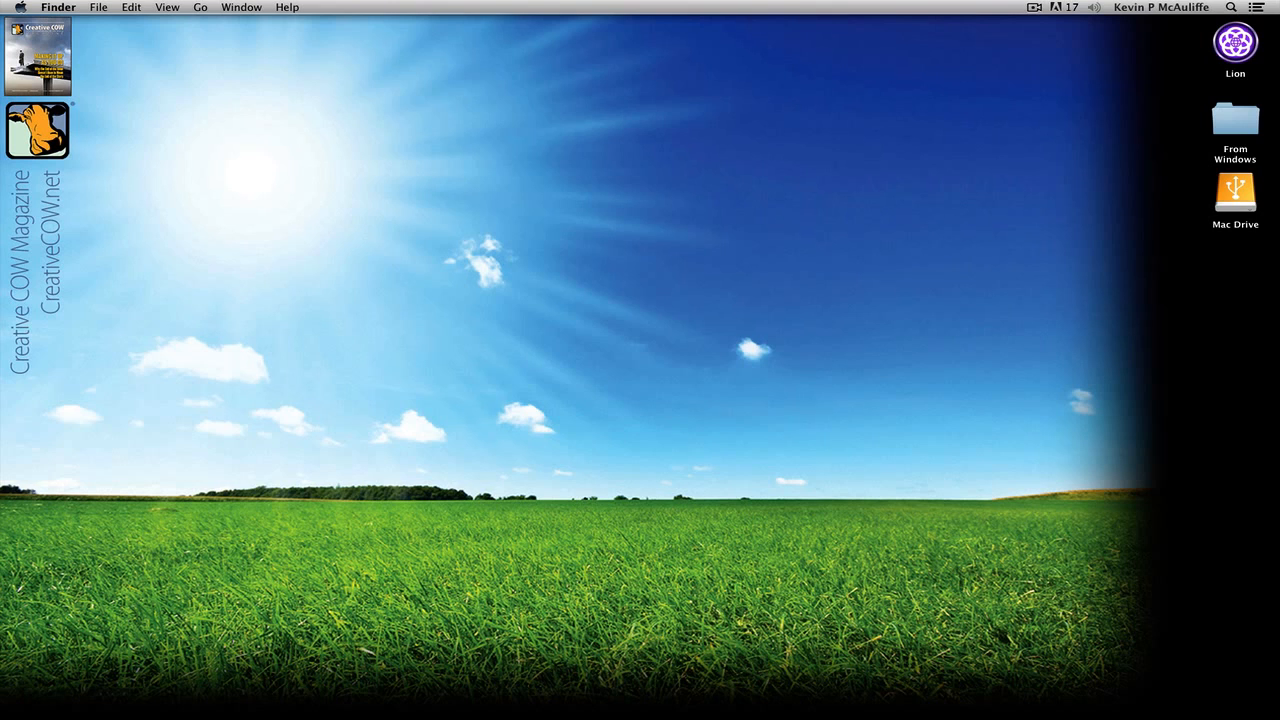
Switch to Motion and choose the Broadcast HD 1080 preset at 23.98 fps - NTSC.
key("cmd+tab")
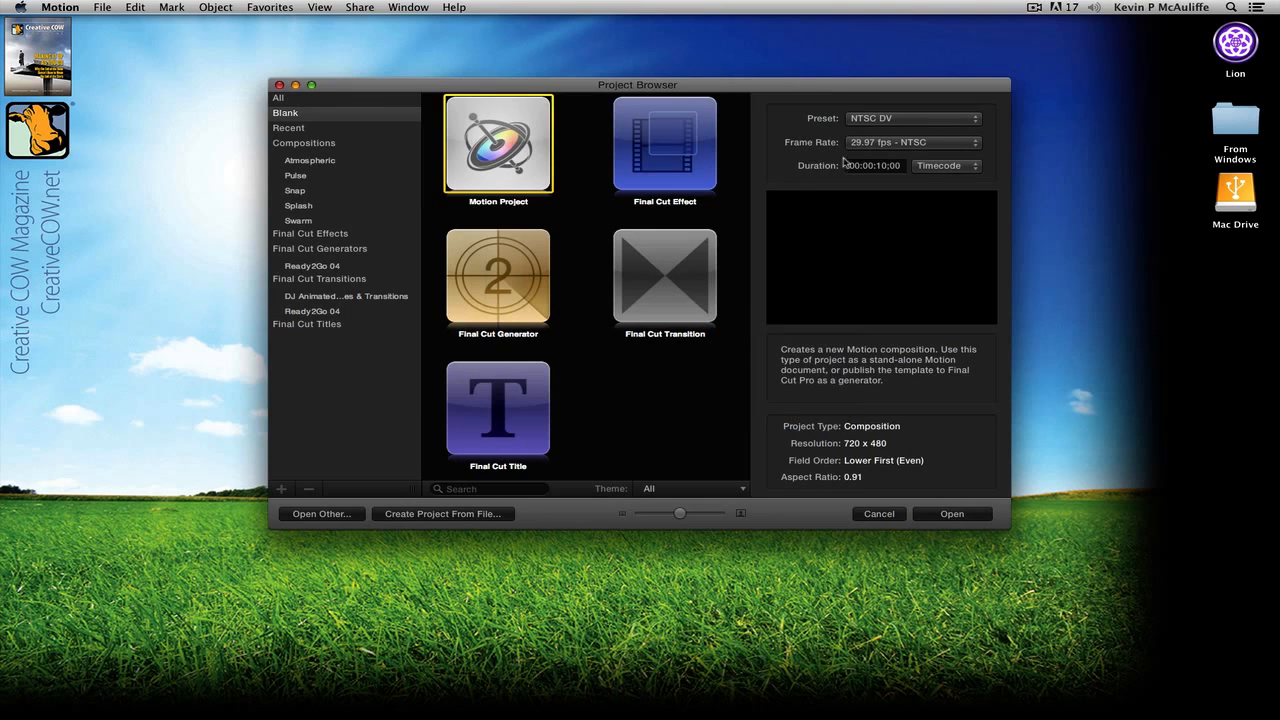
left_click(910, 118)
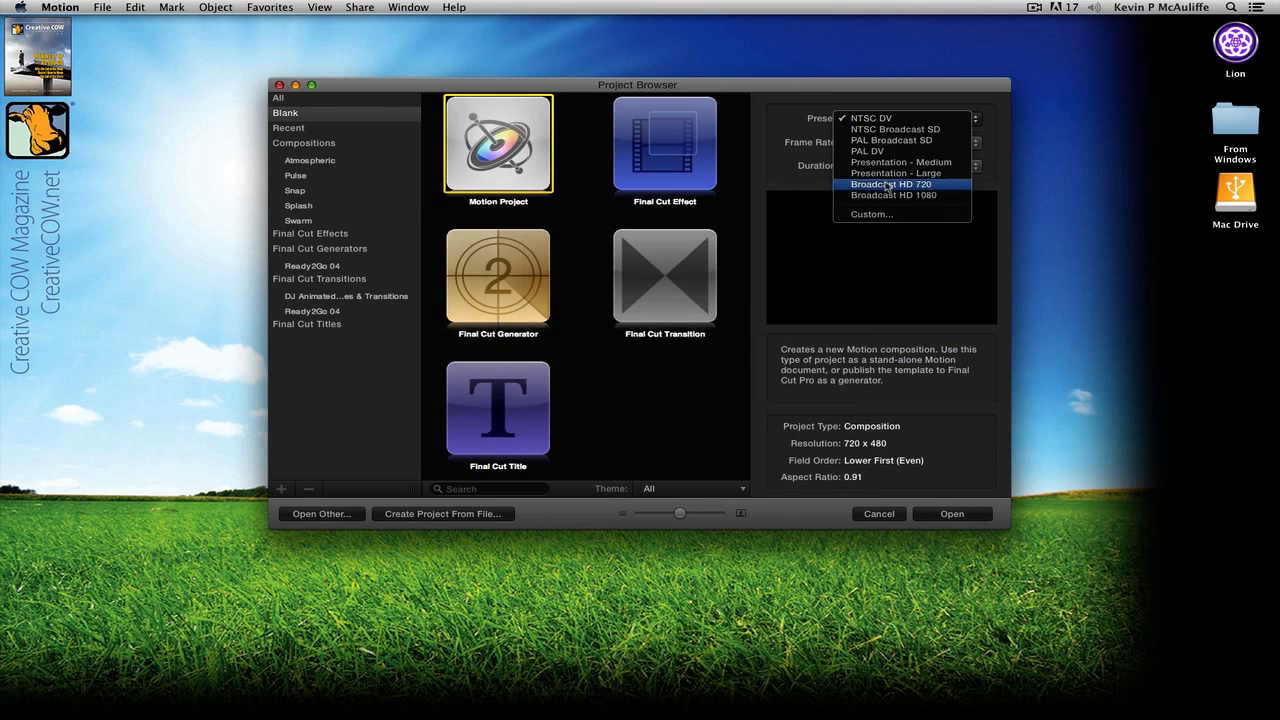
left_click(893, 195)
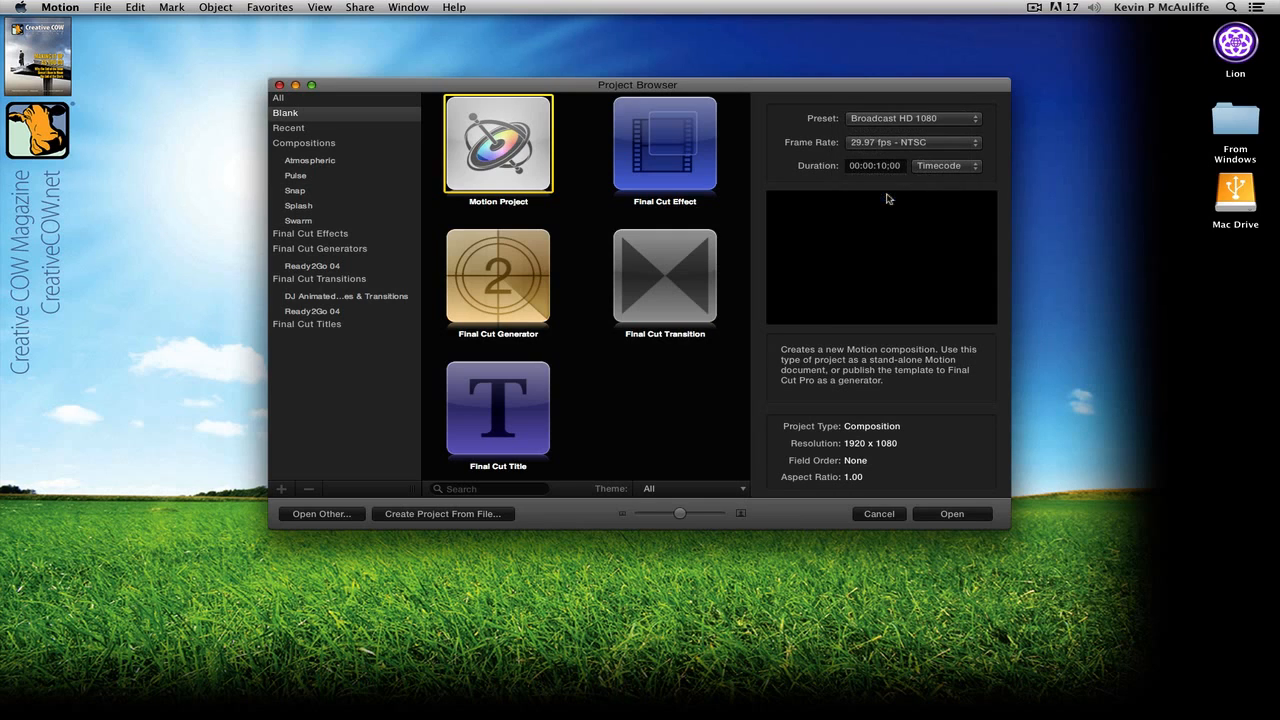
left_click(910, 142)
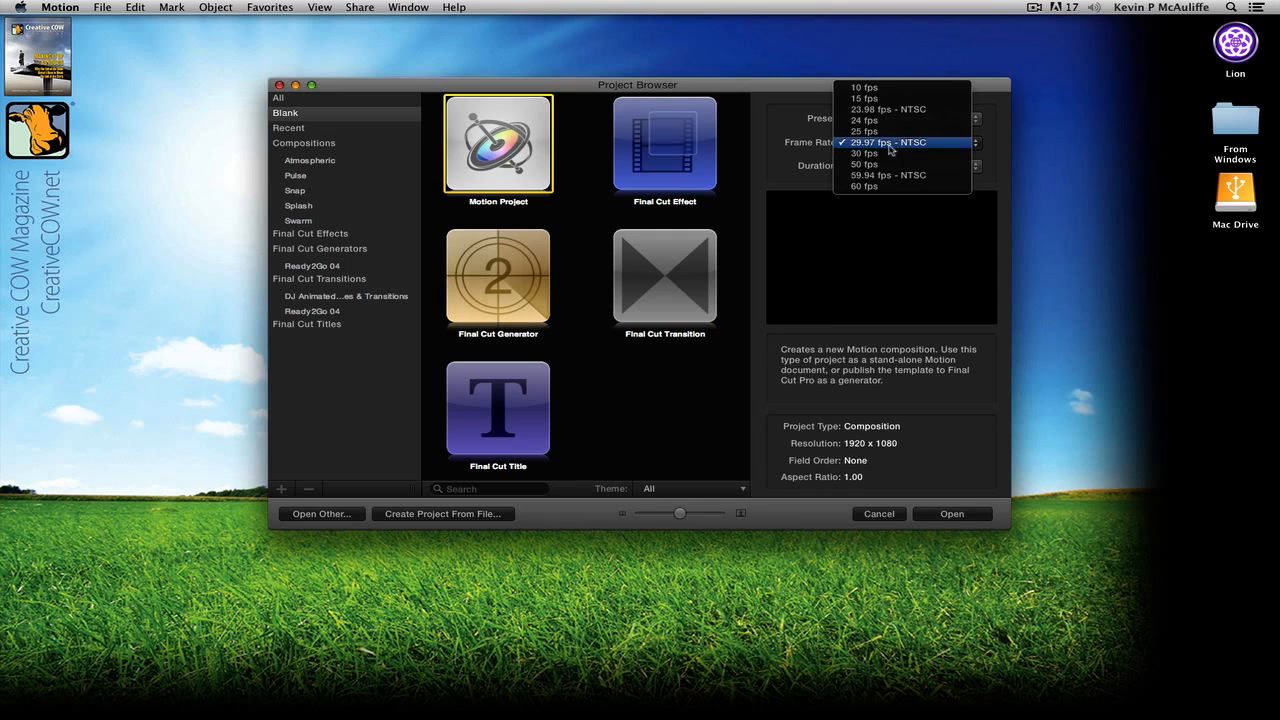
left_click(888, 109)
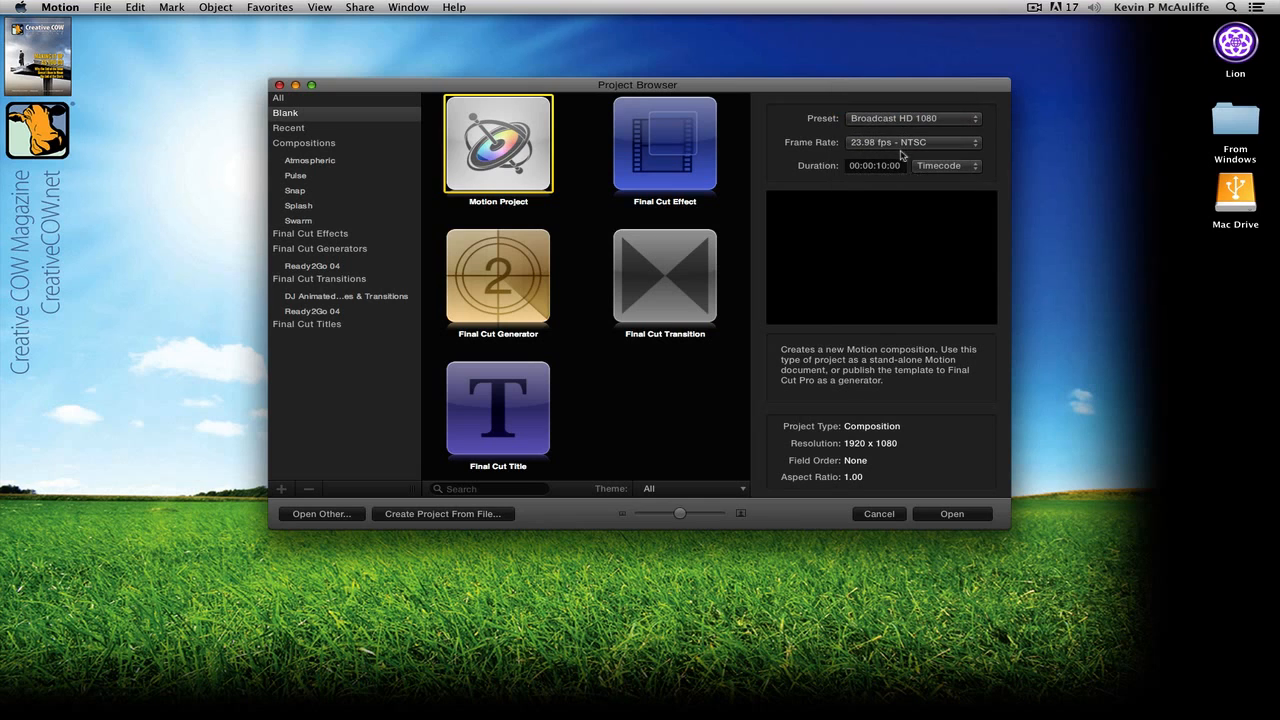
mouse_move(922, 165)
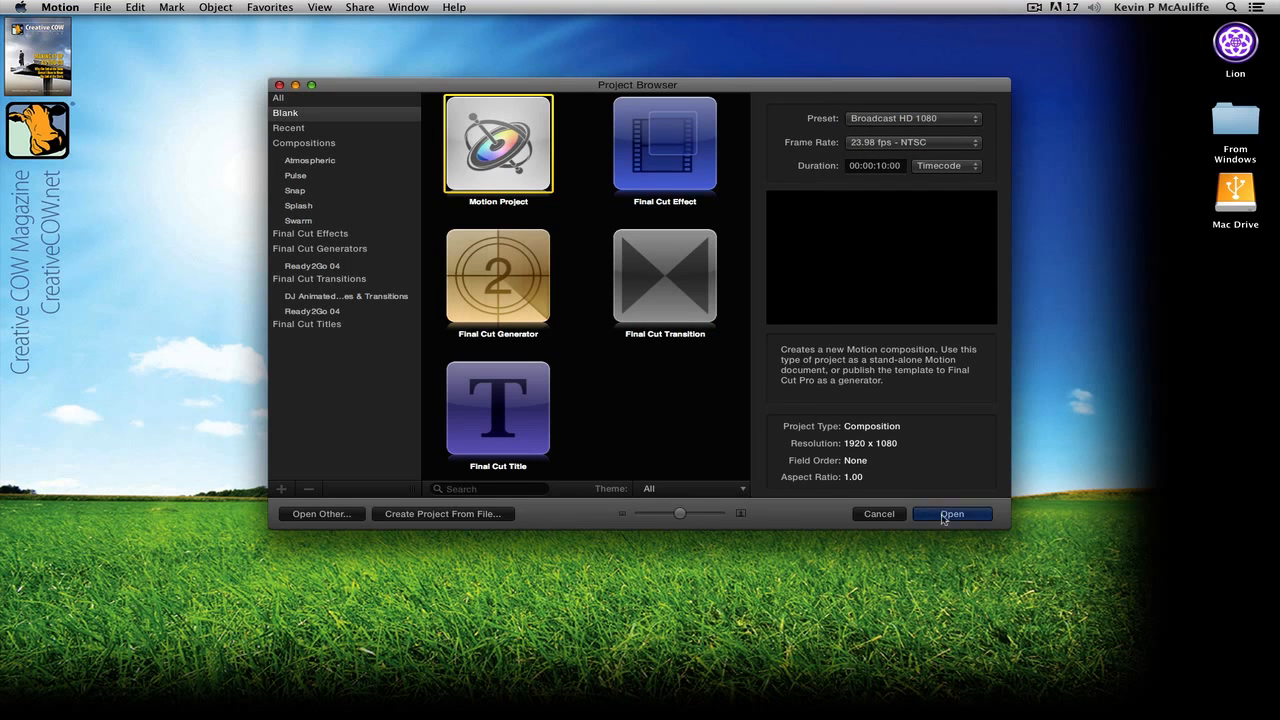
Create the 1920×1080 project and select Project to show its properties in the Inspector.
left_click(951, 513)
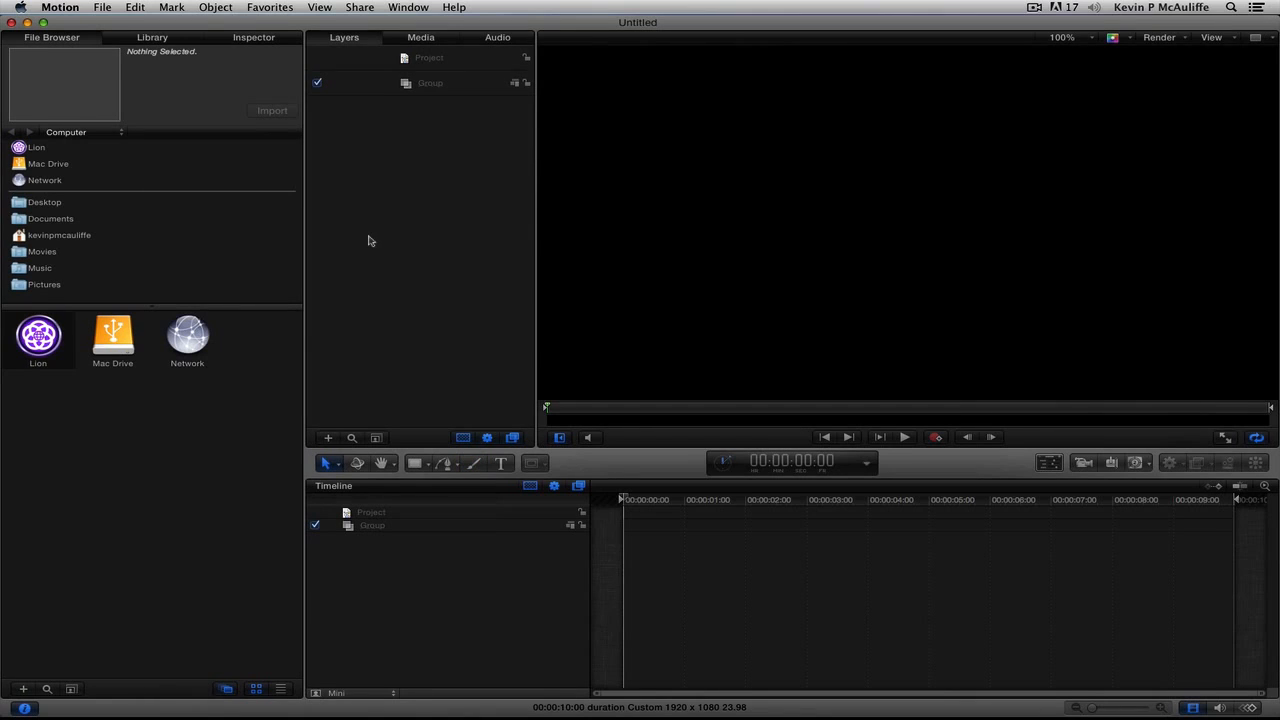
mouse_move(552, 162)
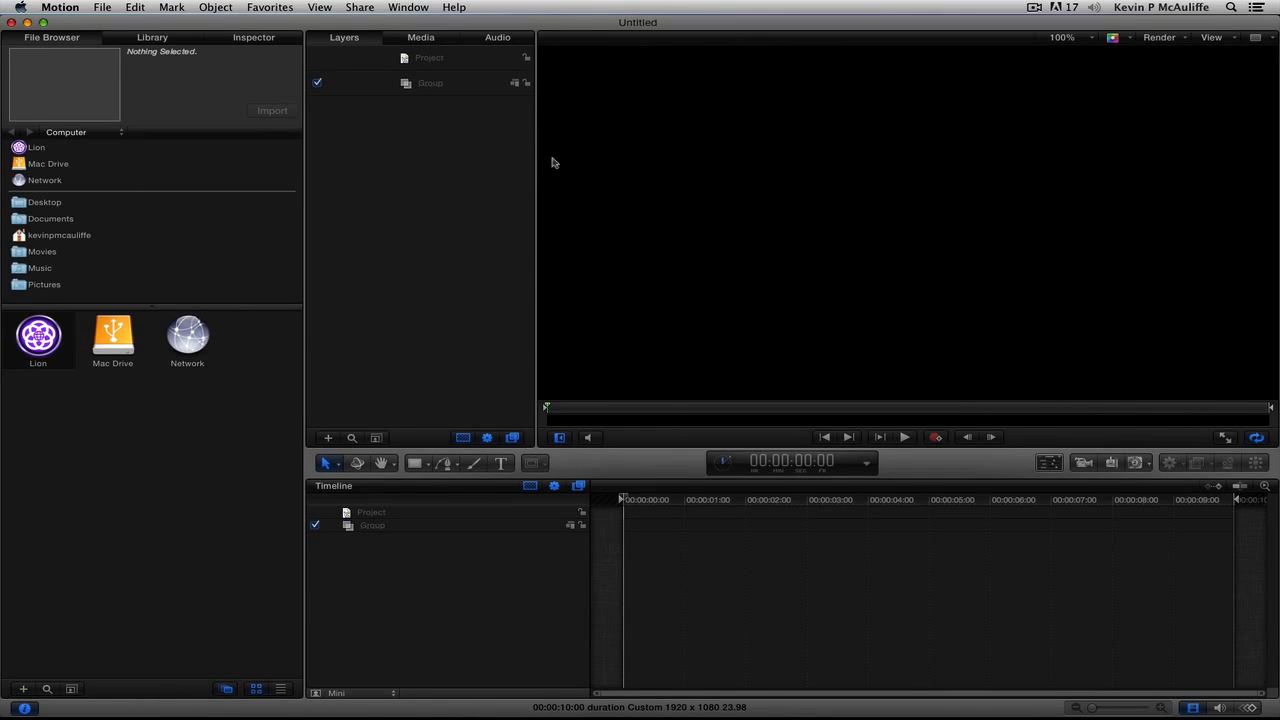
left_click(135, 7)
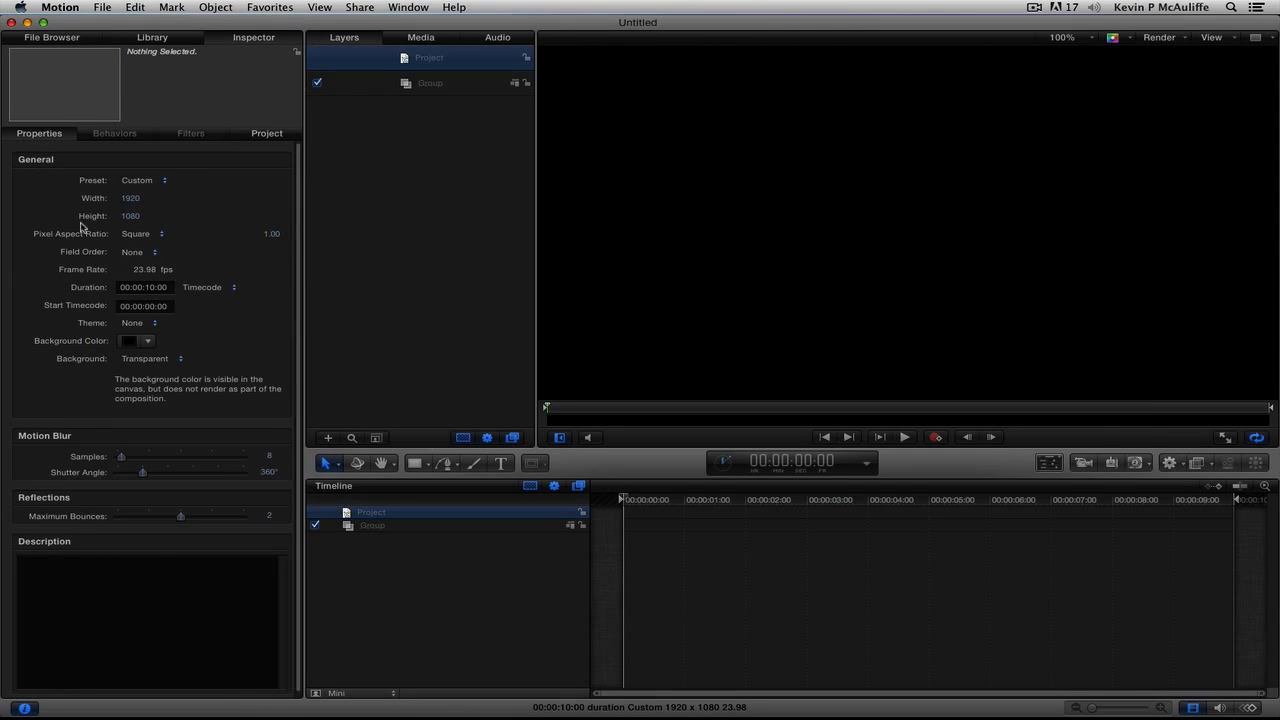
left_click(51, 37)
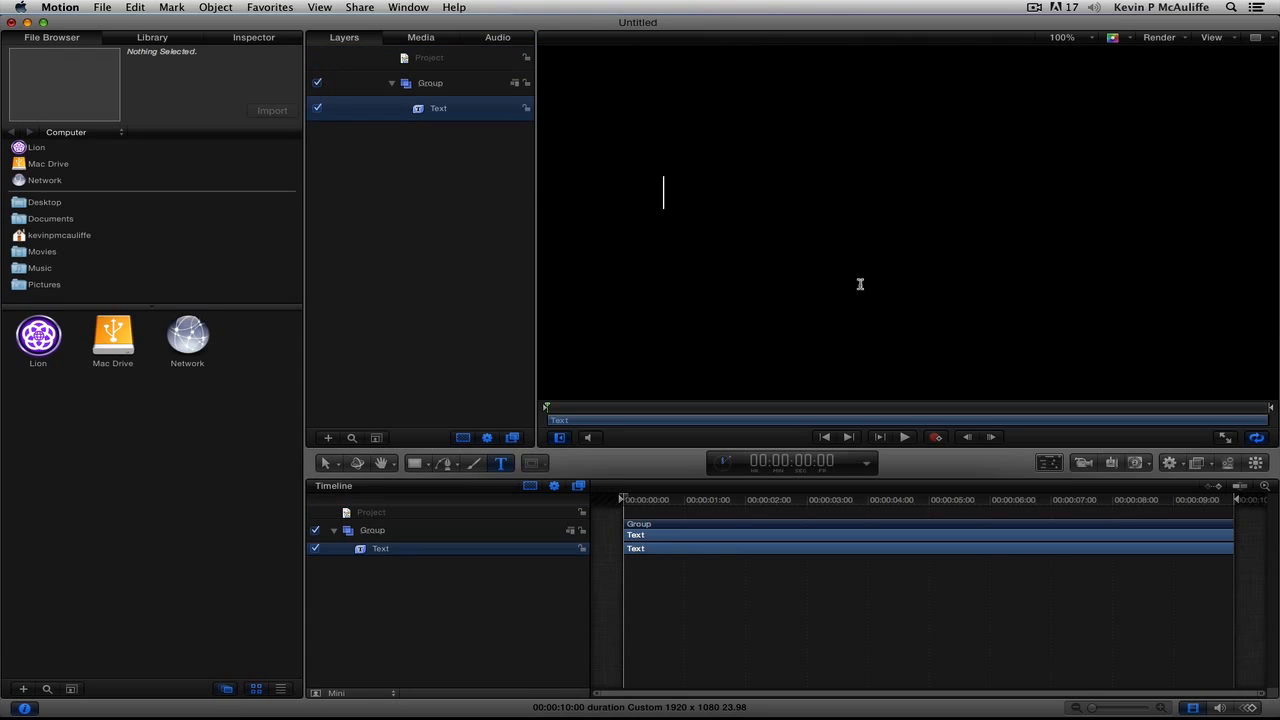
Type the title AVID ROCKS with the Text tool.
type("AV")
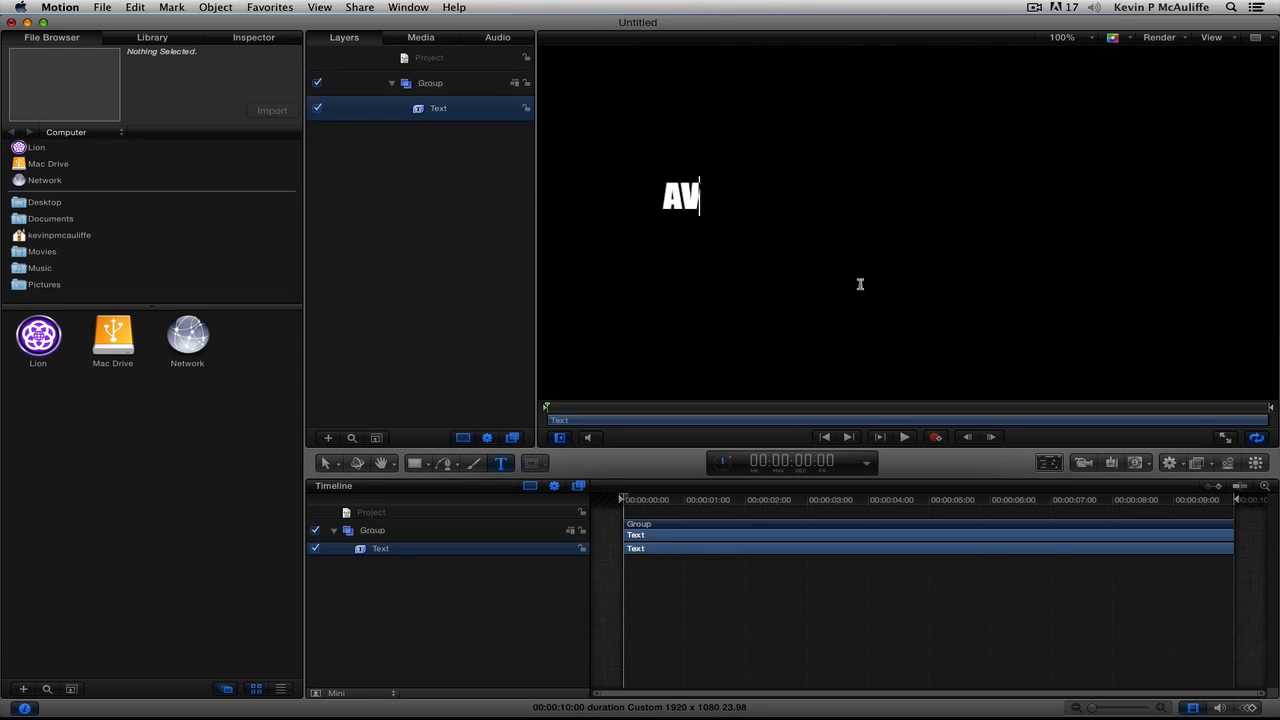
type("ID ROCK")
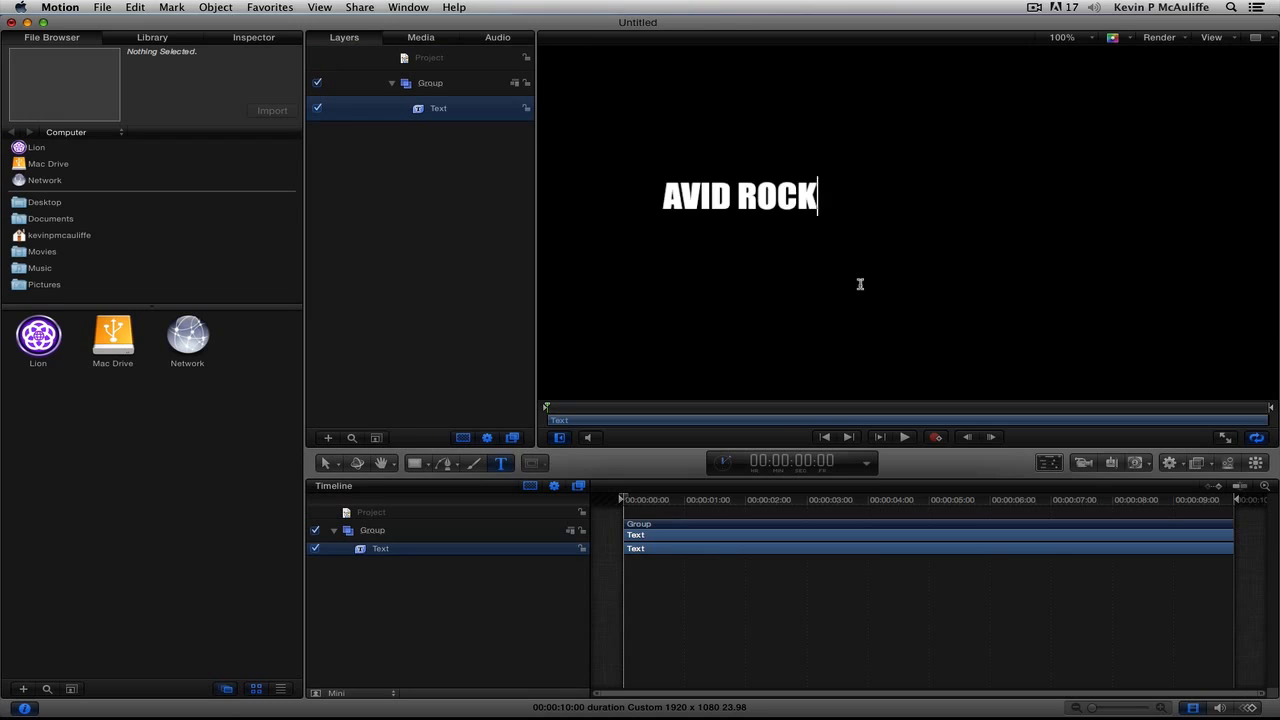
type("S")
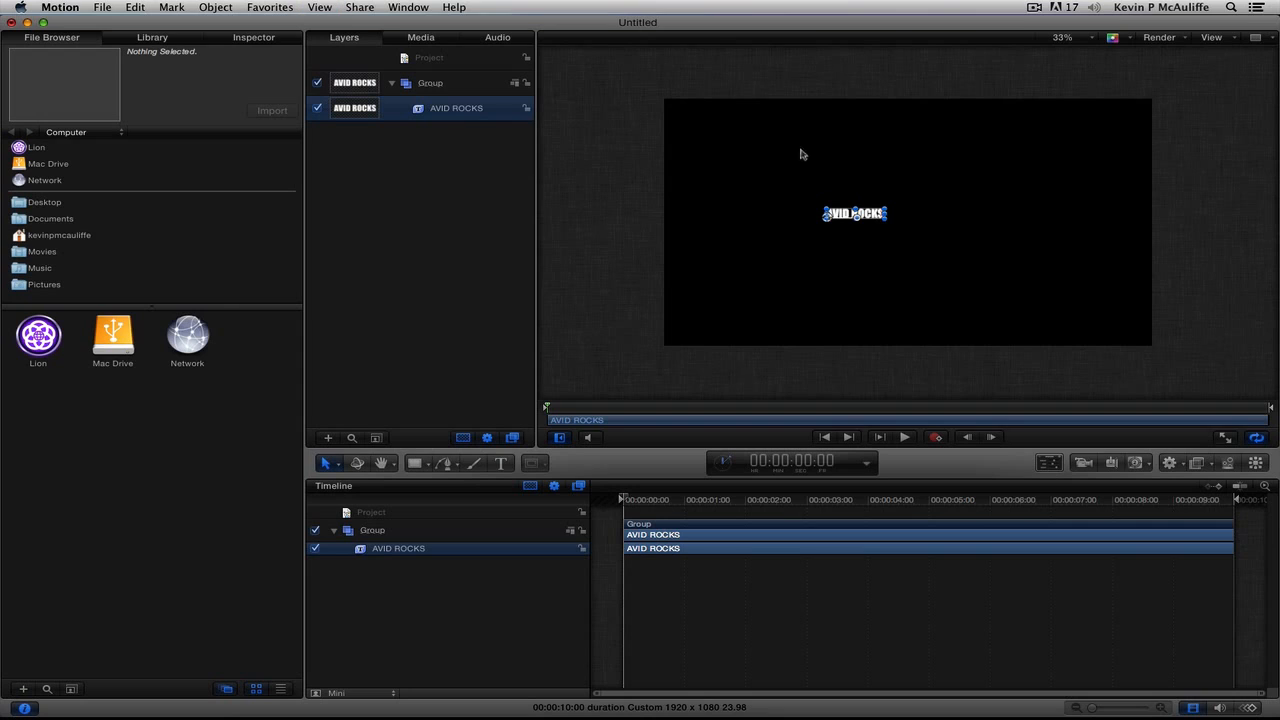
Enlarge the Impact title to size 181 and drag it to the frame centre.
left_click(253, 37)
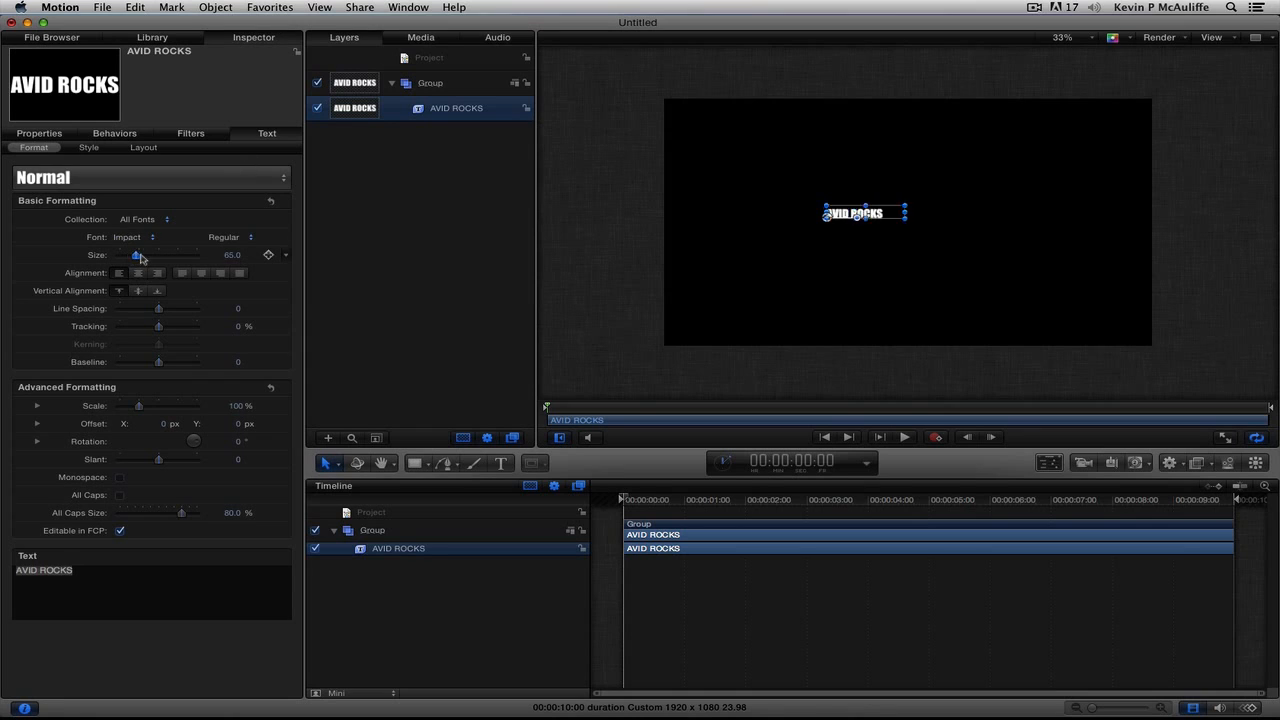
left_click_drag(141, 255, 168, 255)
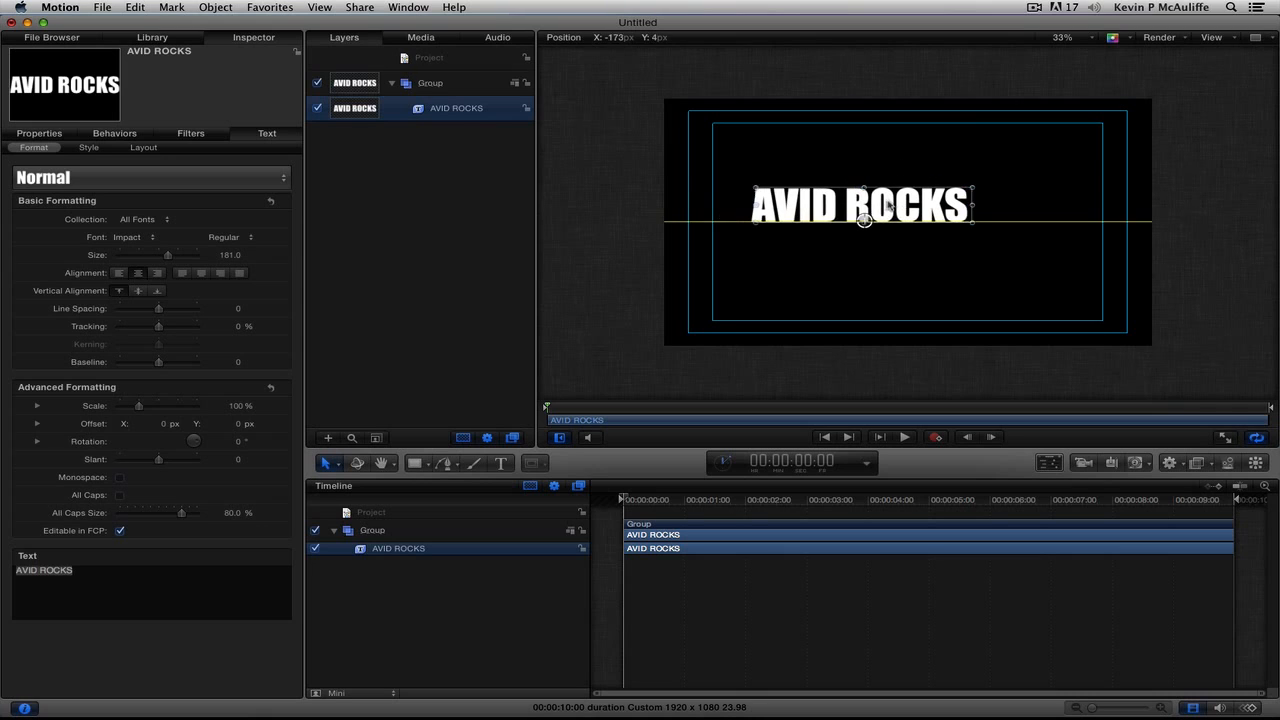
left_click_drag(860, 207, 905, 207)
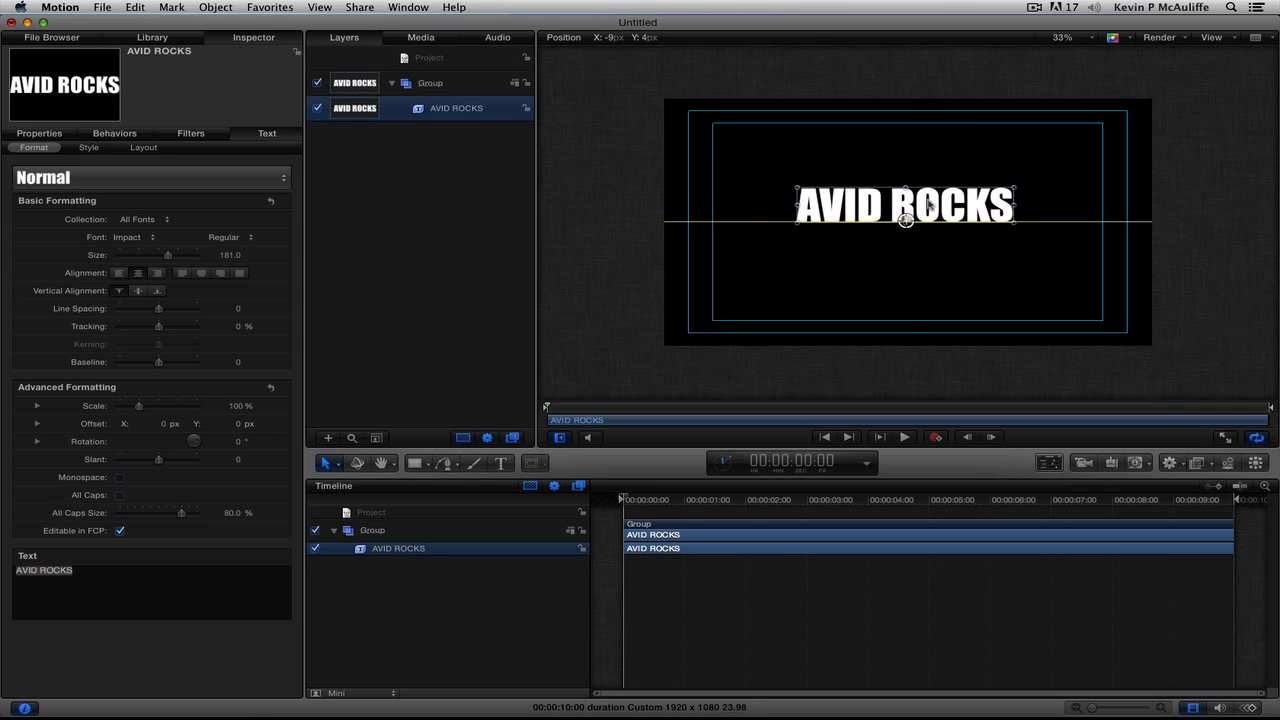
left_click_drag(905, 205, 908, 220)
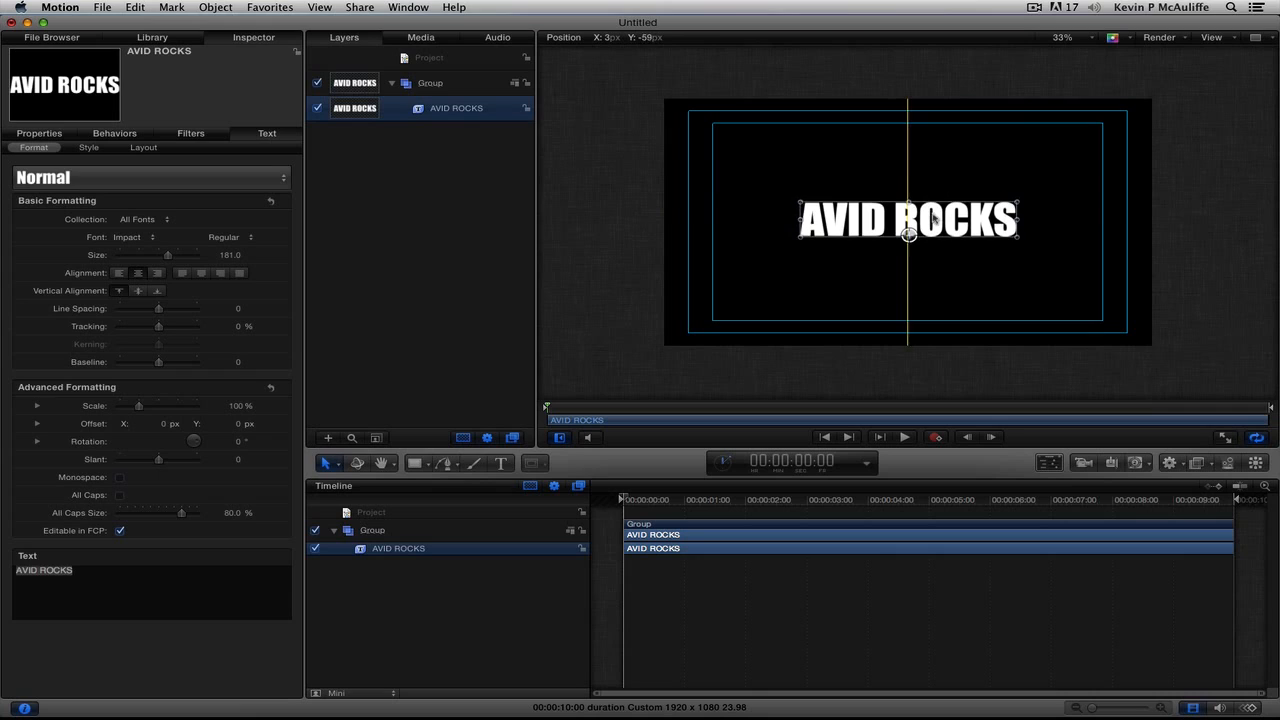
left_click_drag(908, 233, 908, 238)
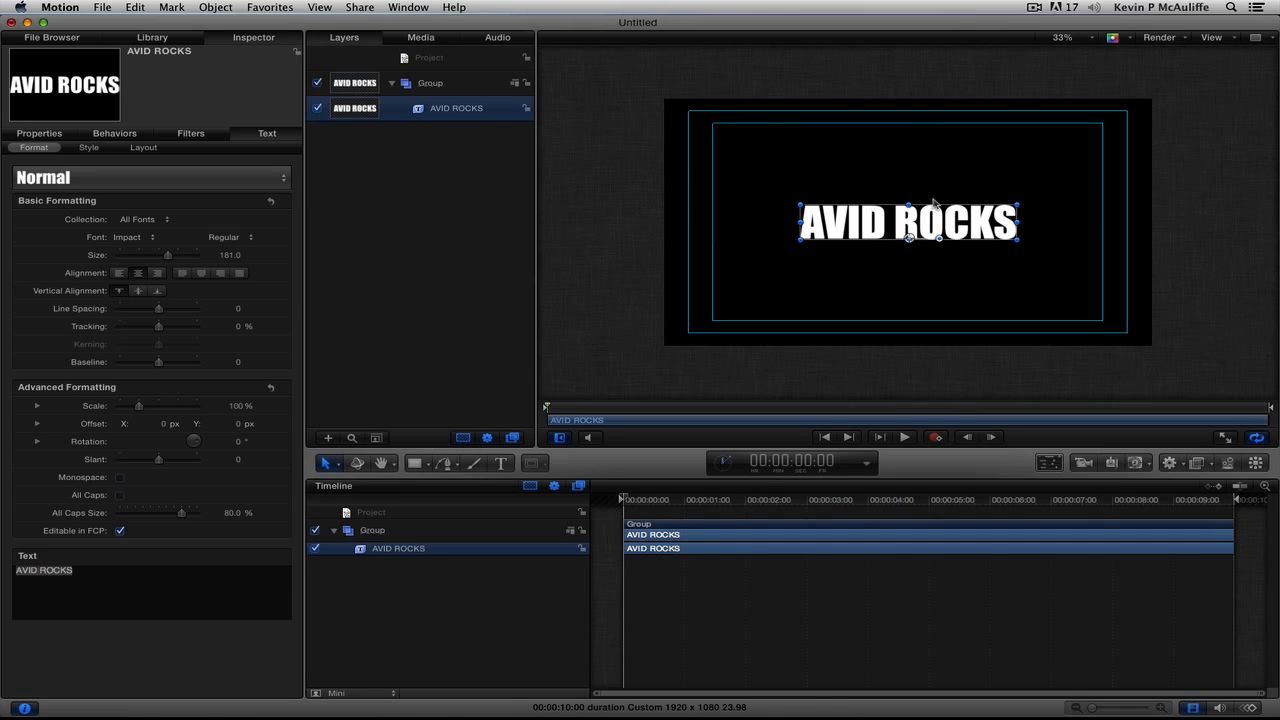
mouse_move(140, 160)
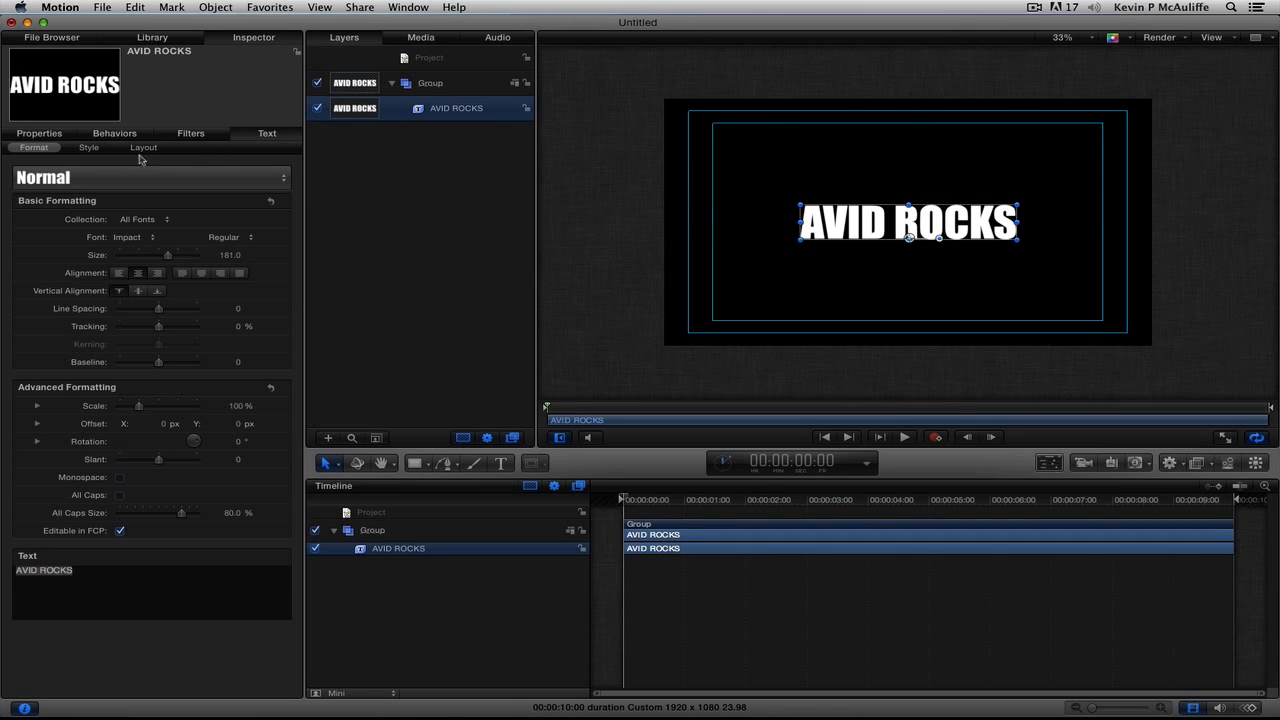
Set the title's Face Color in the Style settings to dark navy.
left_click(88, 147)
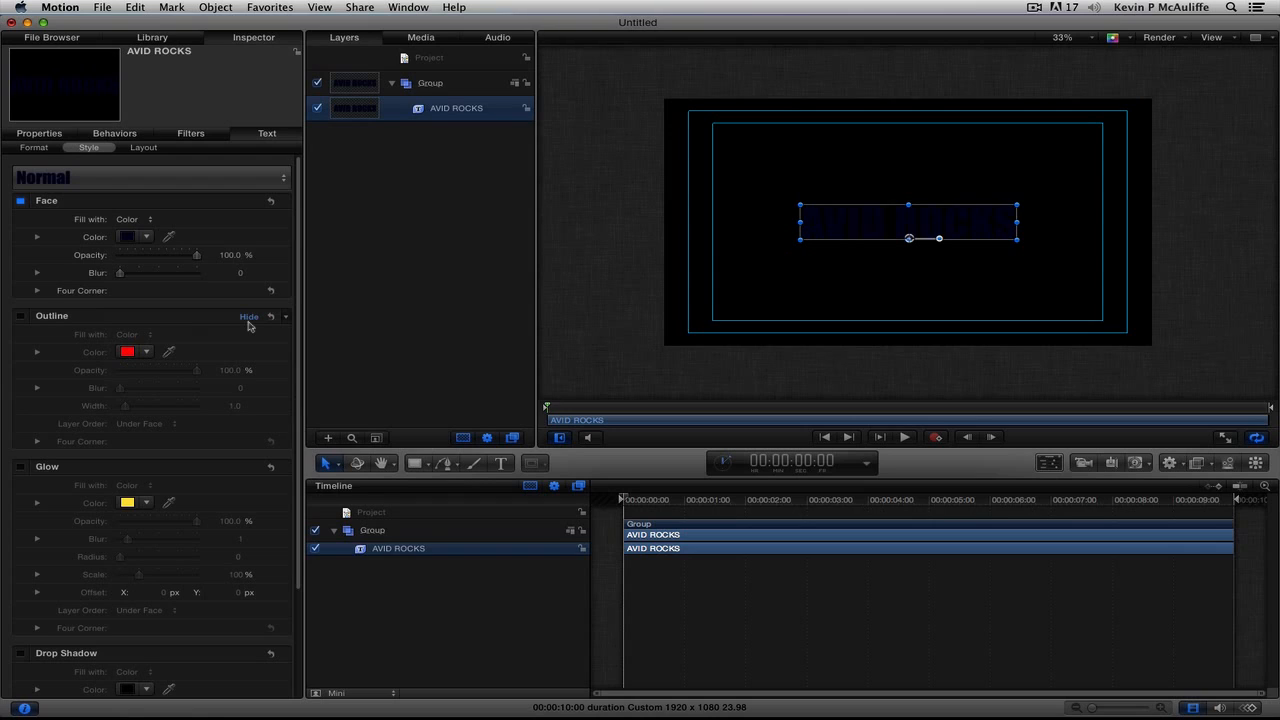
mouse_move(975, 326)
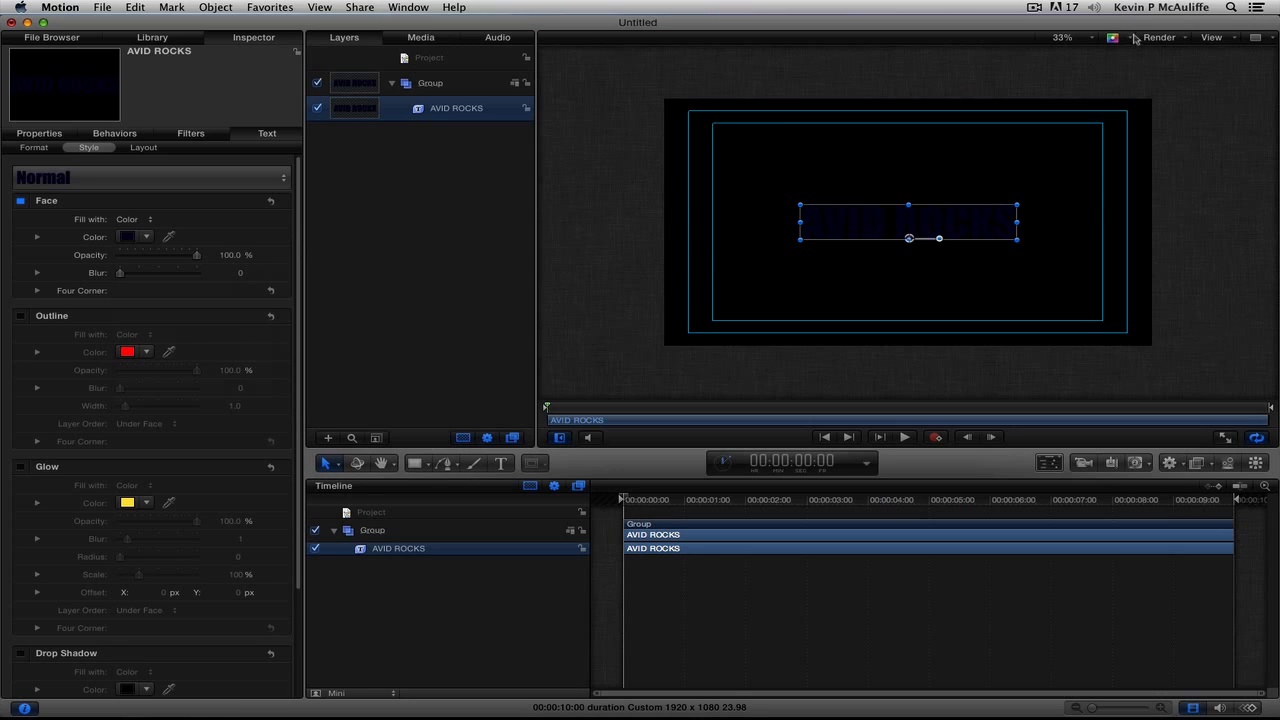
Switch the canvas background display to Transparent.
left_click(1133, 37)
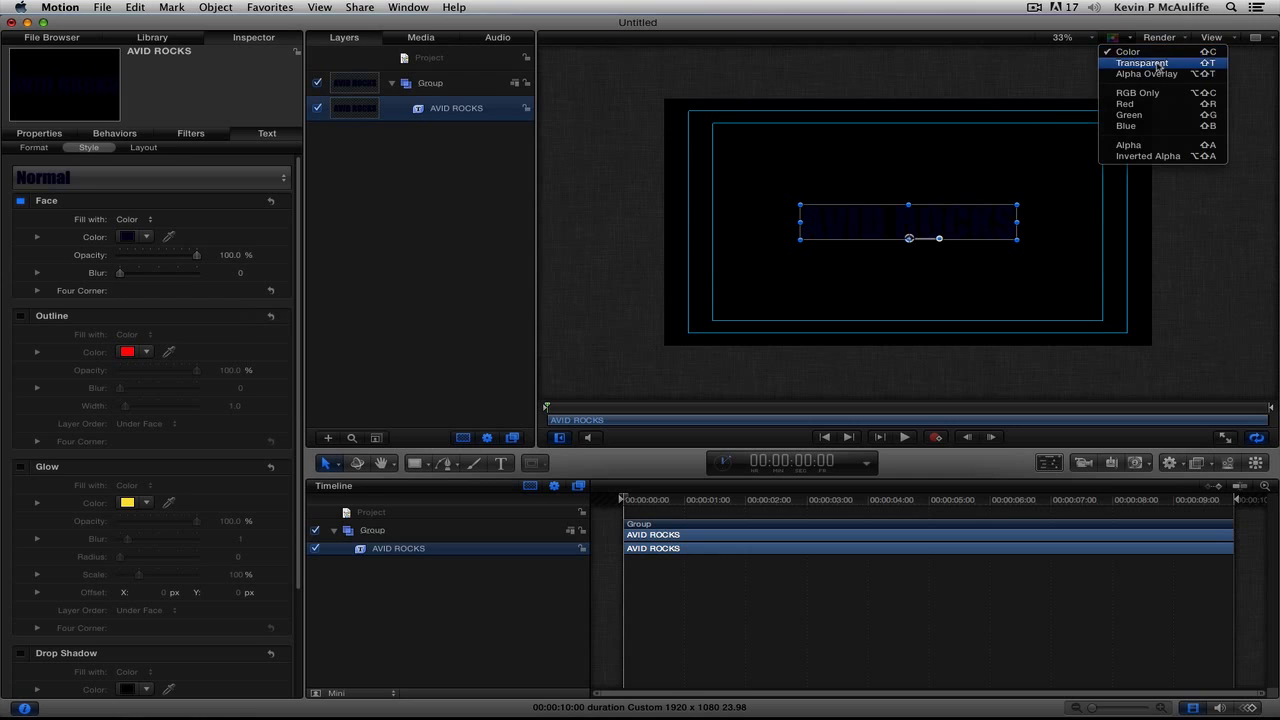
left_click(1143, 62)
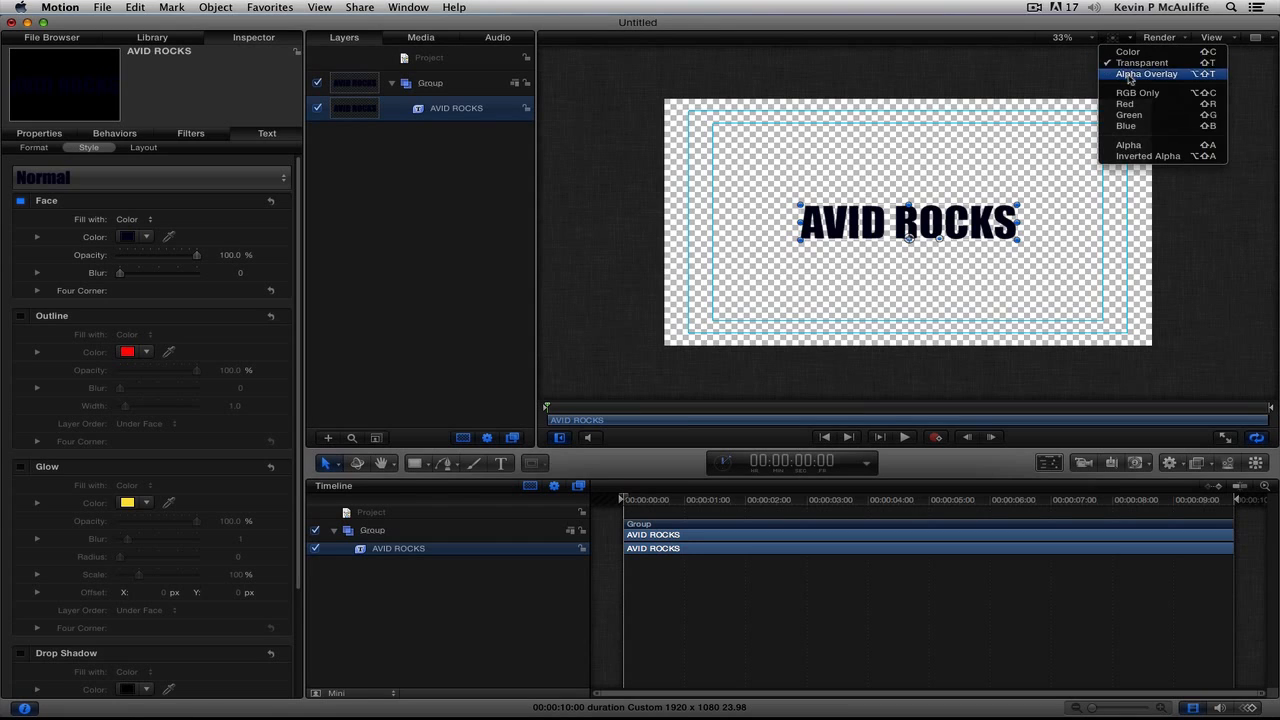
left_click(1145, 74)
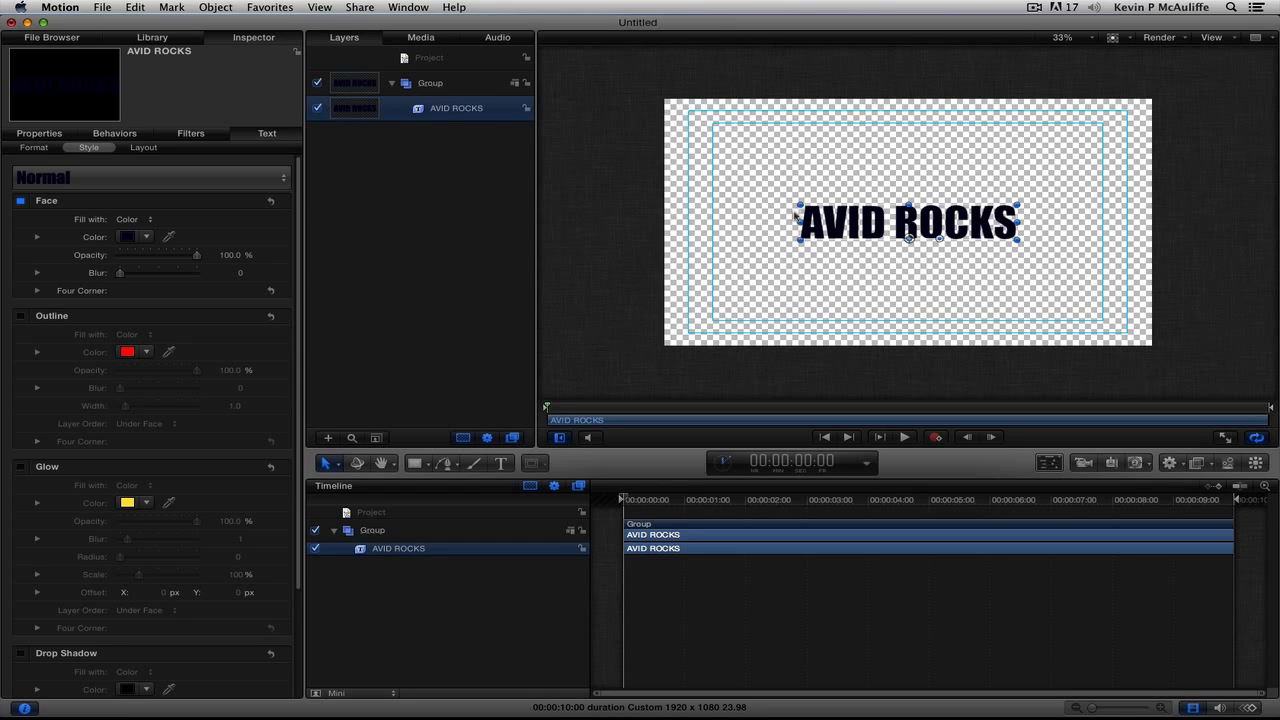
mouse_move(305, 287)
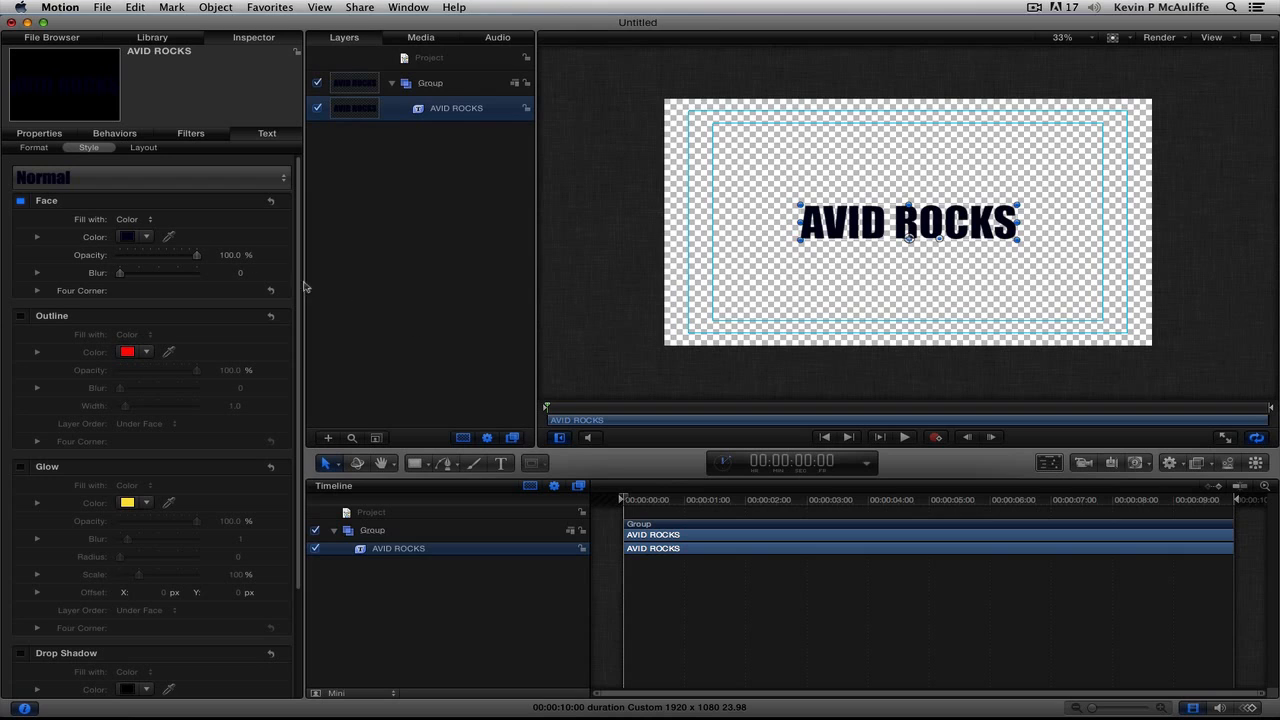
Drag the title's Size slider from 181 to 209.
left_click(33, 147)
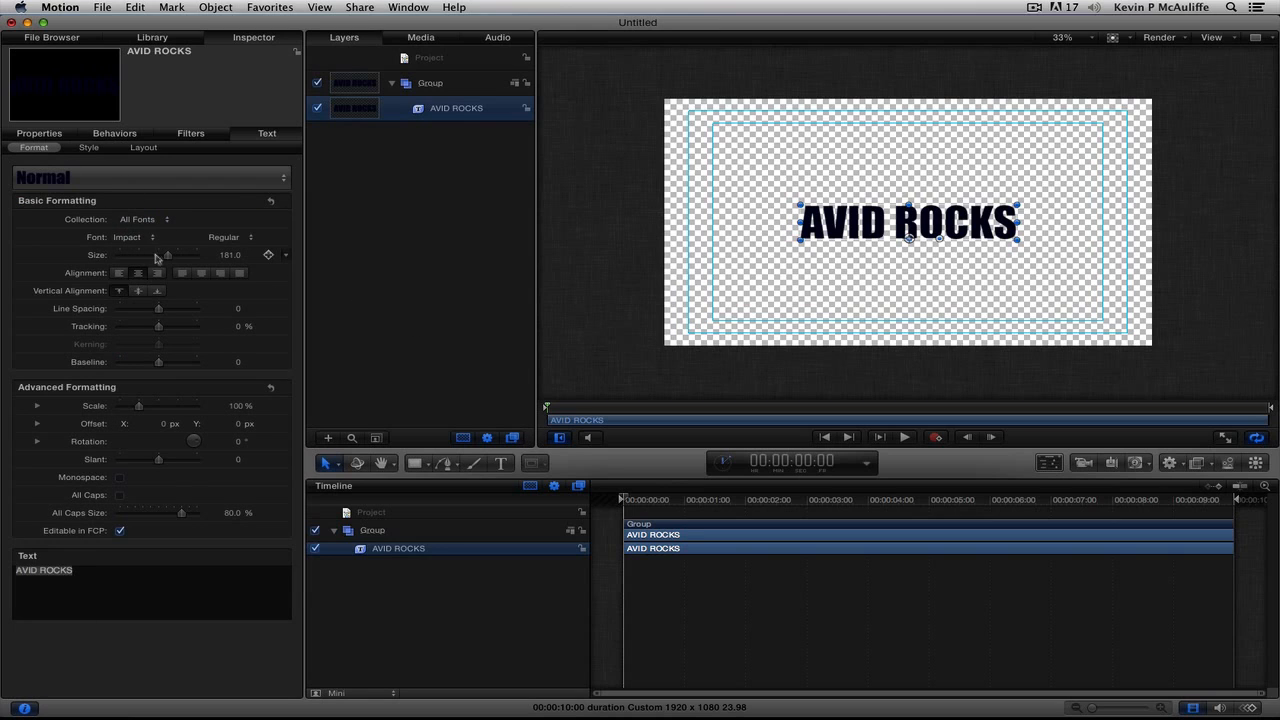
left_click_drag(167, 255, 175, 255)
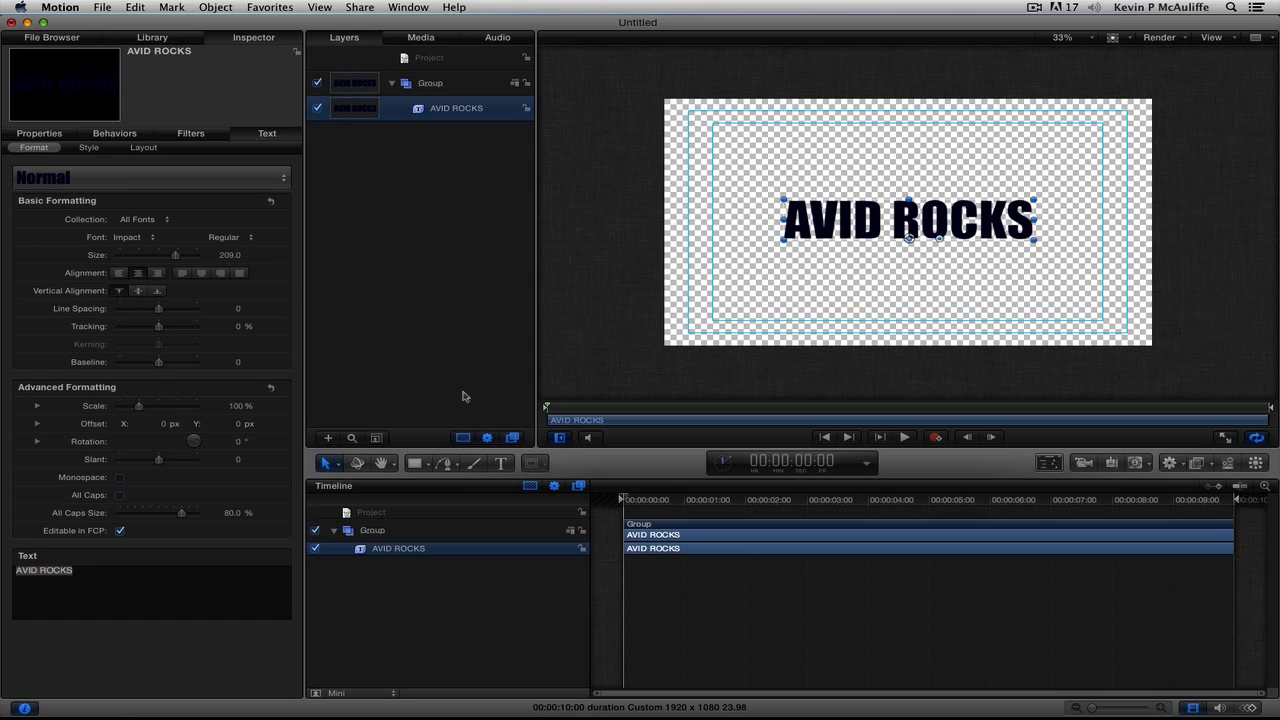
mouse_move(977, 170)
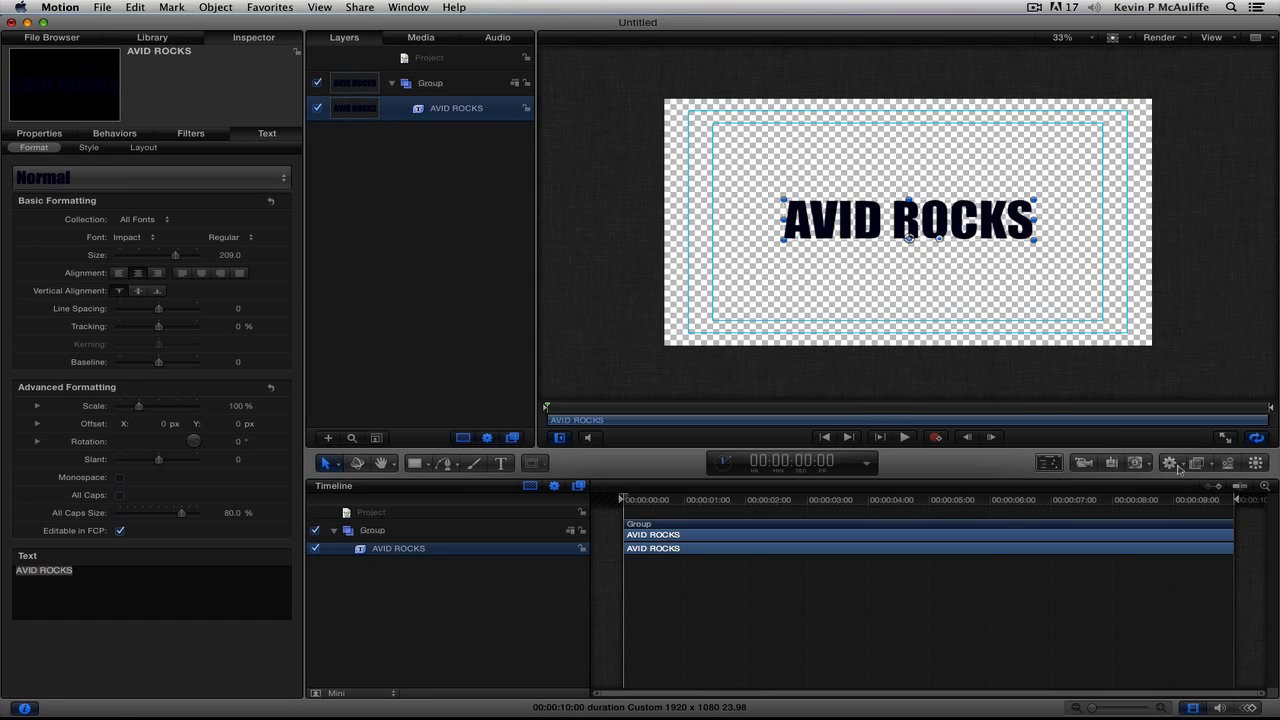
Apply the Basic Motion > Grow/Shrink behaviour to AVID ROCKS, preview it, and close its HUD.
left_click(1169, 462)
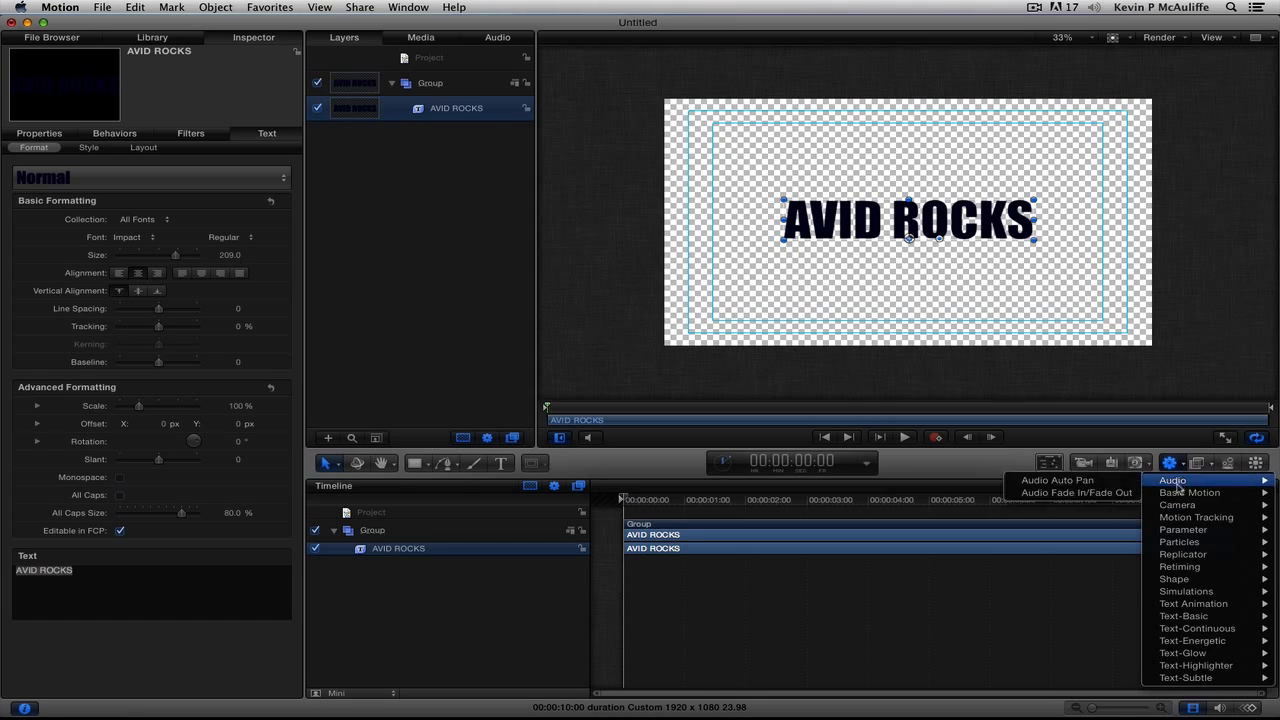
mouse_move(1190, 492)
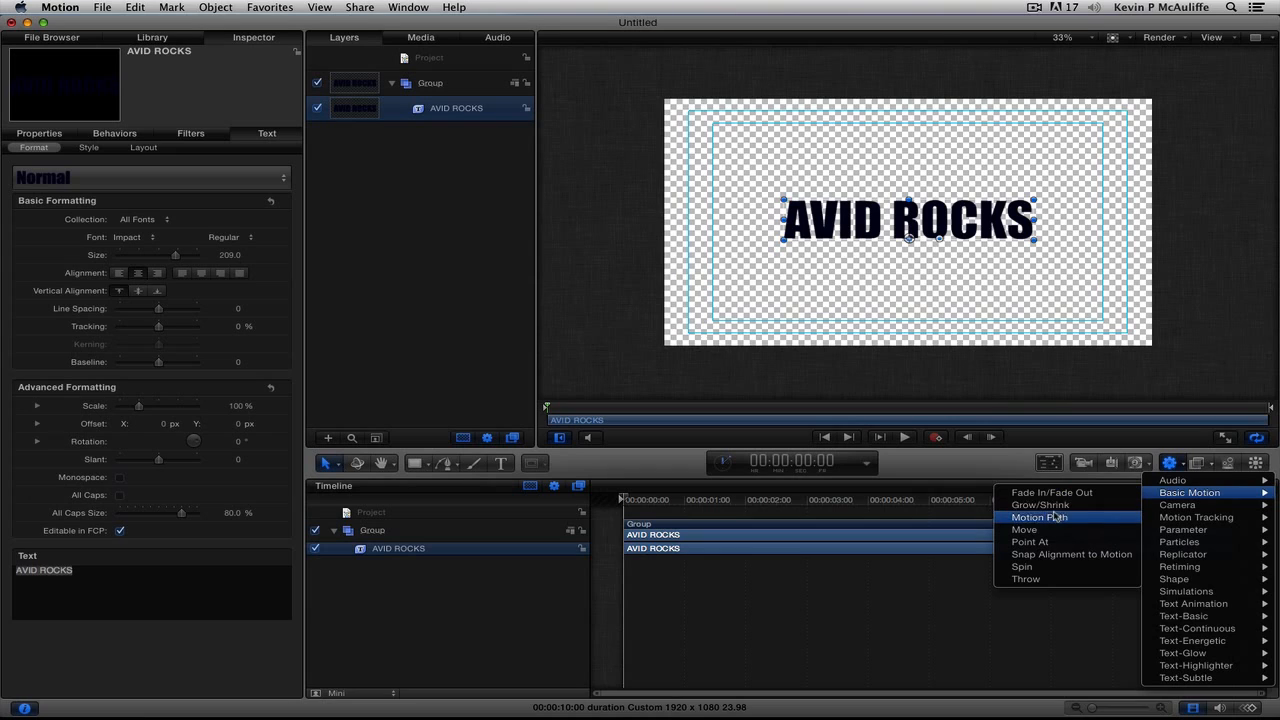
left_click(1040, 504)
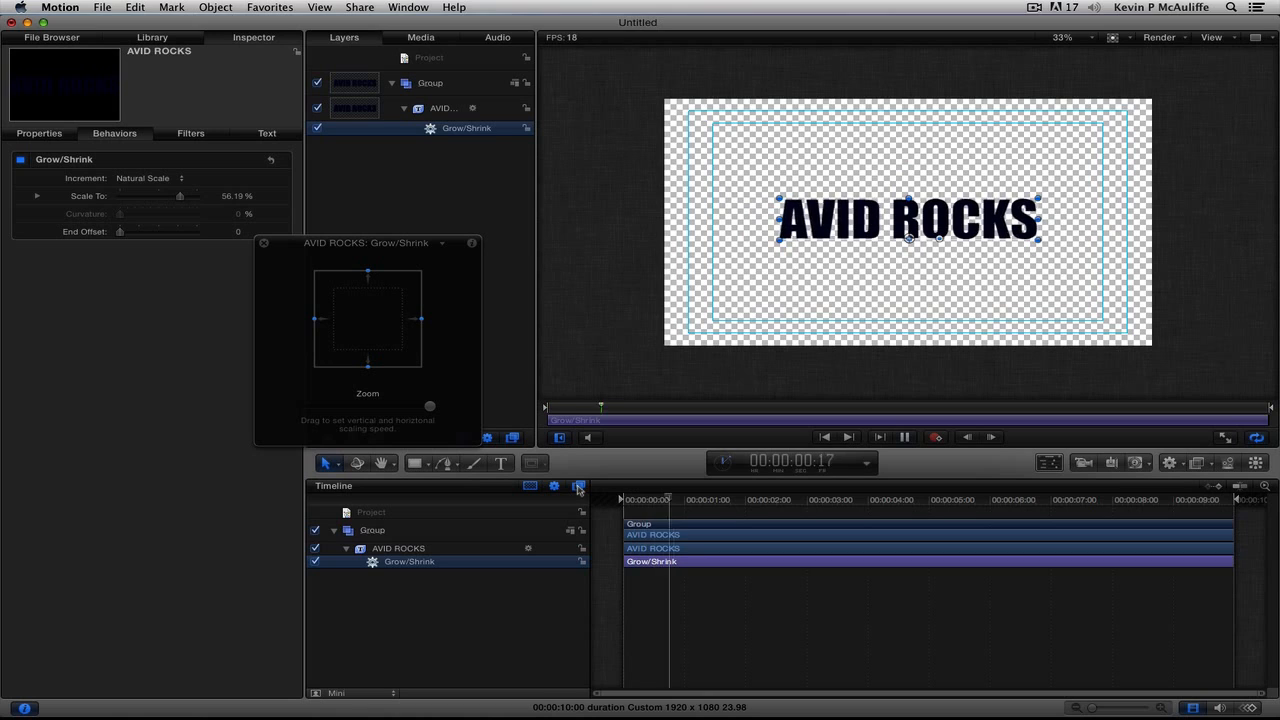
left_click(847, 437)
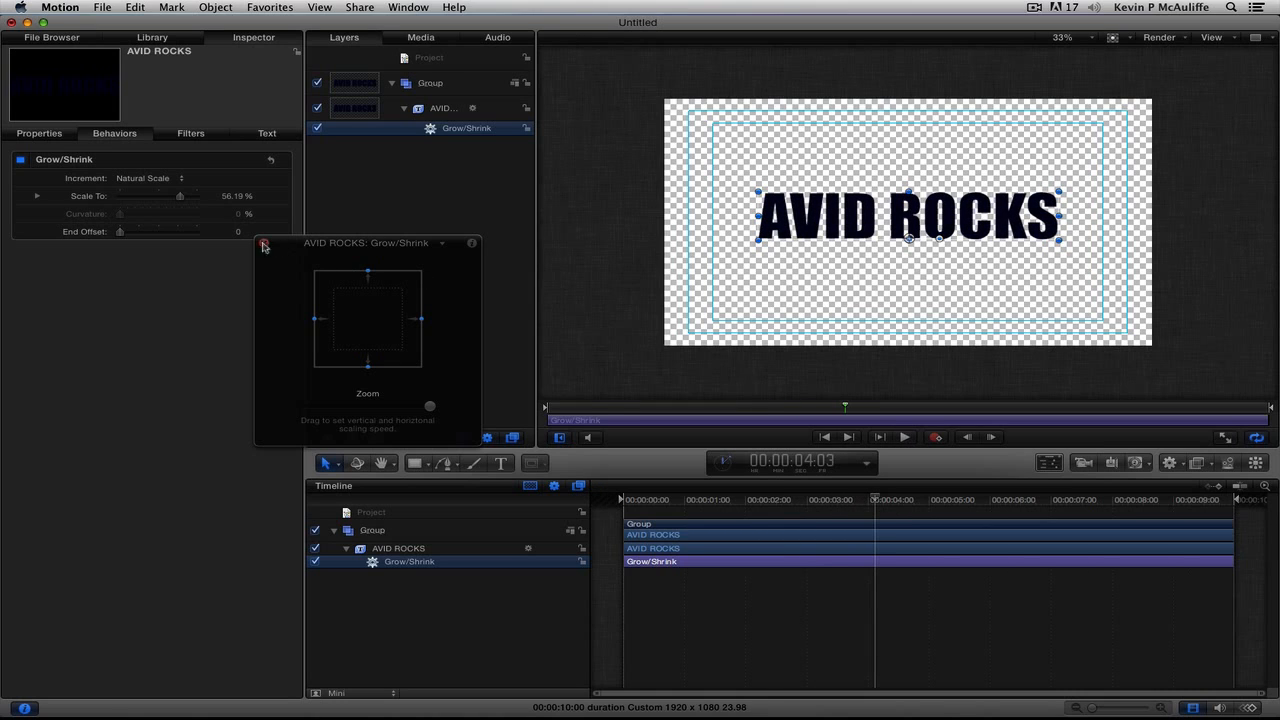
left_click(264, 245)
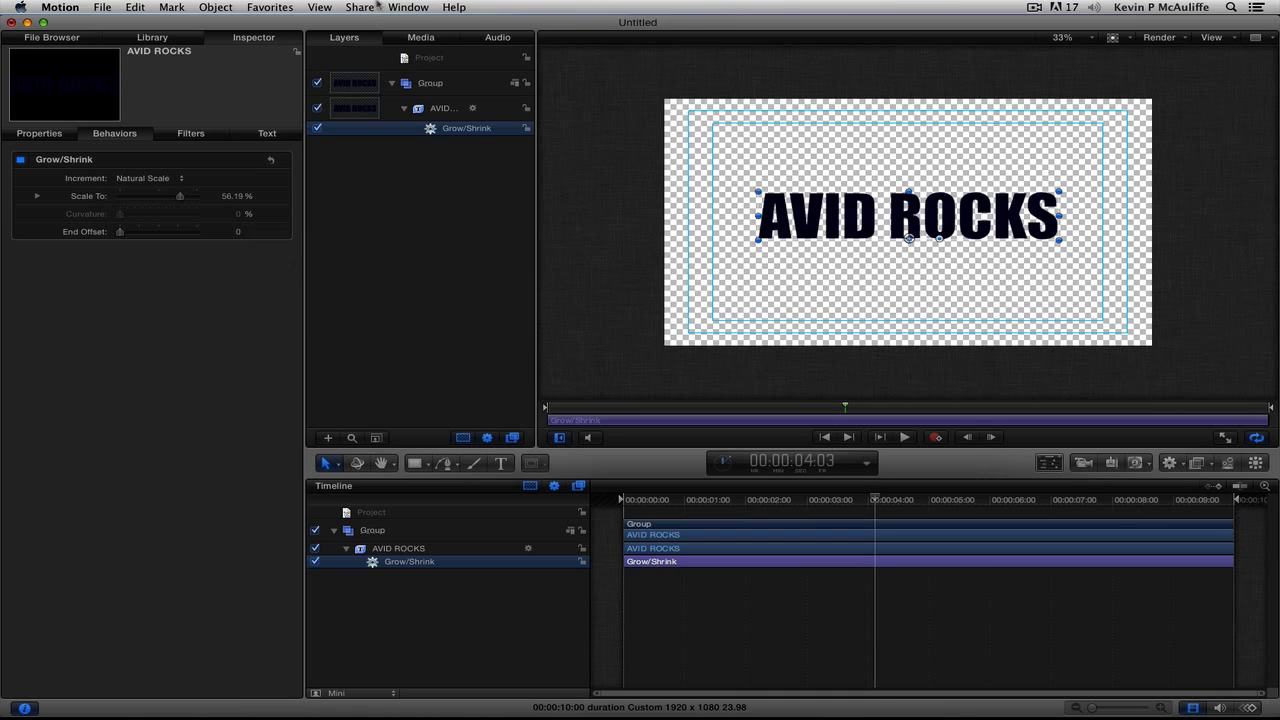
left_click(359, 7)
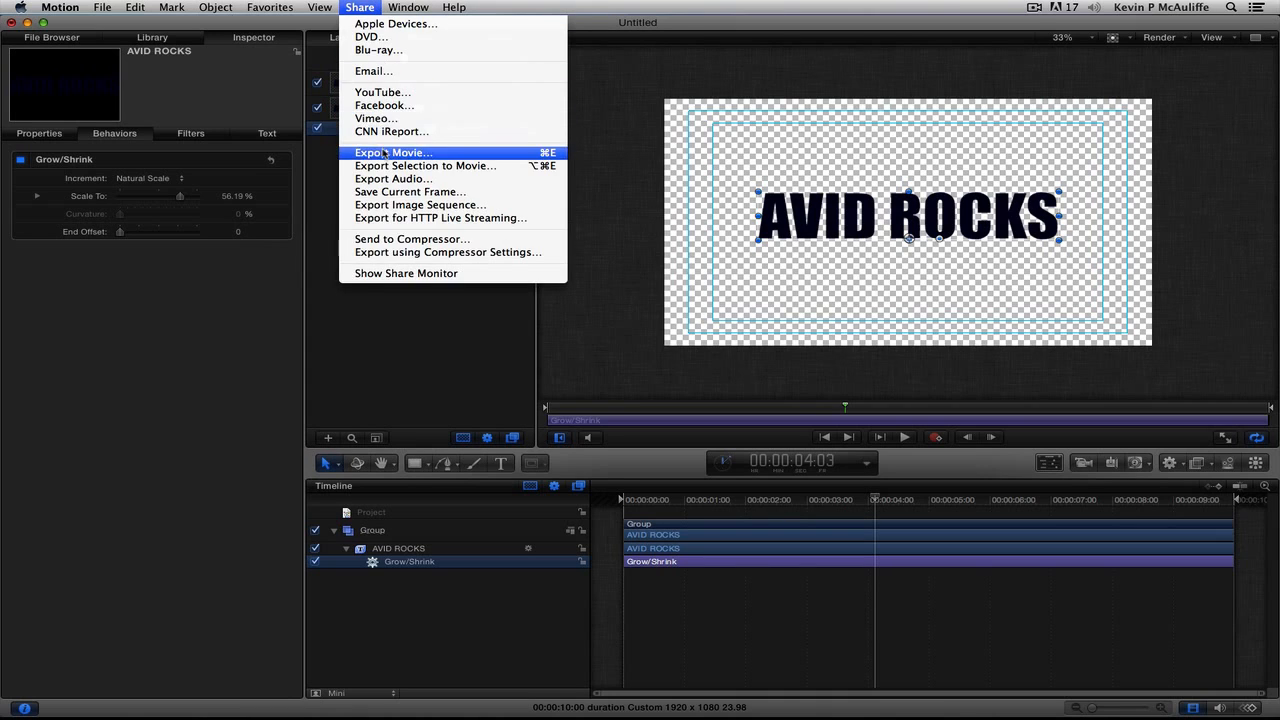
left_click(391, 152)
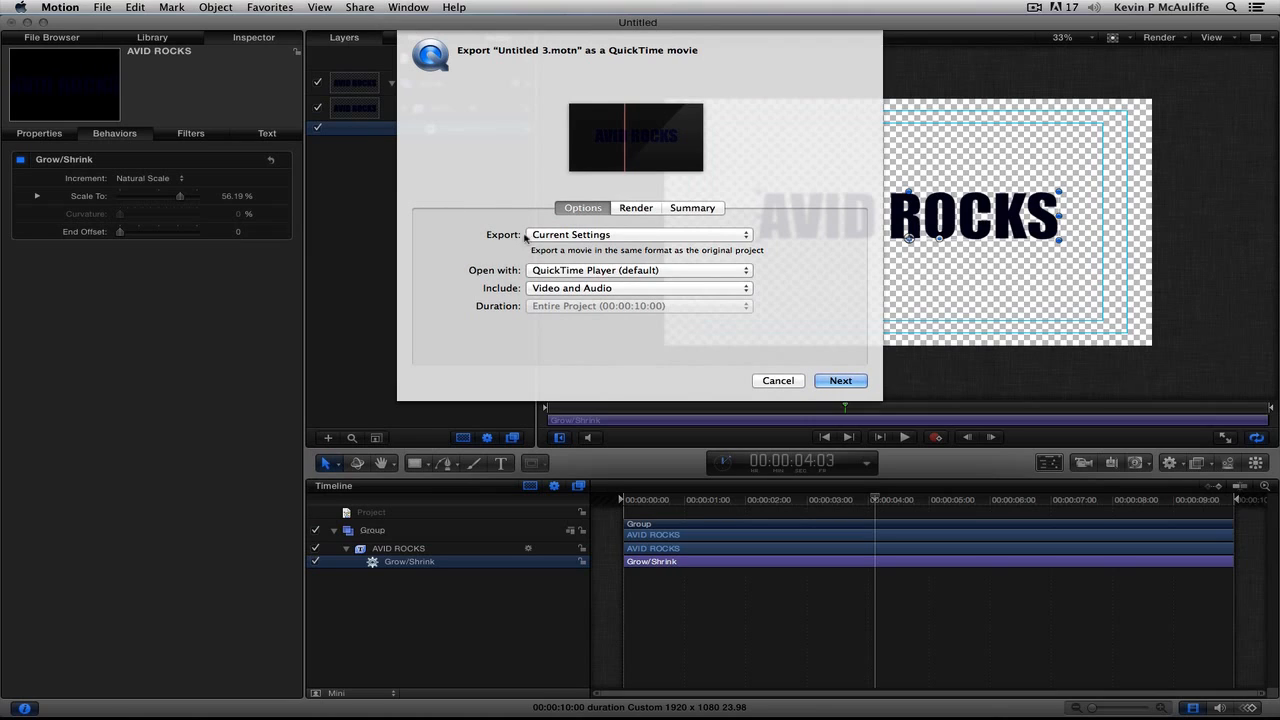
mouse_move(605, 251)
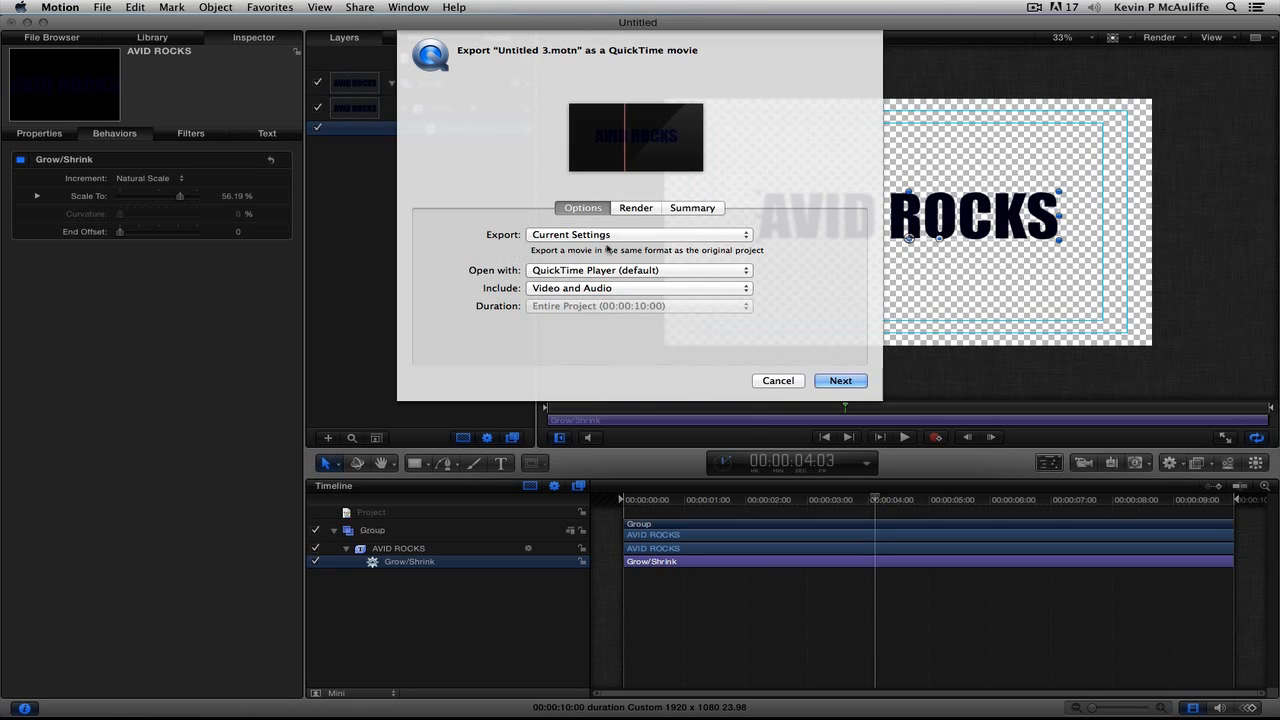
left_click(639, 234)
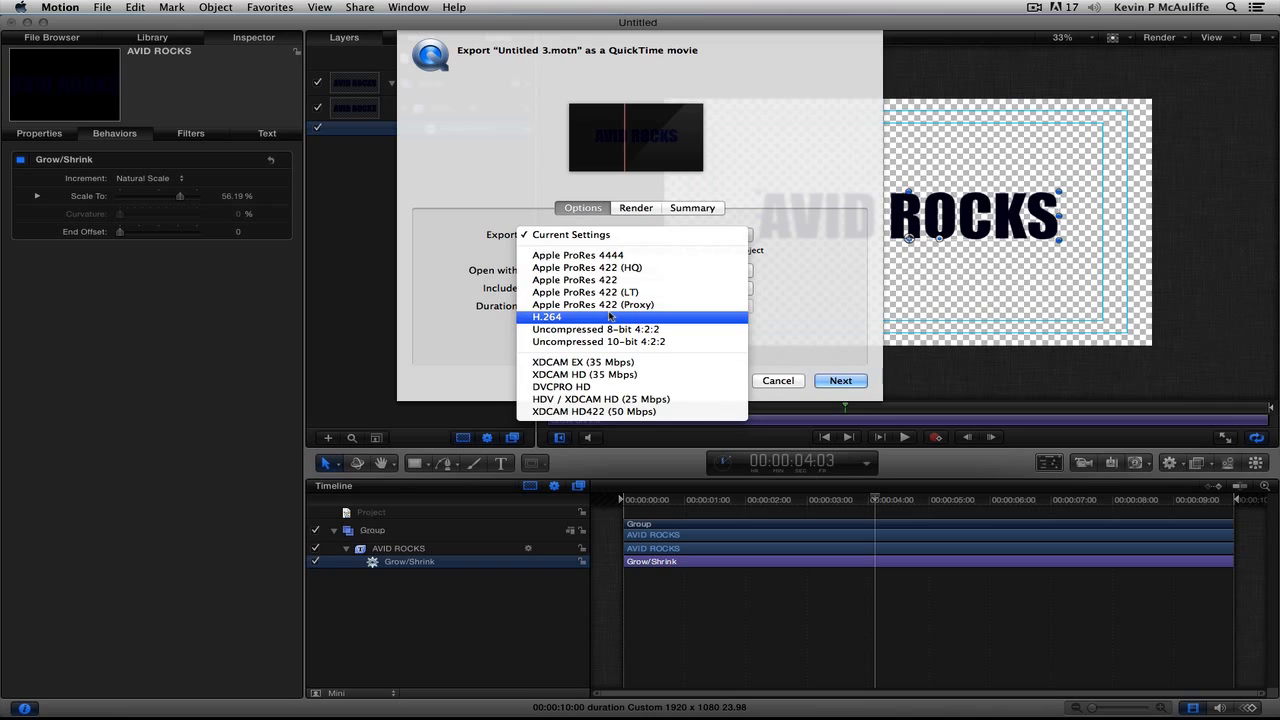
left_click(547, 317)
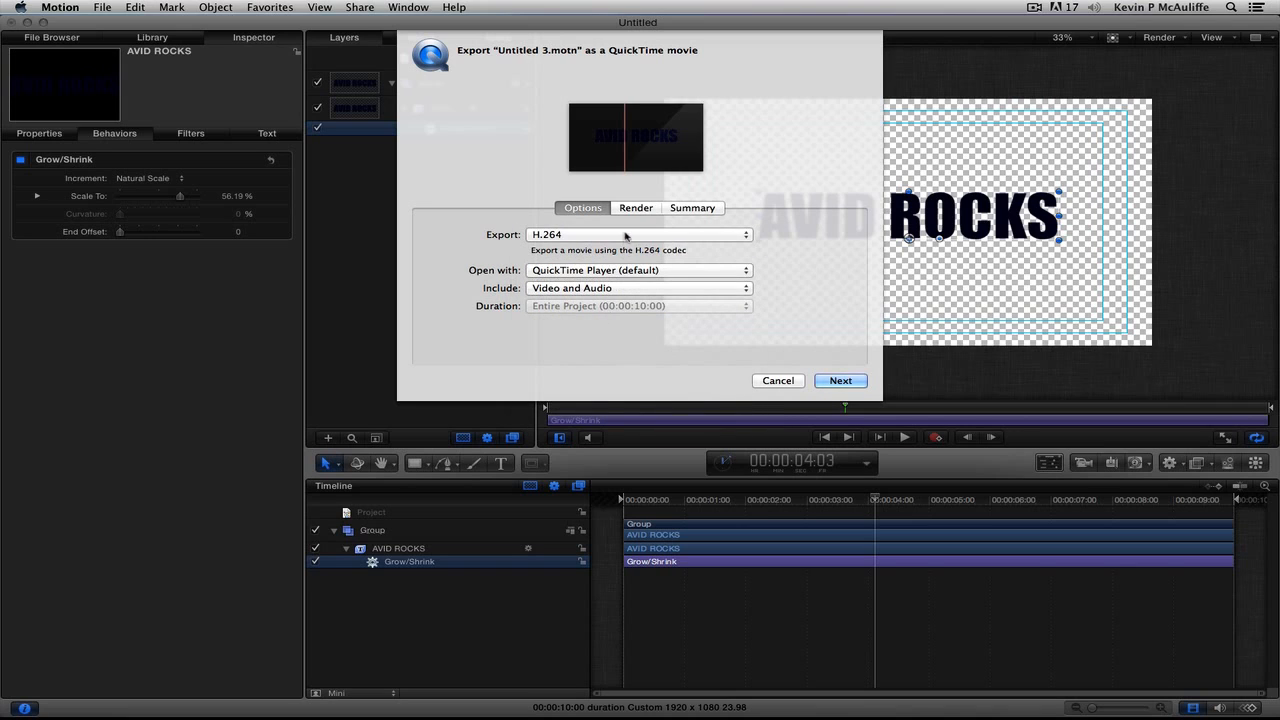
left_click(635, 207)
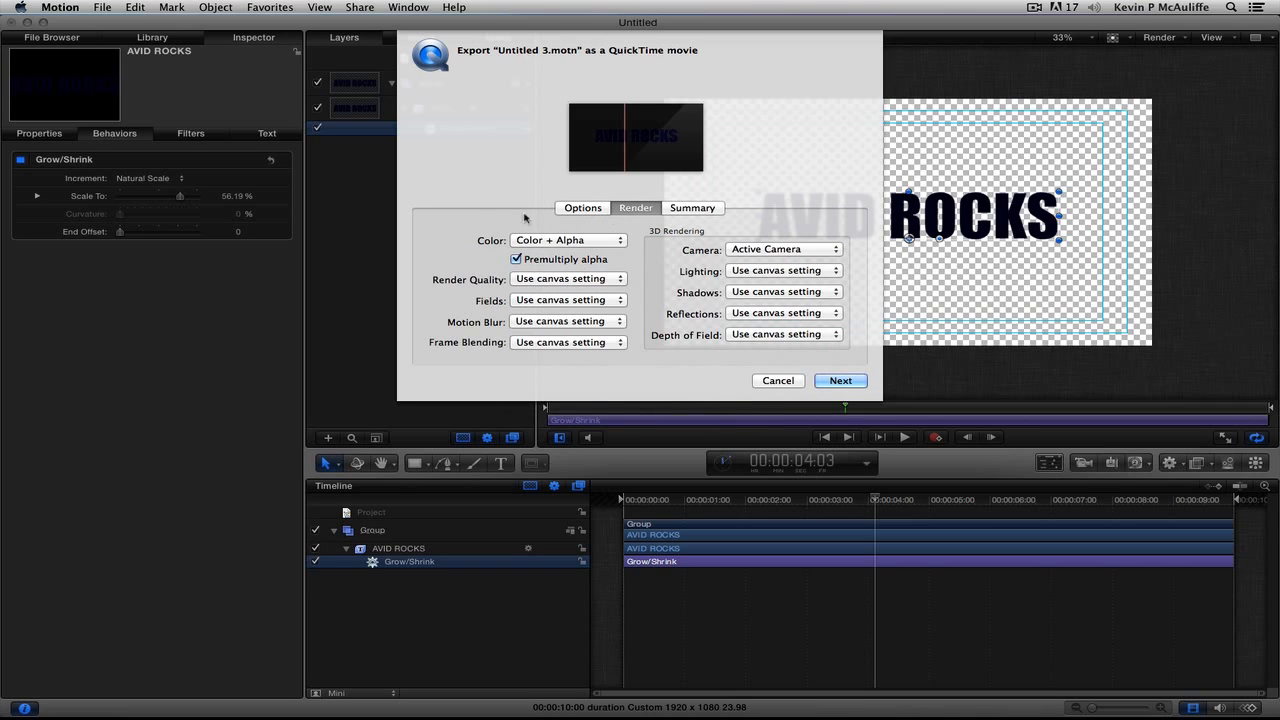
left_click(582, 207)
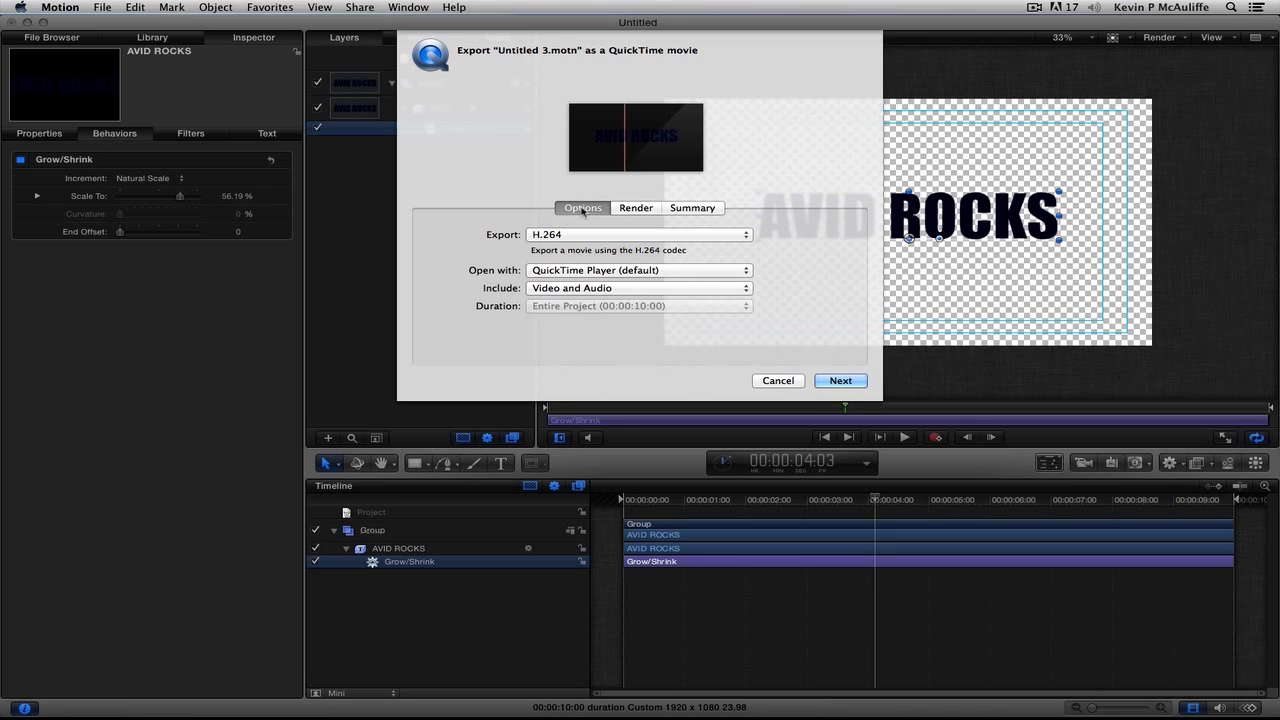
left_click(639, 234)
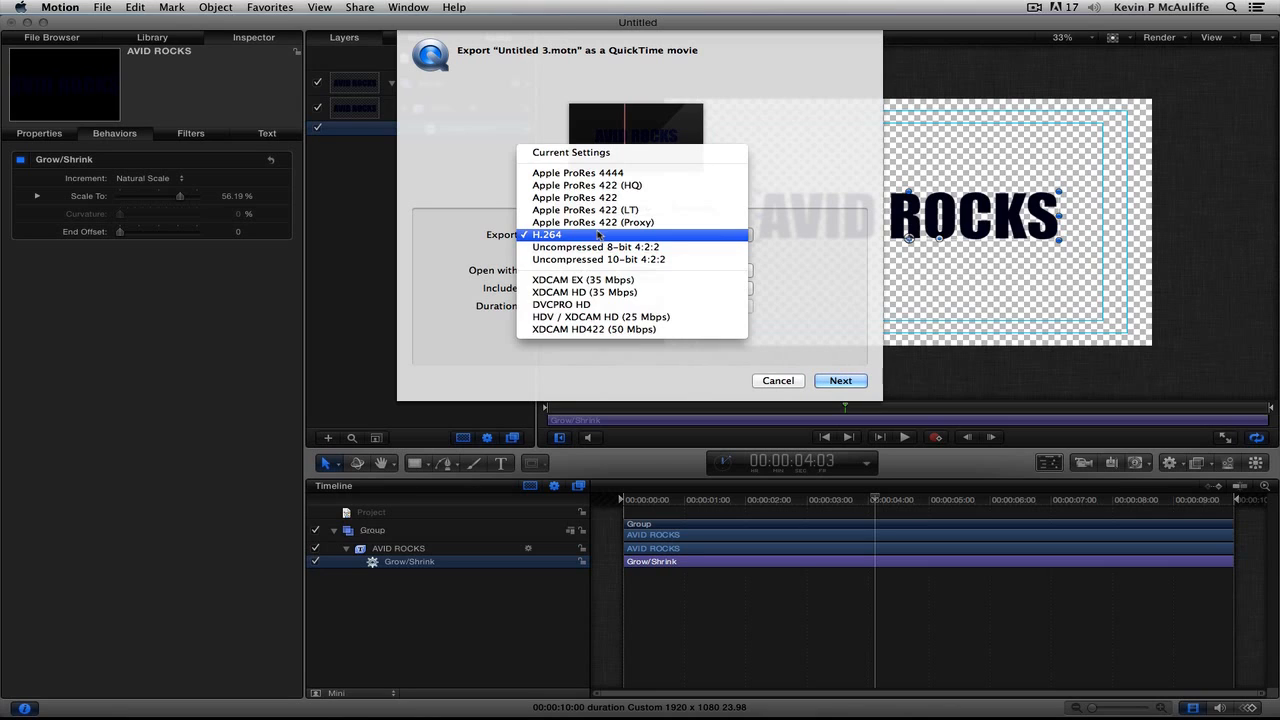
mouse_move(660, 243)
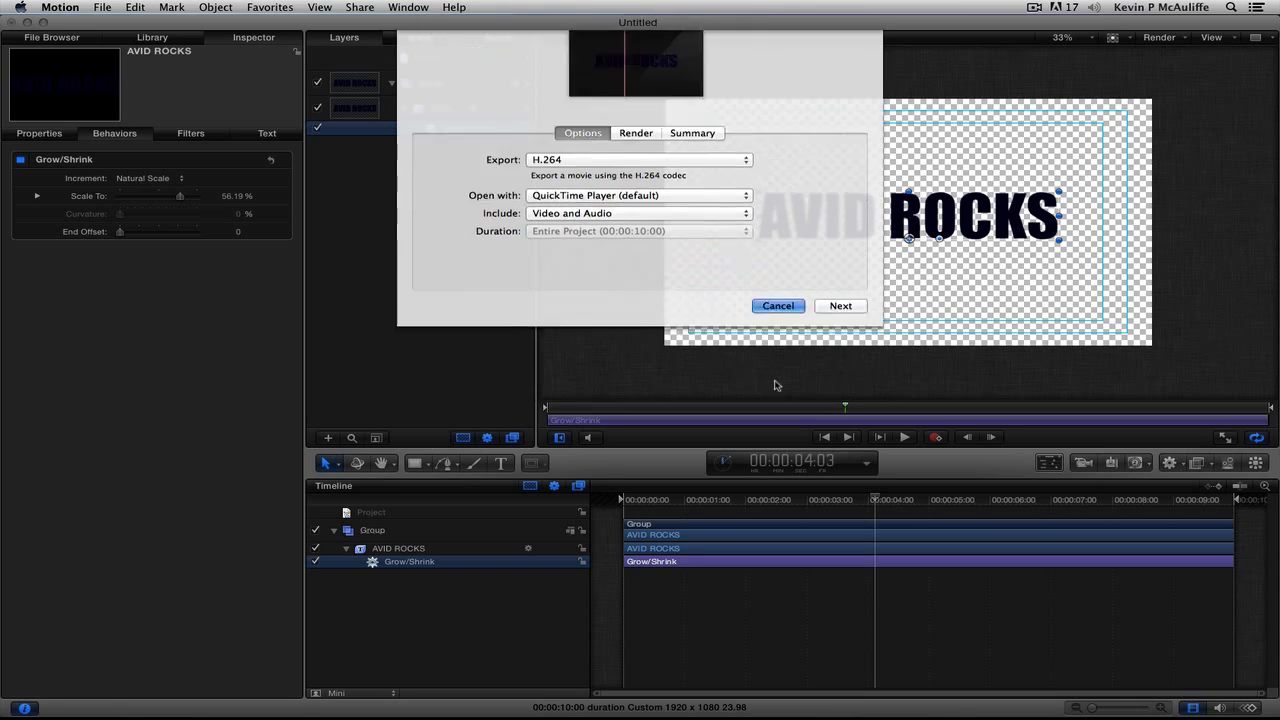
Cancel the movie export and re-export as a PNG image sequence.
left_click(778, 305)
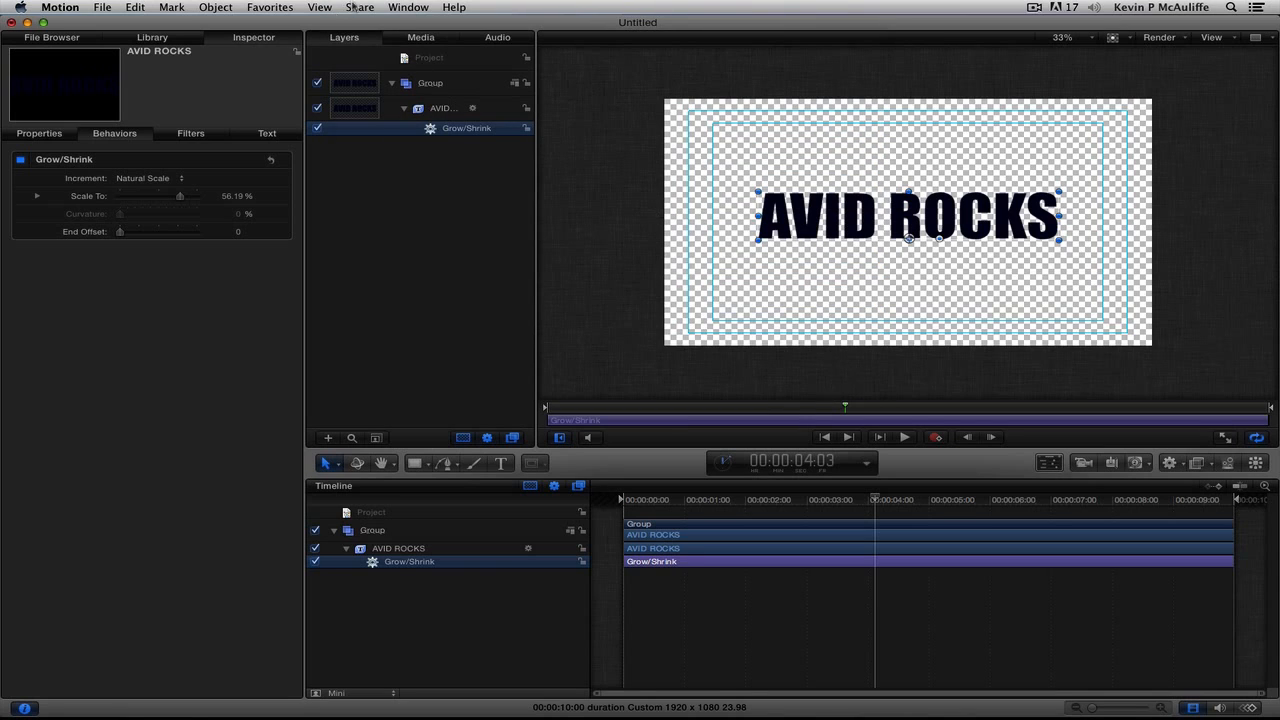
left_click(359, 7)
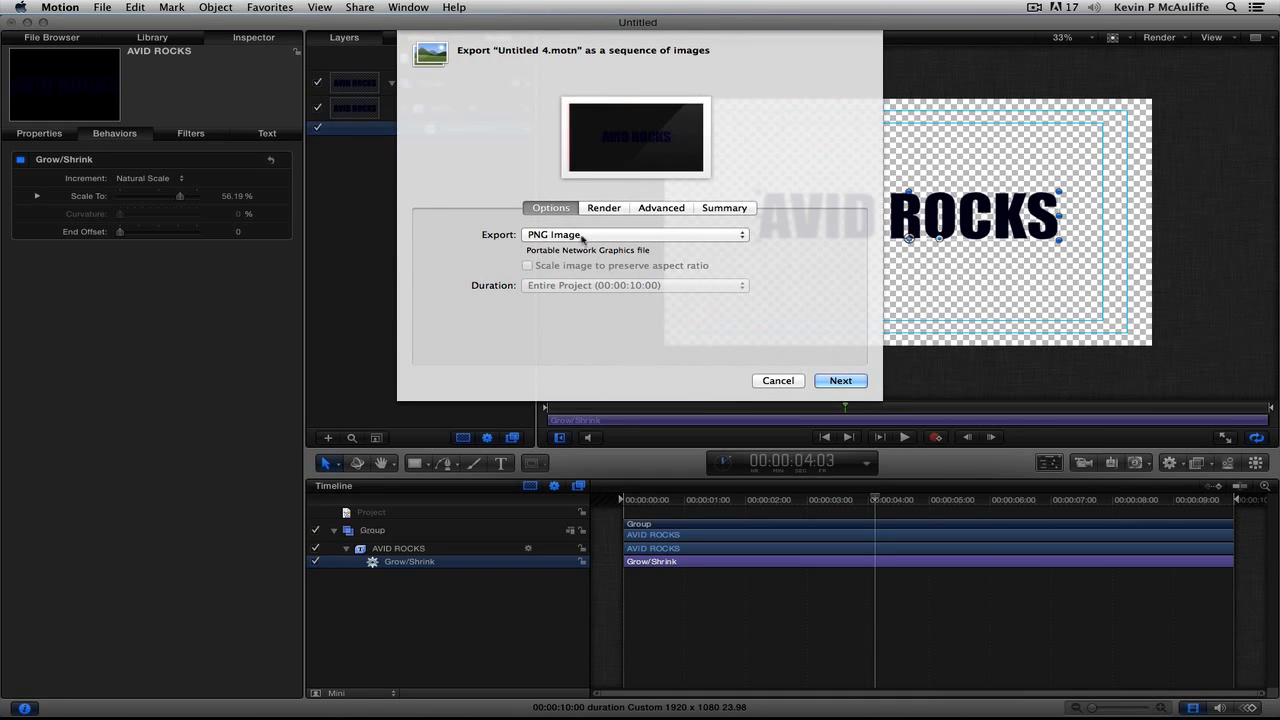
left_click(636, 234)
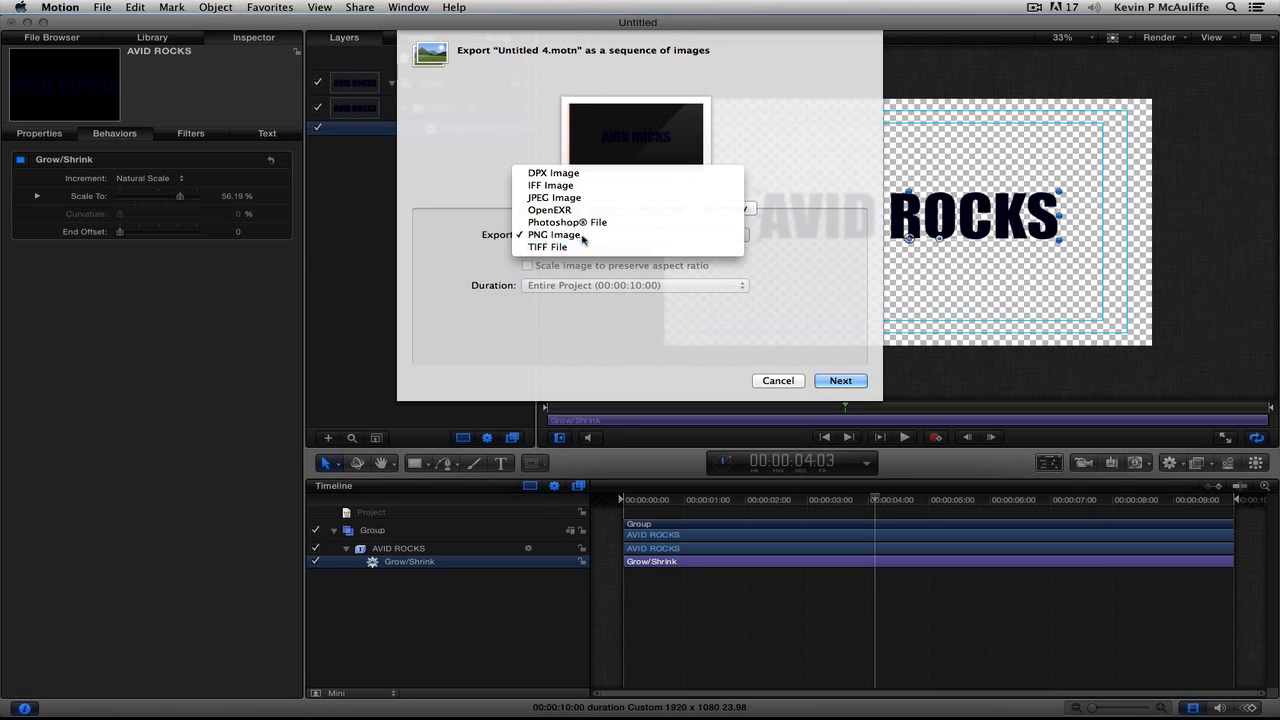
left_click(555, 234)
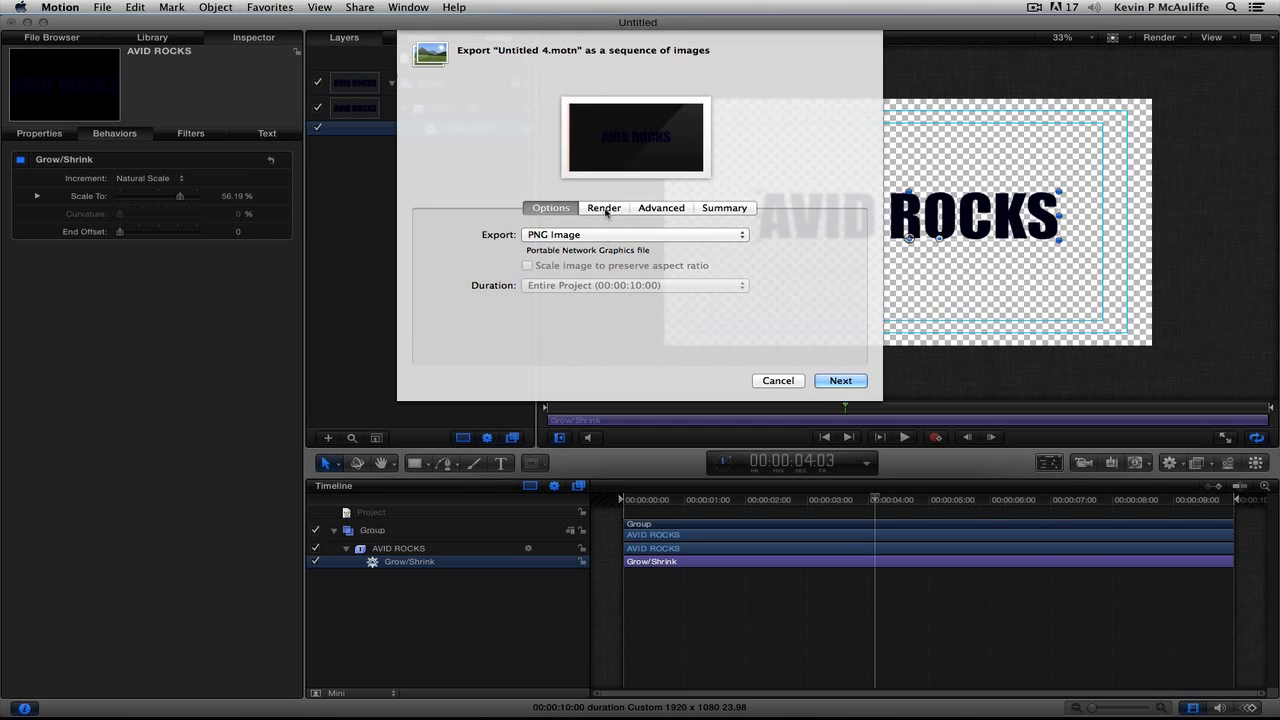
Keep background rendering on This Computer and review the 1920×1080, 23.976 fps summary.
left_click(603, 207)
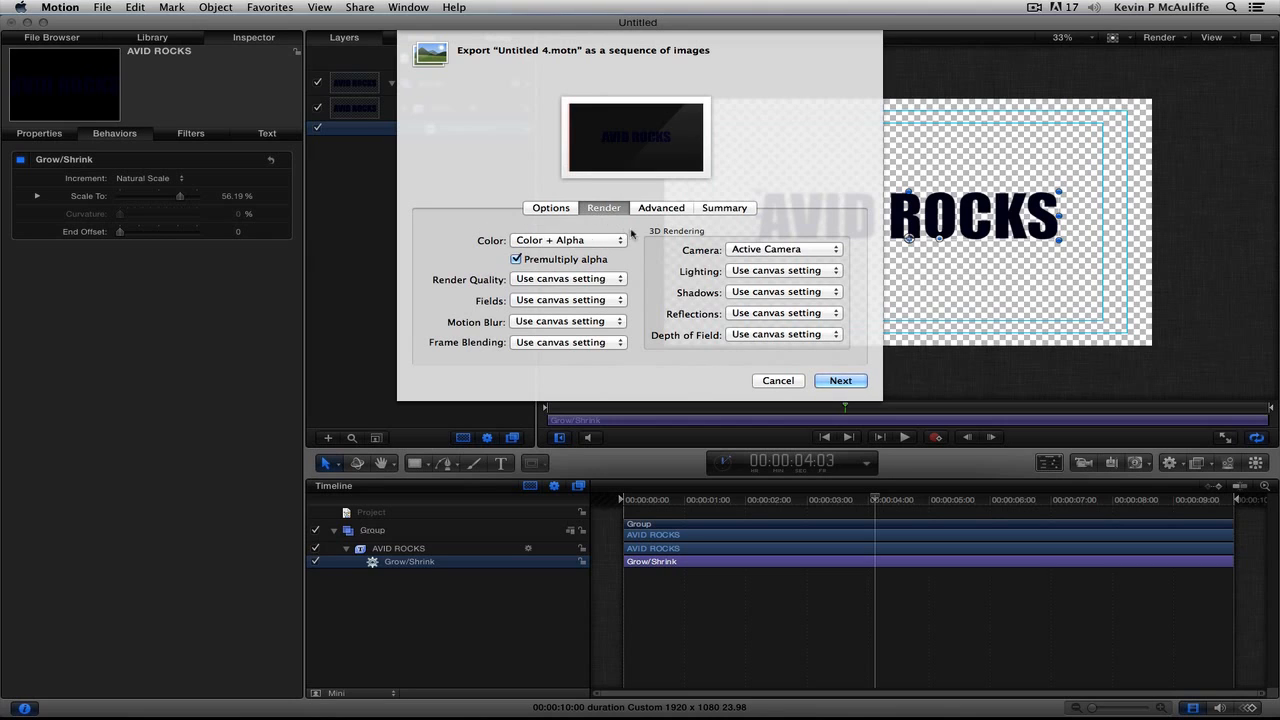
mouse_move(601, 240)
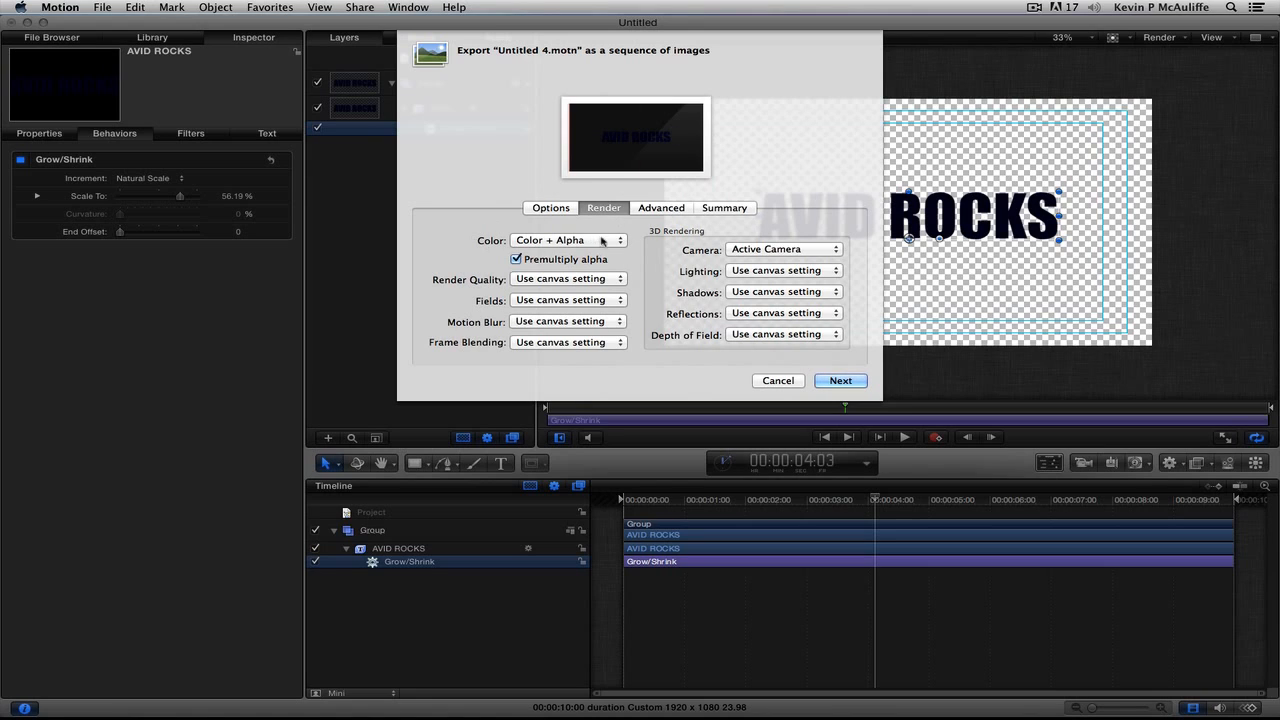
mouse_move(436, 259)
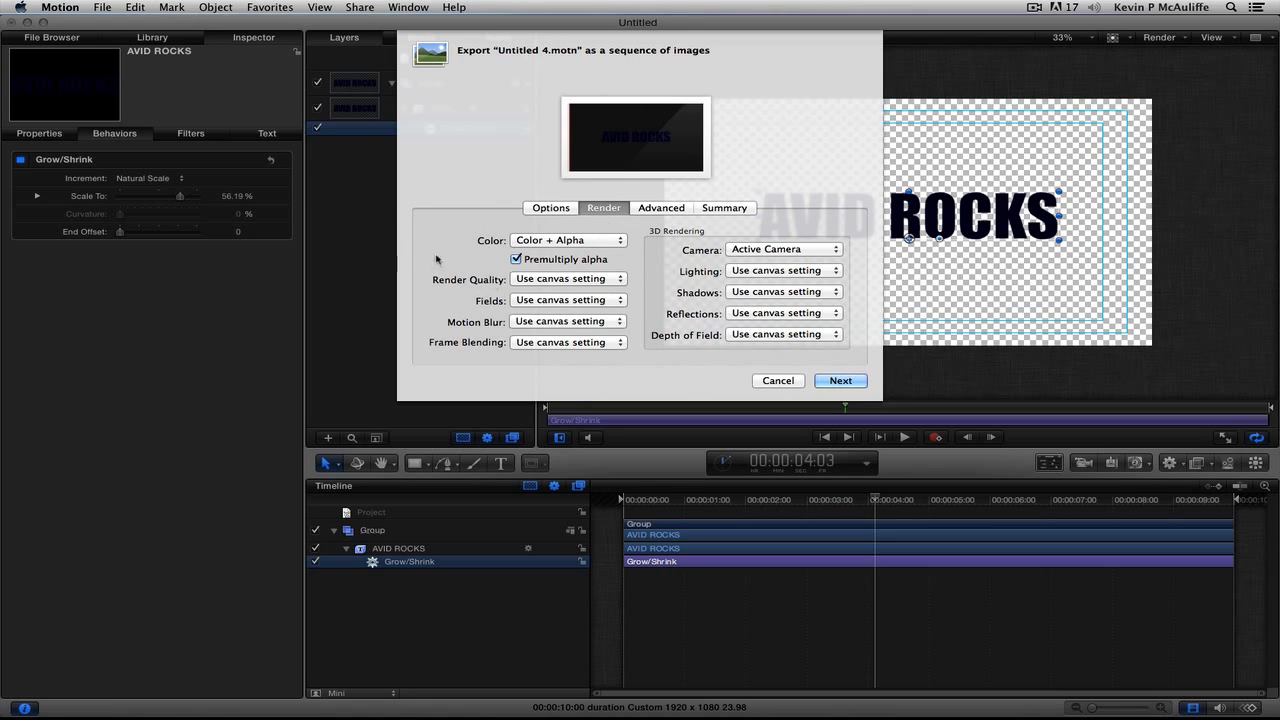
mouse_move(592, 250)
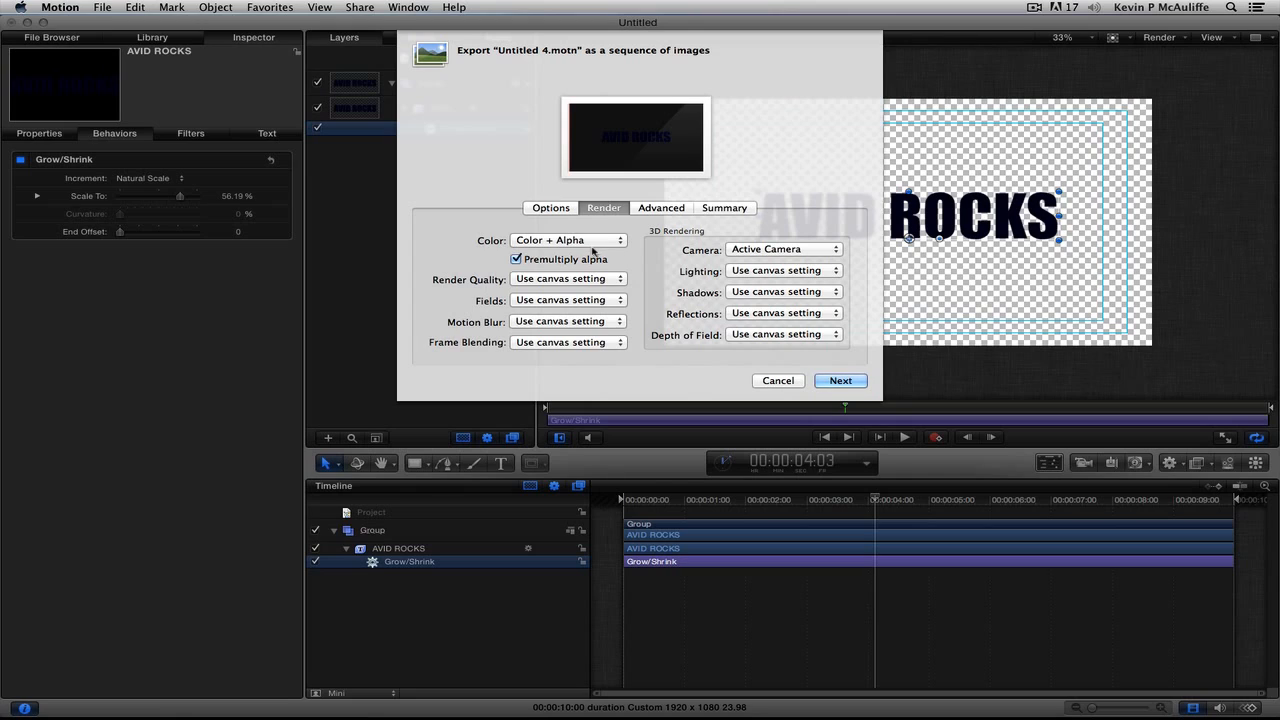
mouse_move(590, 252)
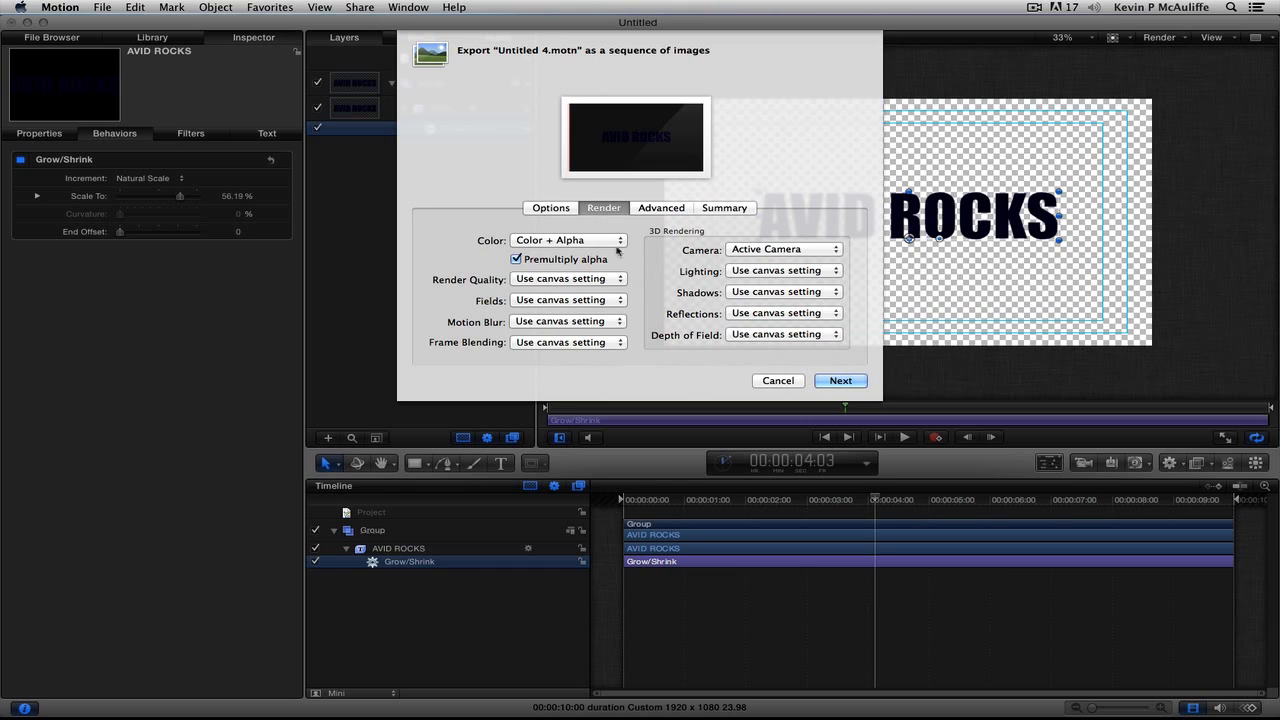
left_click(661, 207)
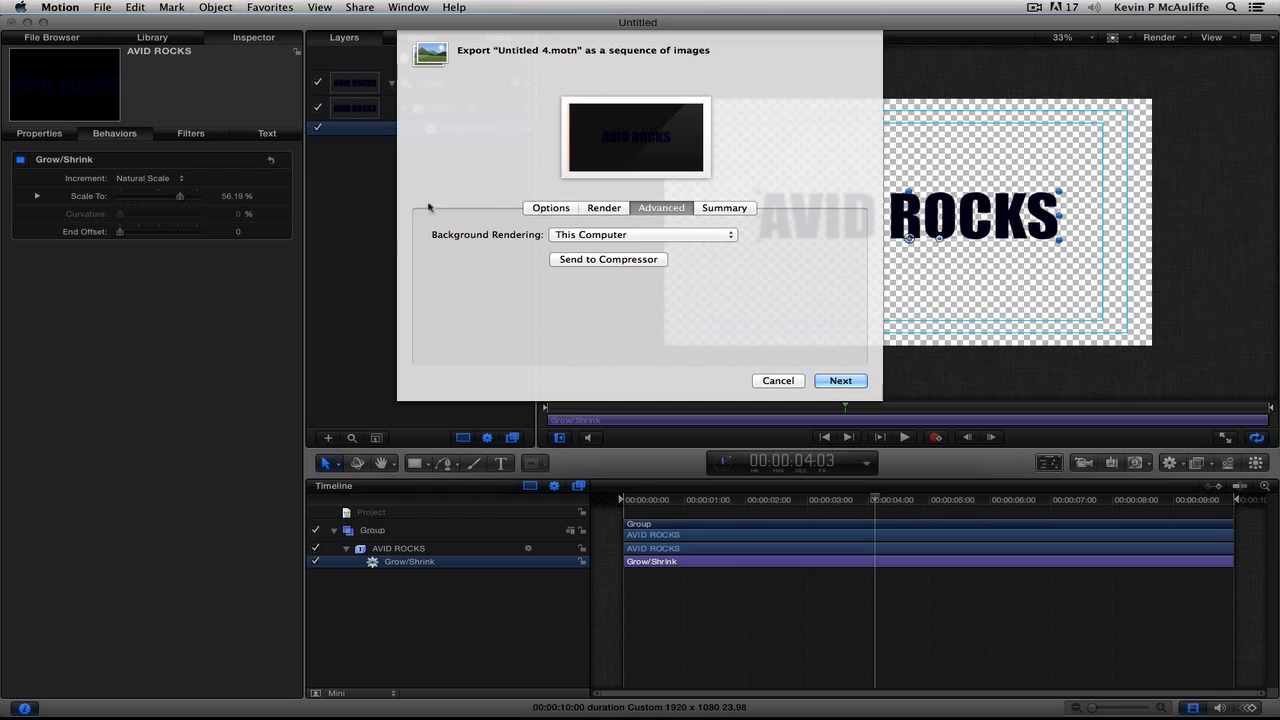
left_click(642, 234)
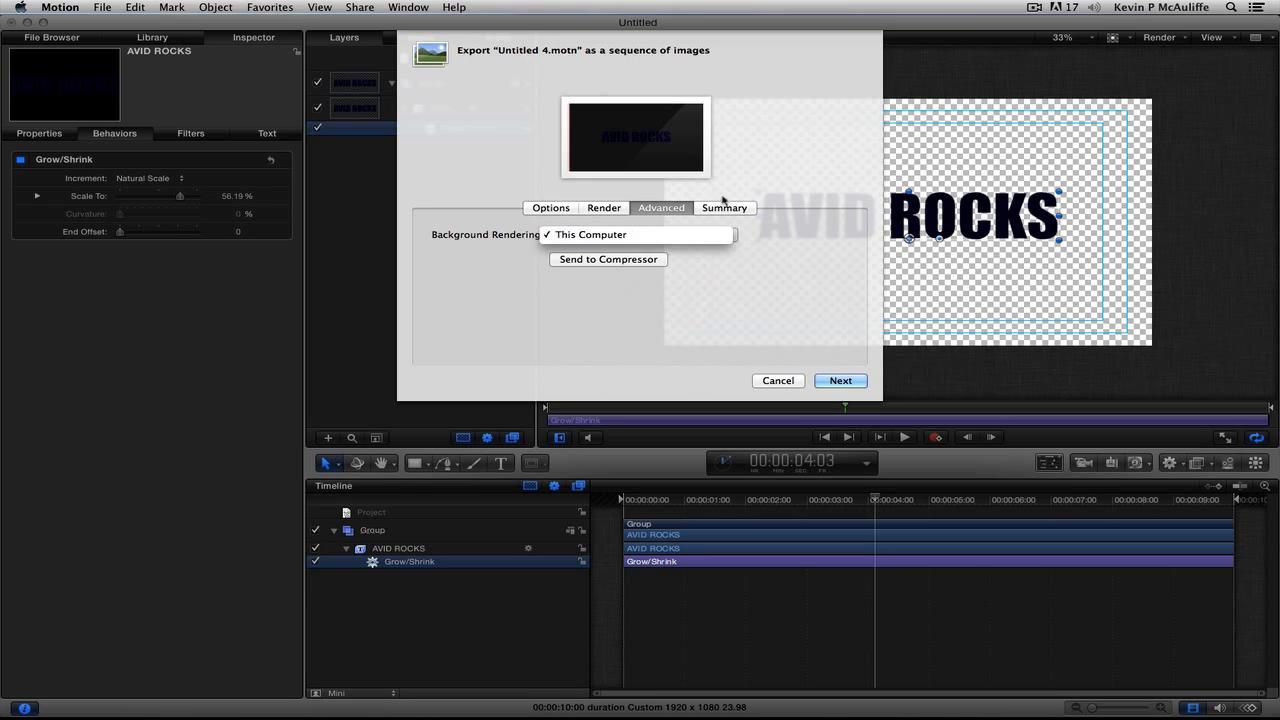
left_click(724, 207)
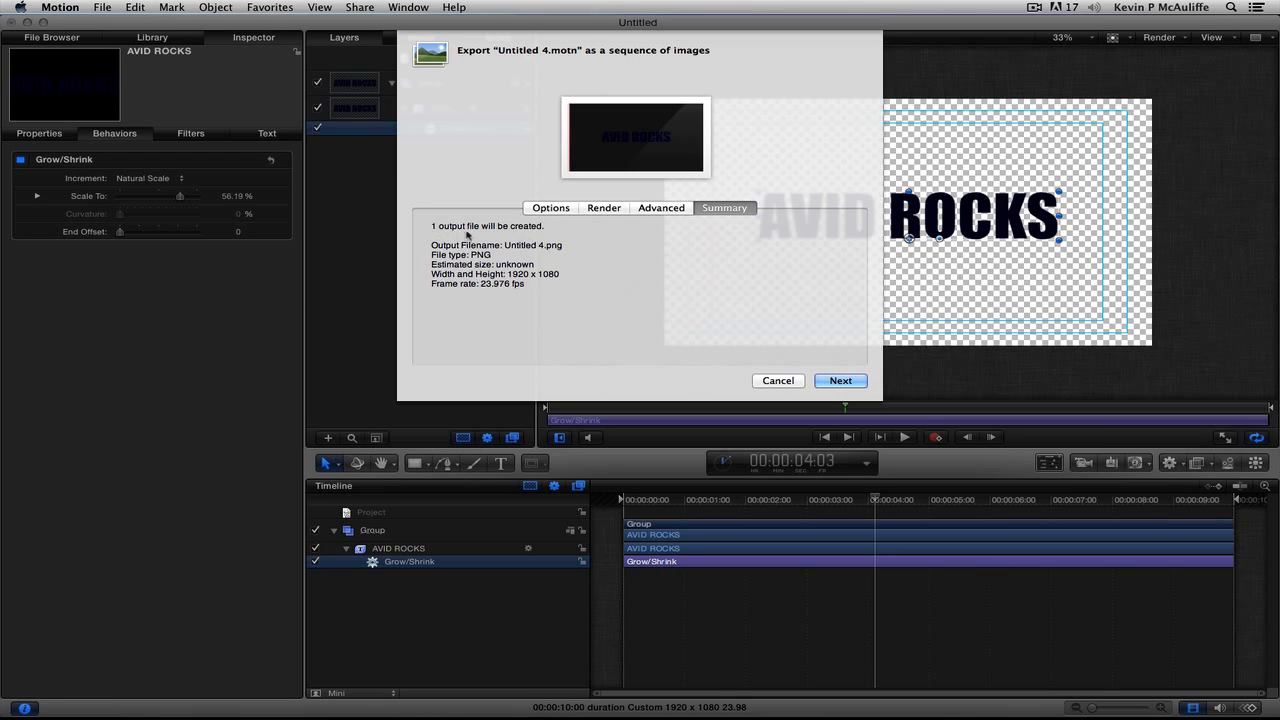
mouse_move(535, 247)
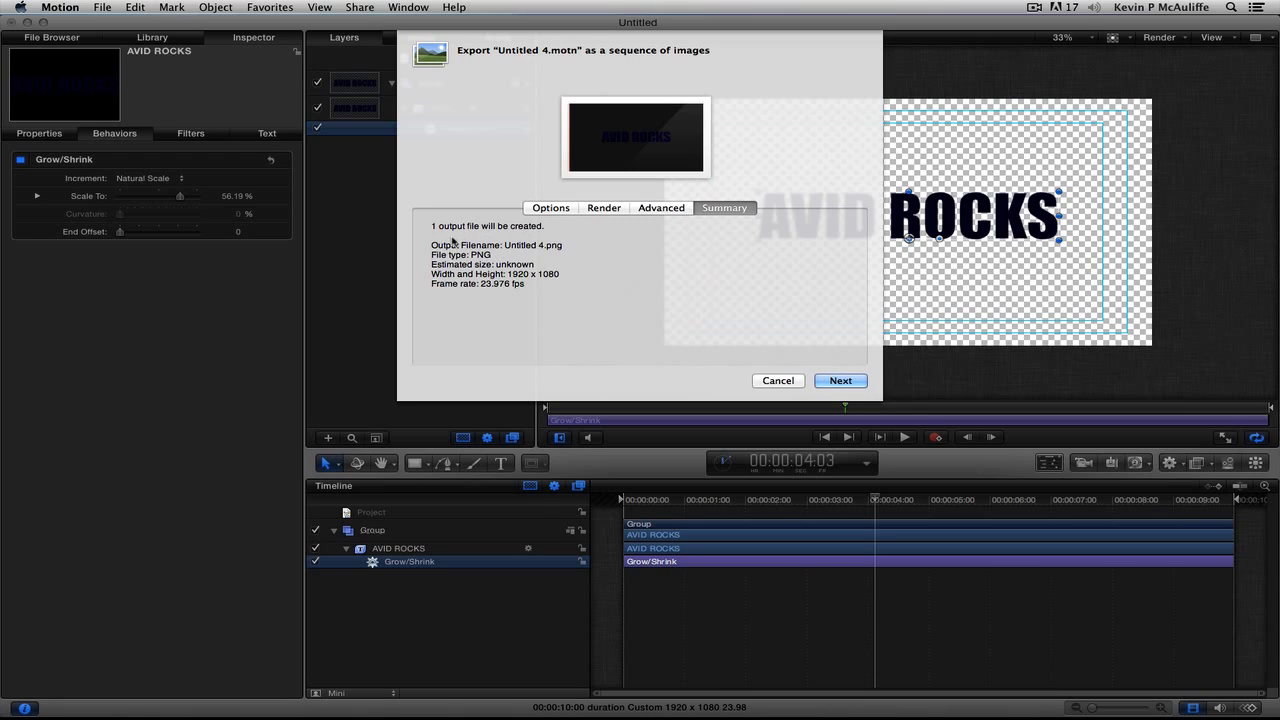
mouse_move(575, 255)
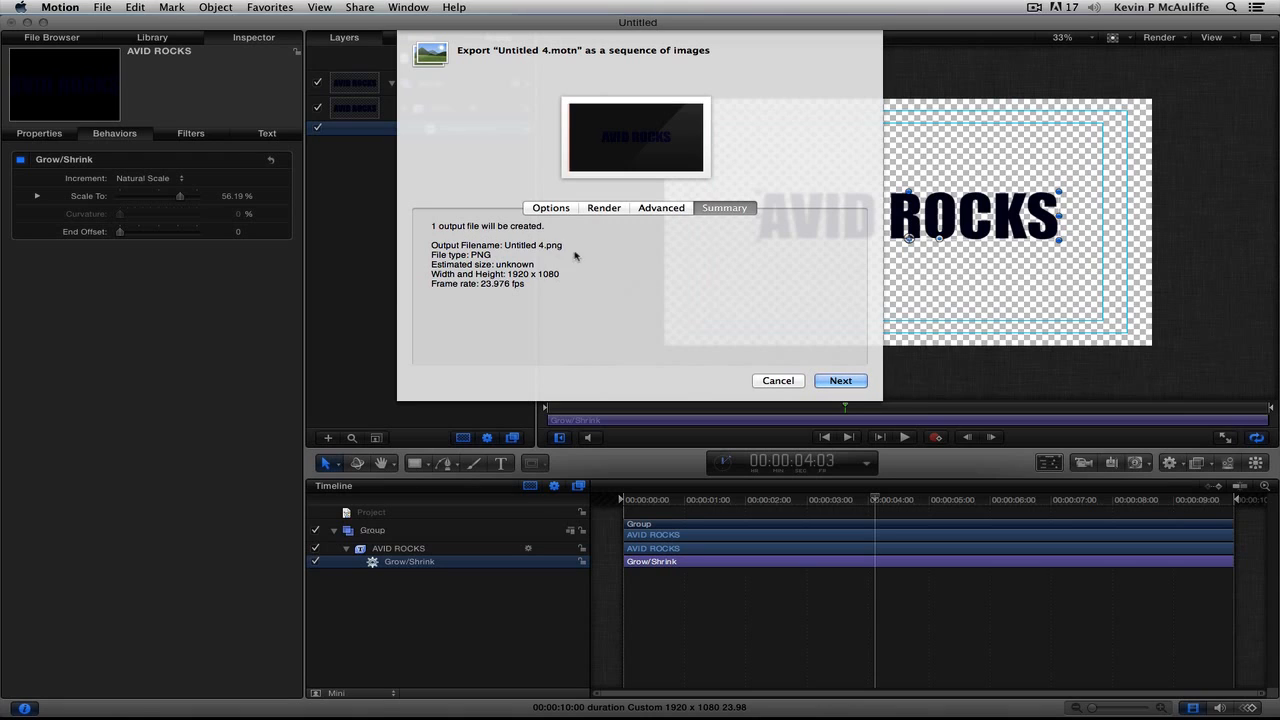
mouse_move(930, 430)
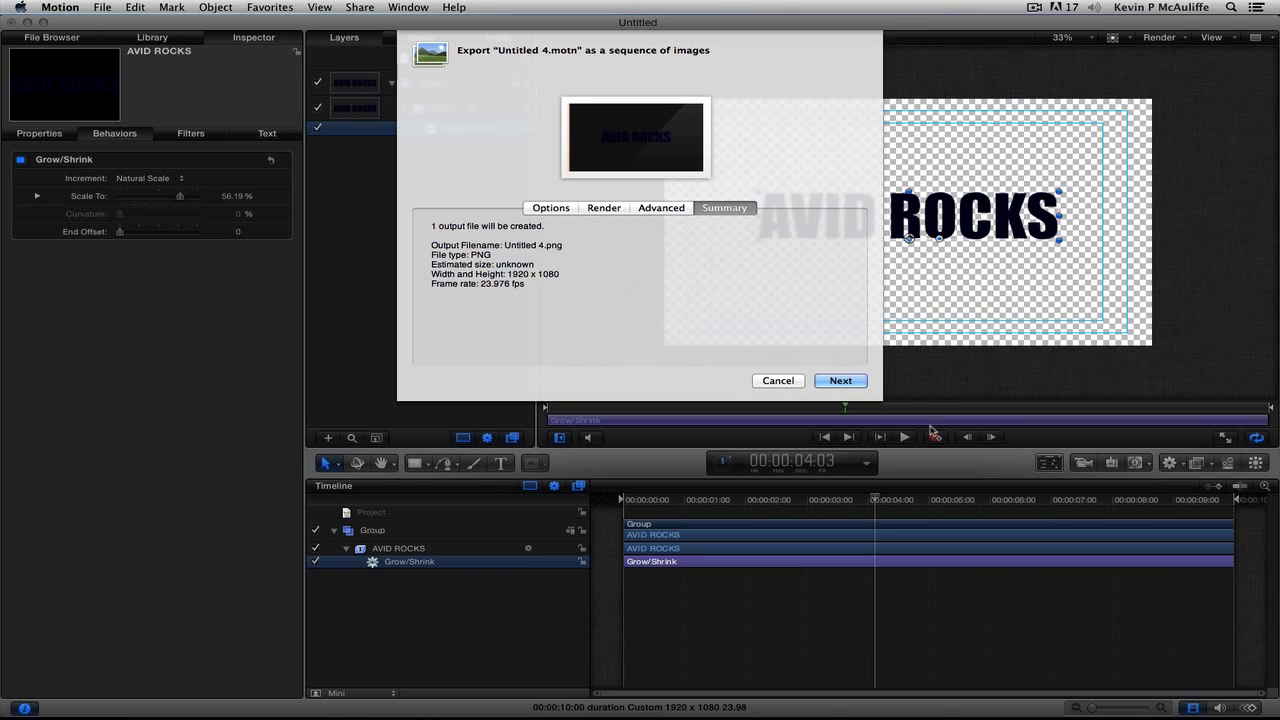
Create a new Avid Rocks folder on the Desktop.
left_click(840, 380)
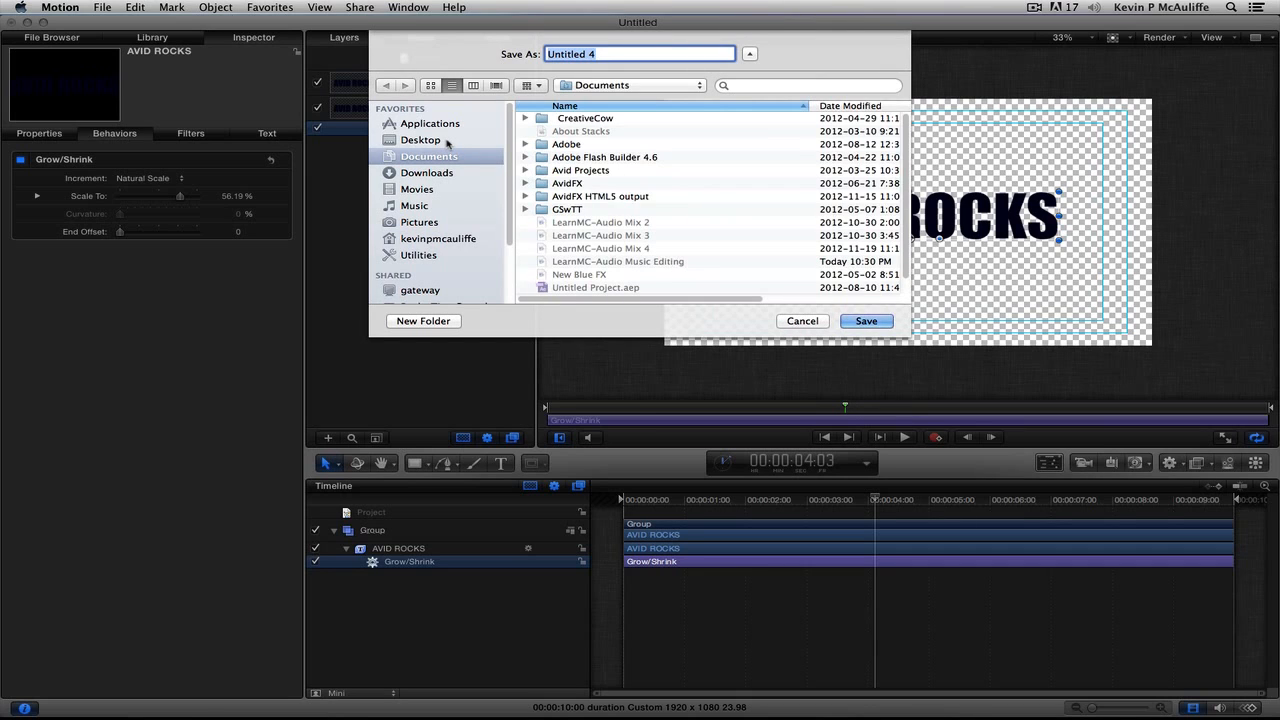
left_click(420, 139)
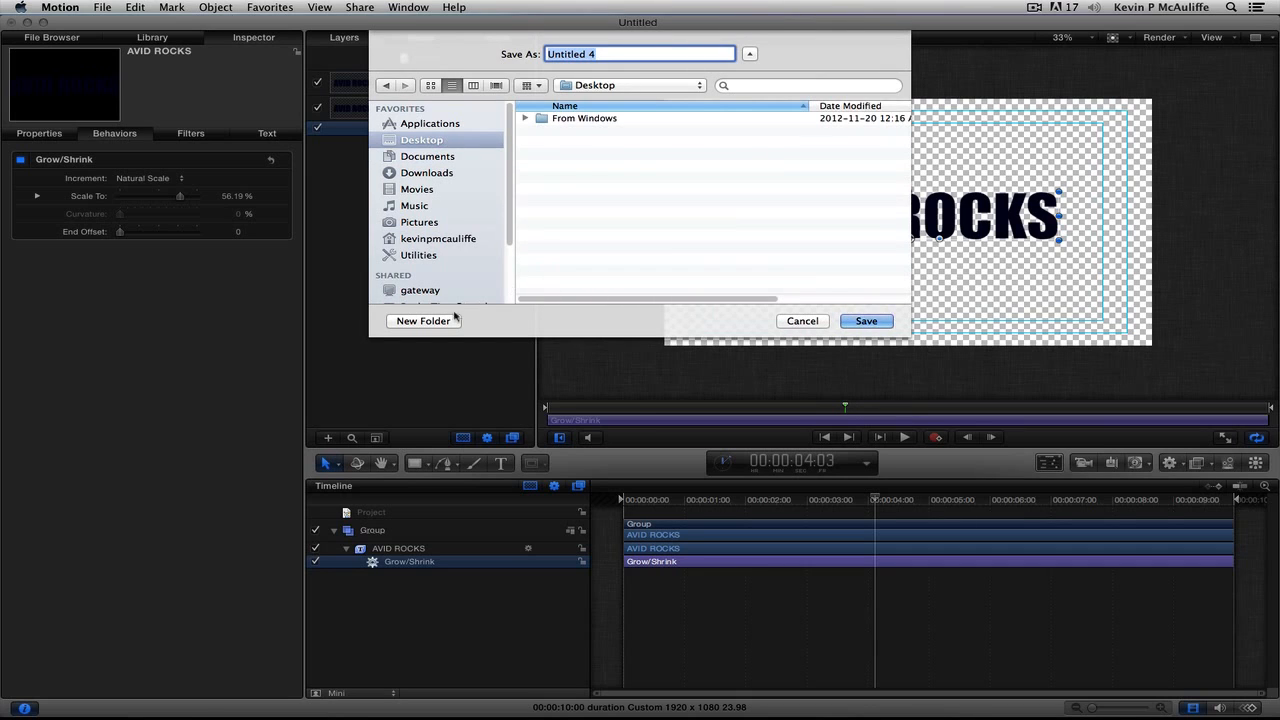
left_click(422, 321)
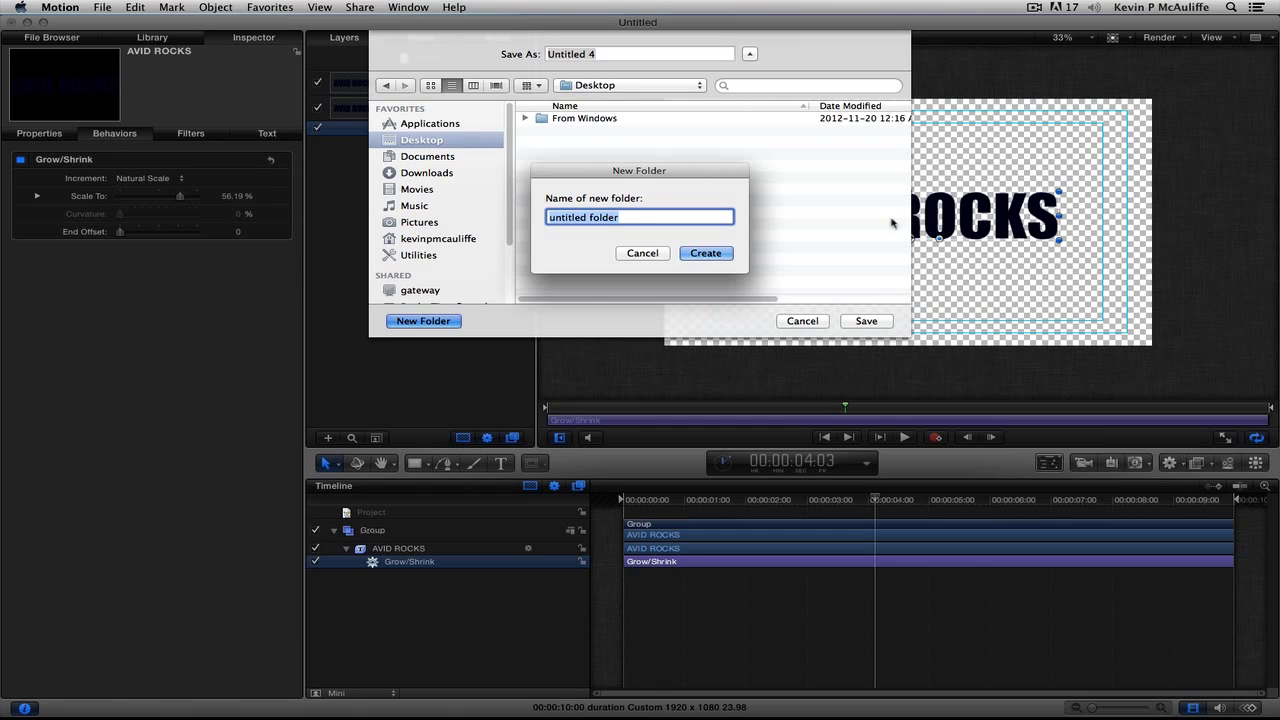
type("A")
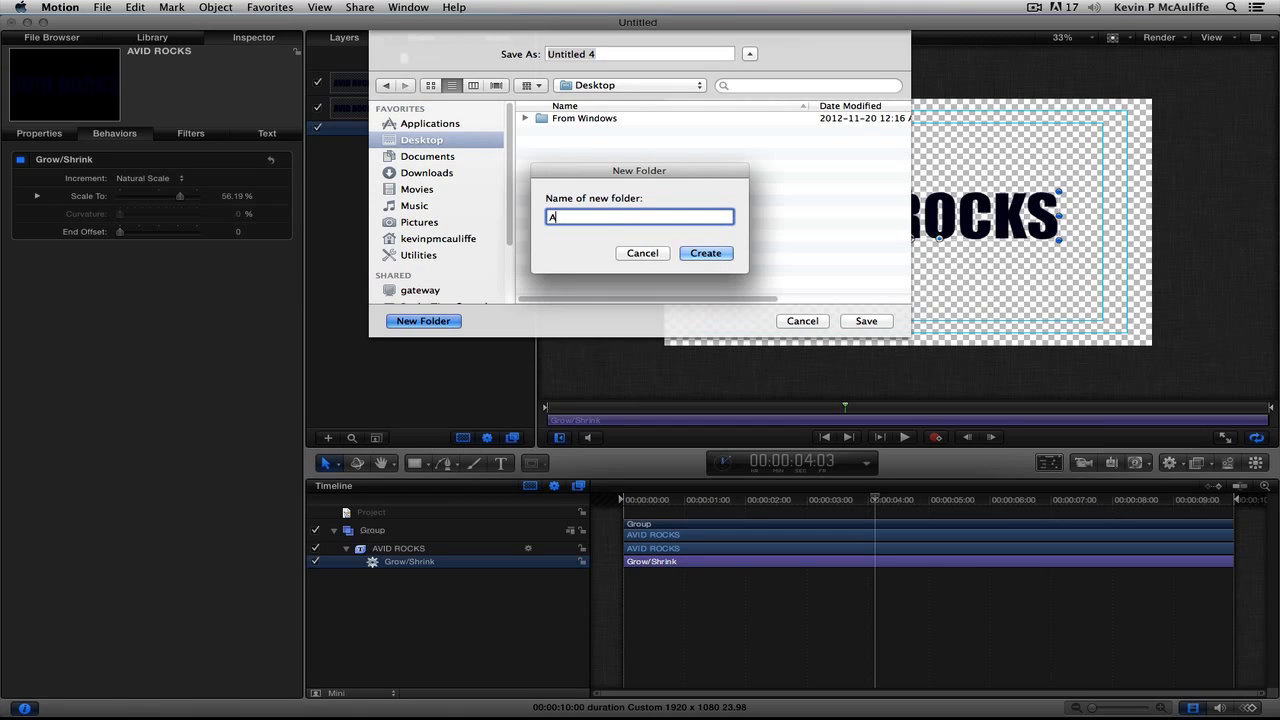
type("vid RO")
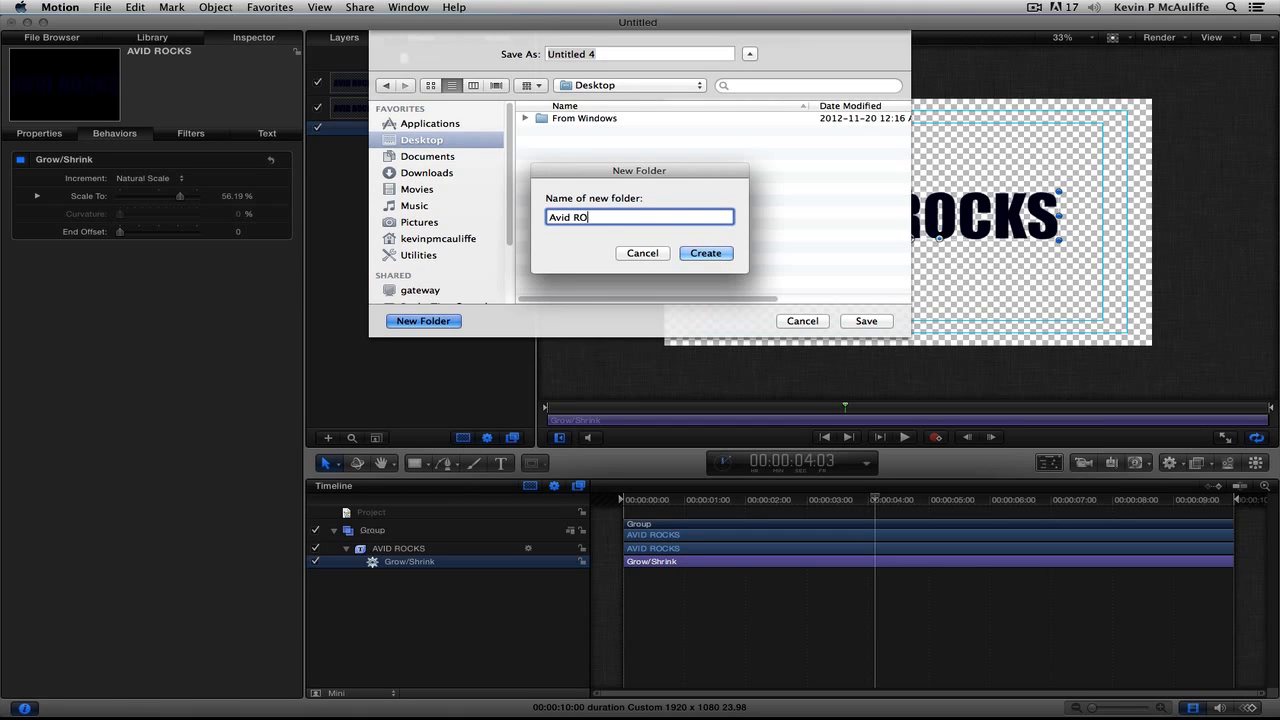
type("cks")
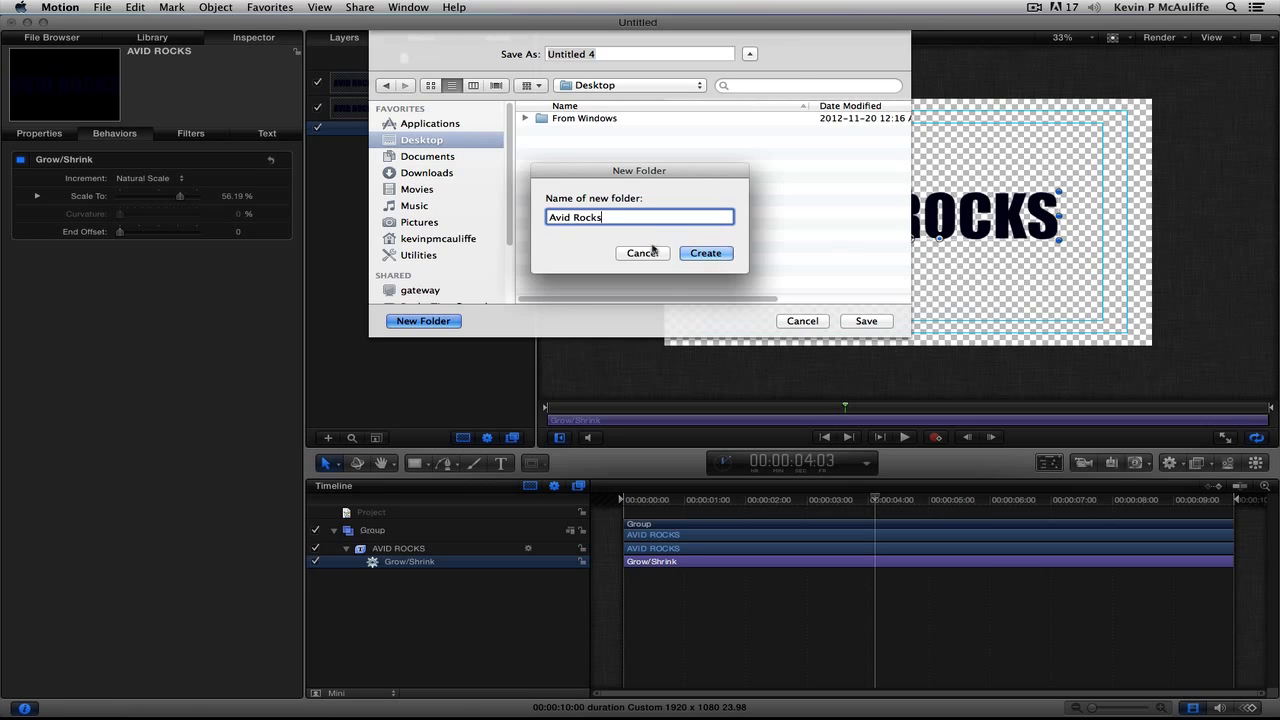
left_click(705, 252)
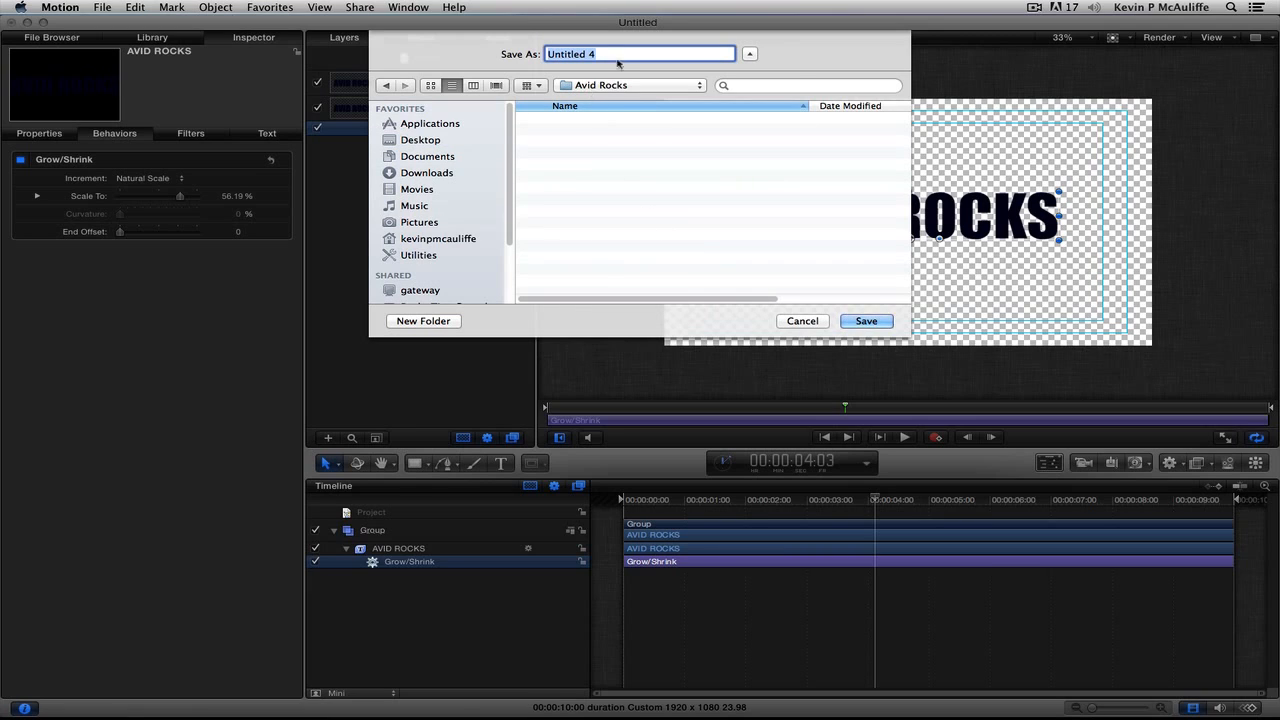
Name the export Avid Rocks and save it into that folder.
type("Avid")
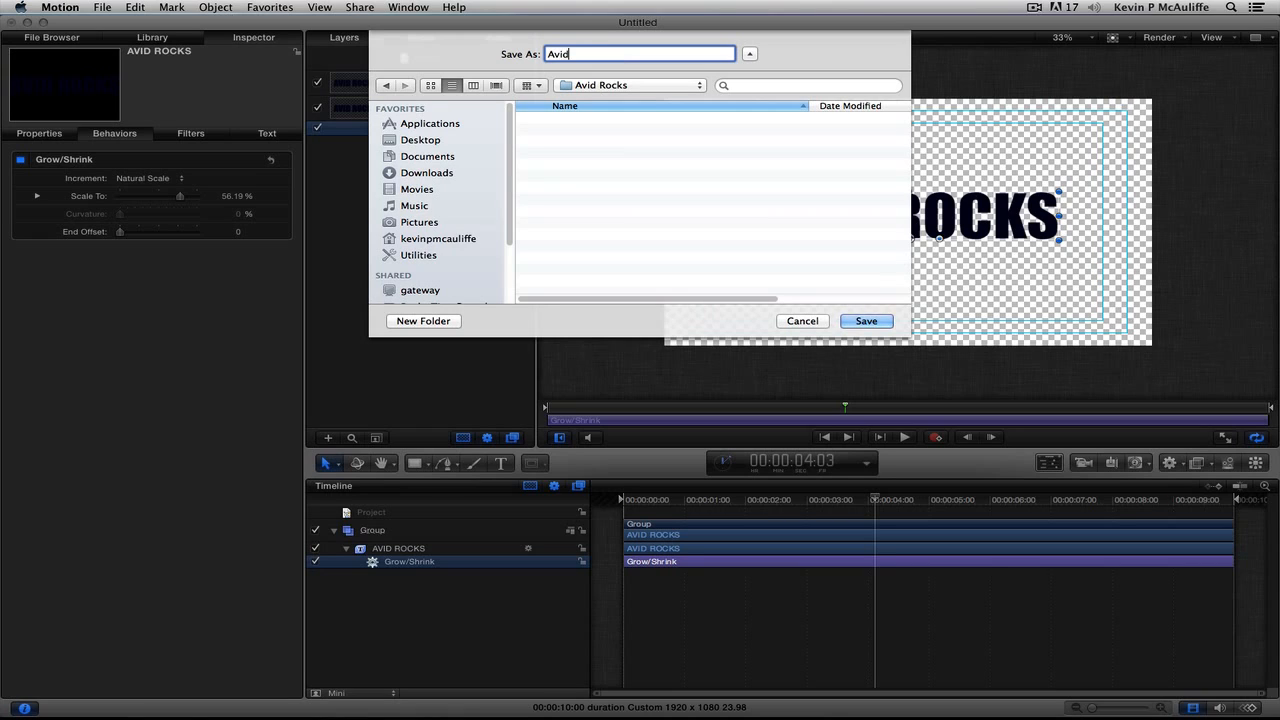
type("Rocks")
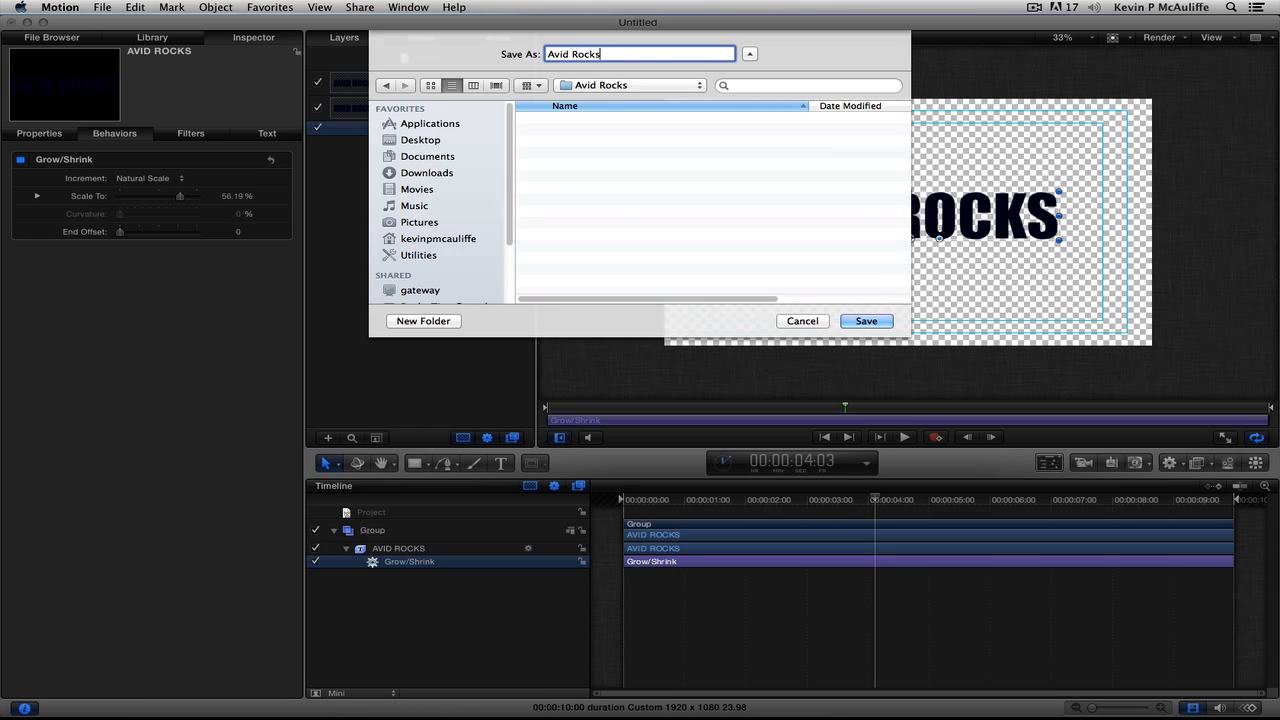
left_click(865, 321)
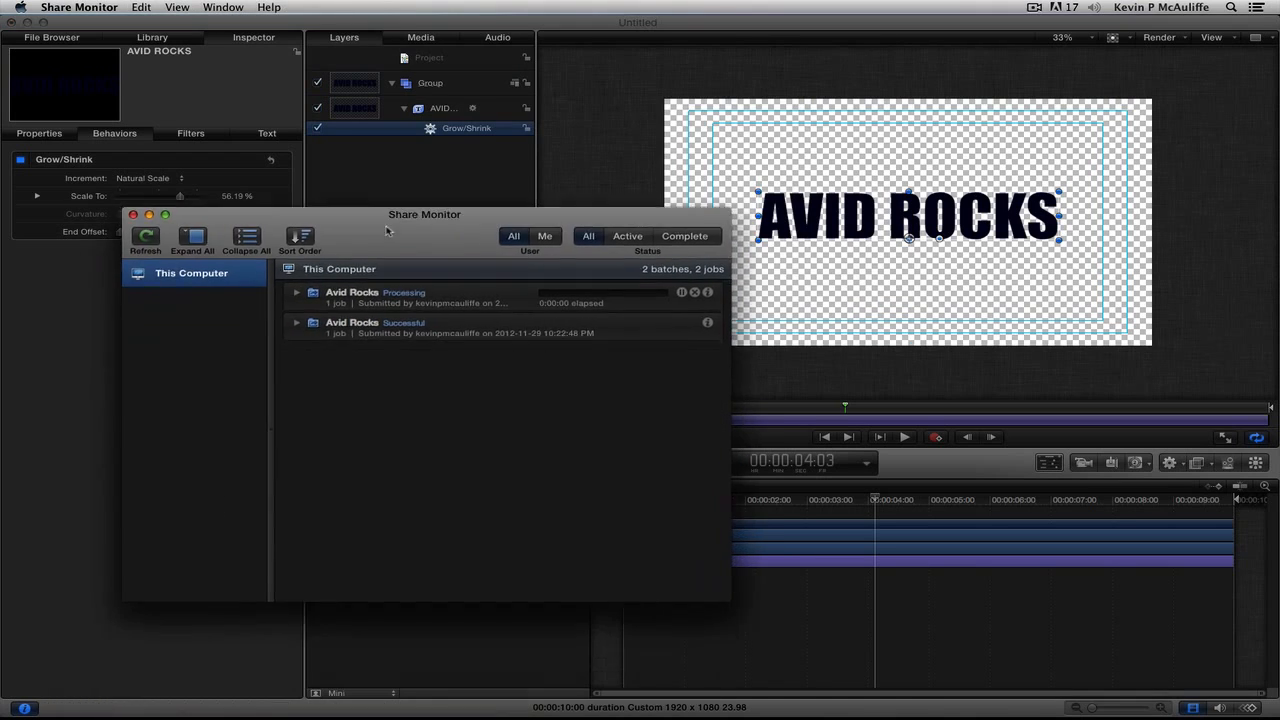
Move the Share Monitor window and hide Motion to reveal the desktop.
left_click_drag(425, 214, 432, 182)
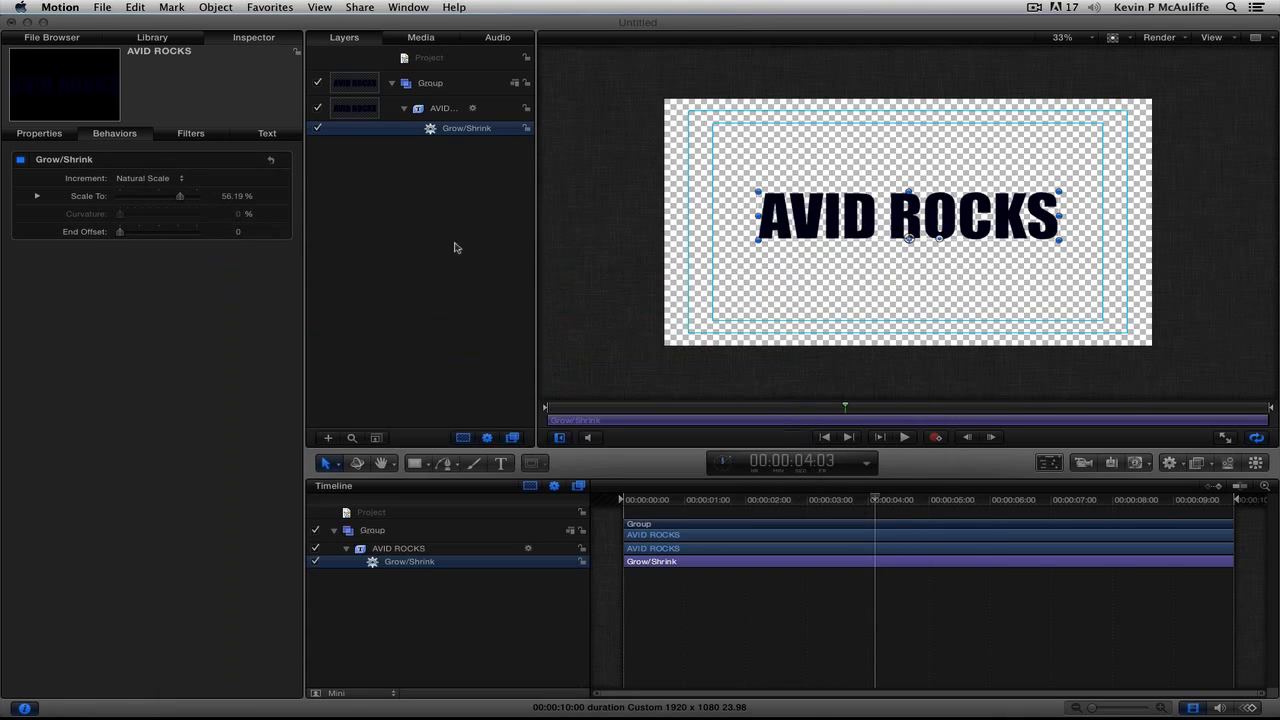
left_click(317, 128)
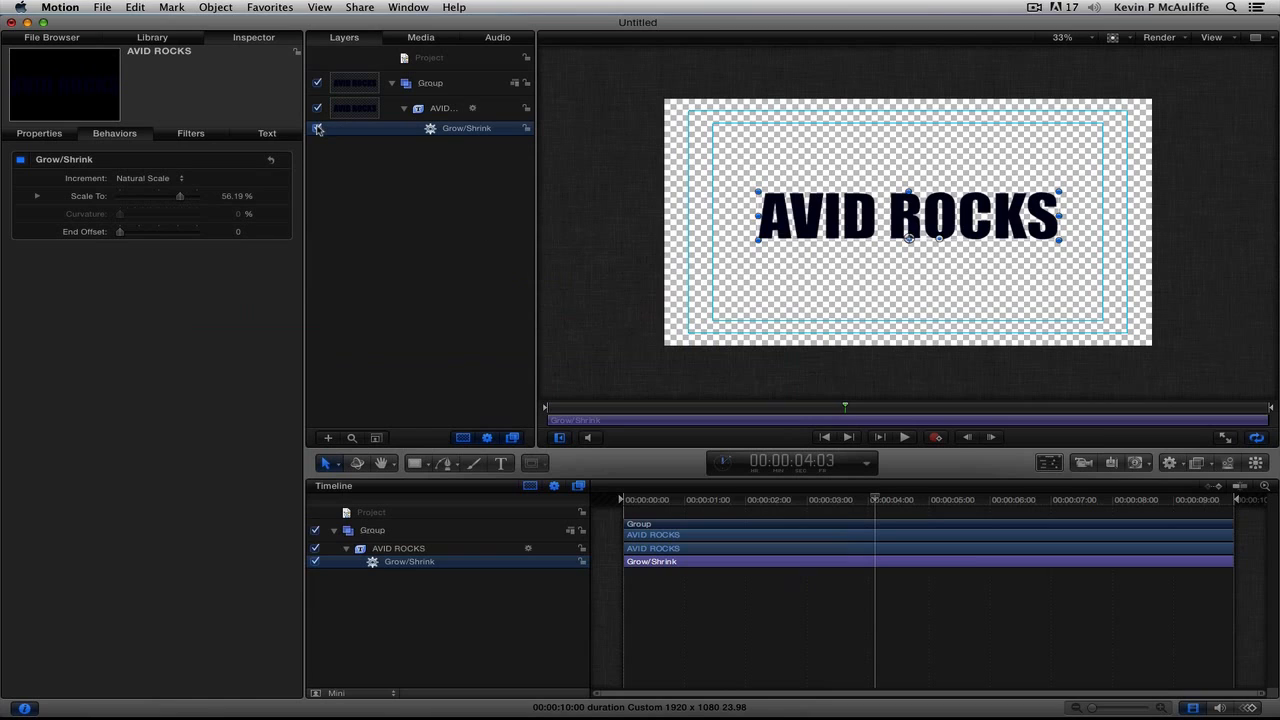
left_click(317, 128)
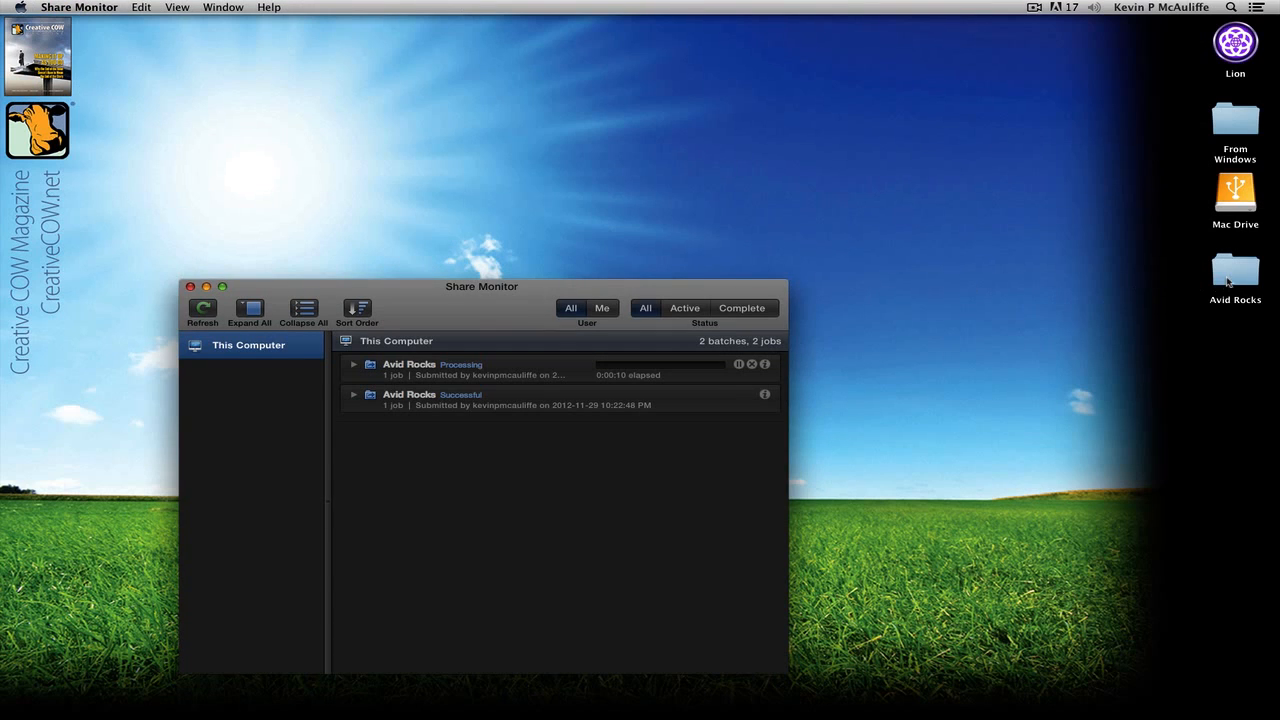
Open the Avid Rocks folder on the desktop and close Share Monitor.
left_click(1235, 268)
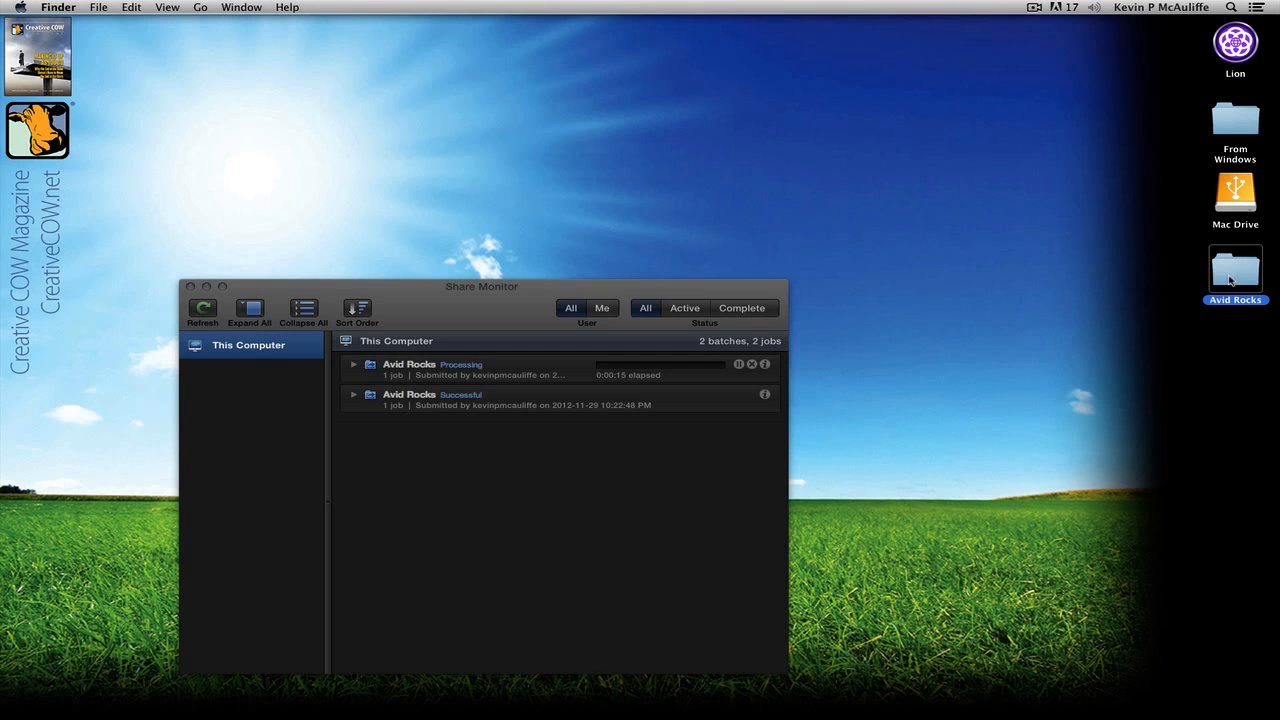
double_click(1235, 265)
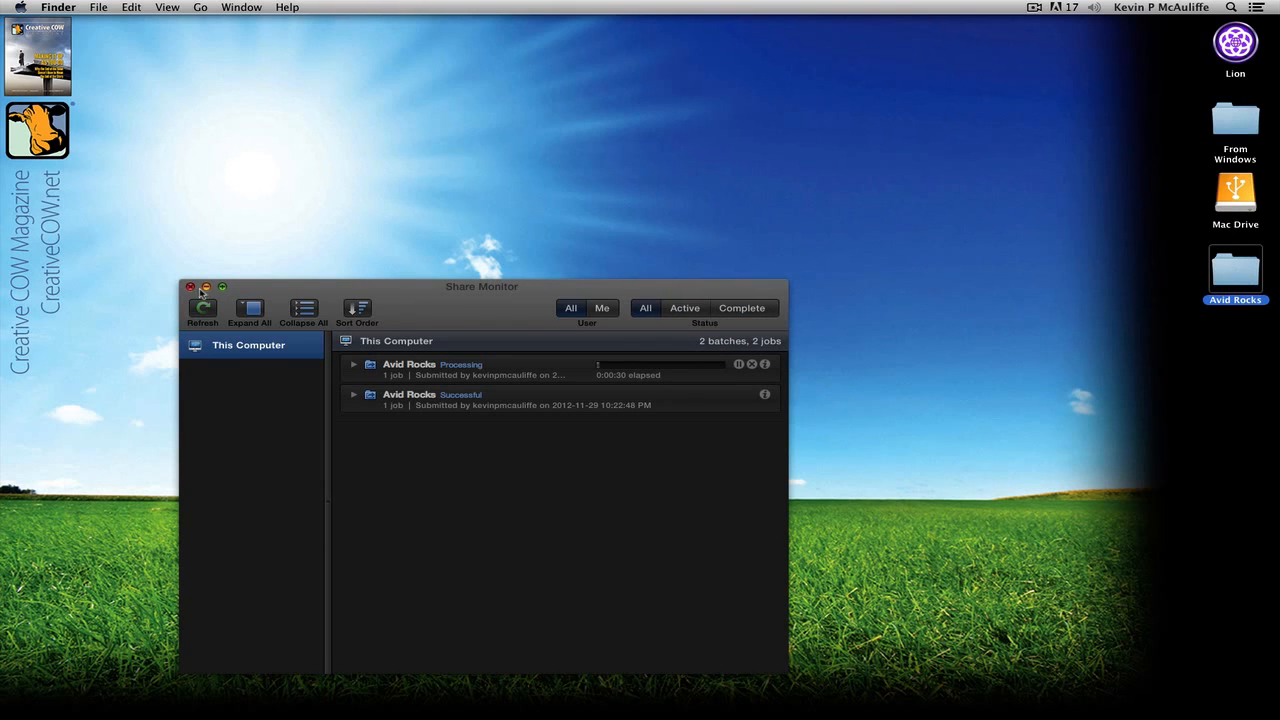
left_click(190, 287)
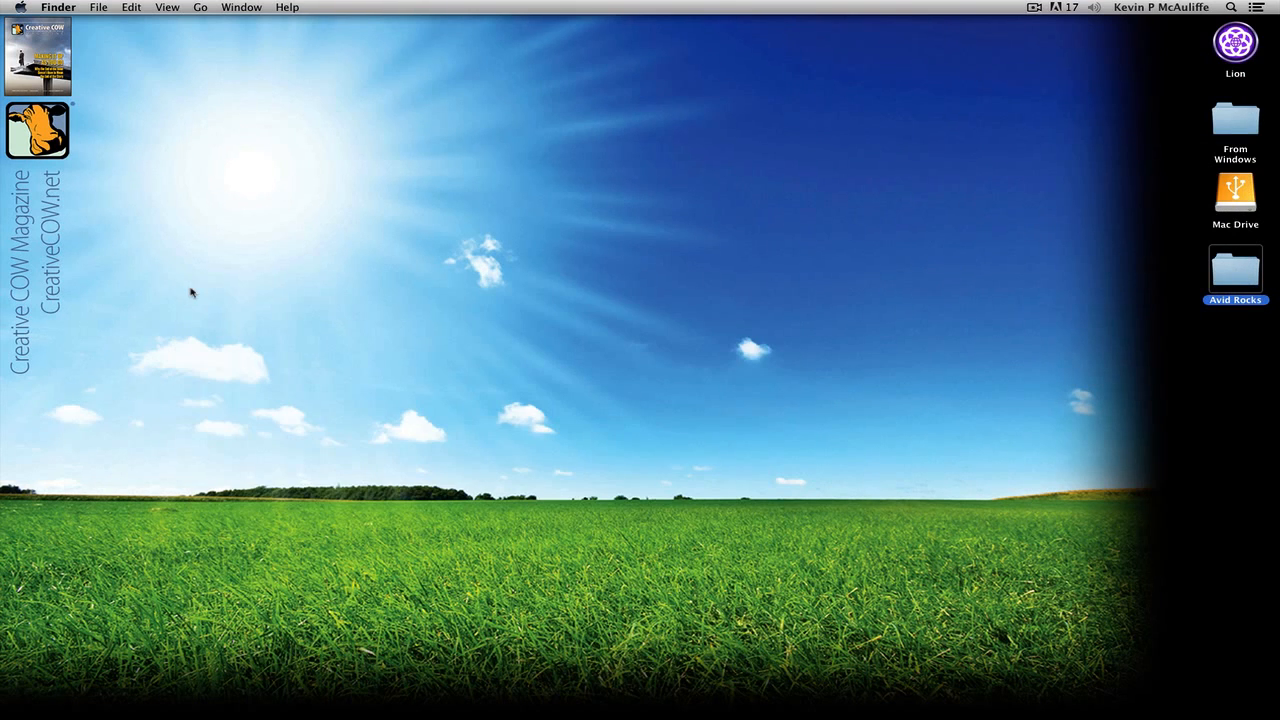
mouse_move(193, 294)
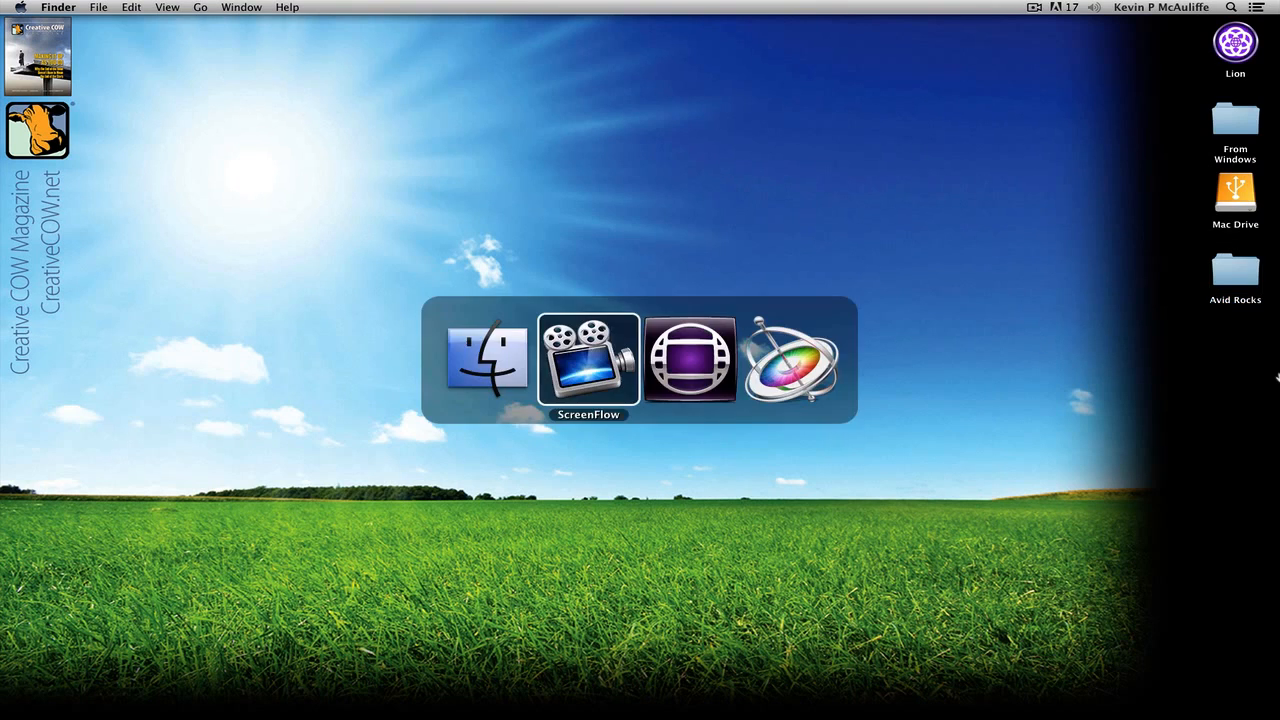
Bring Avid Symphony to the front with the Creative Cow project.
left_click(690, 360)
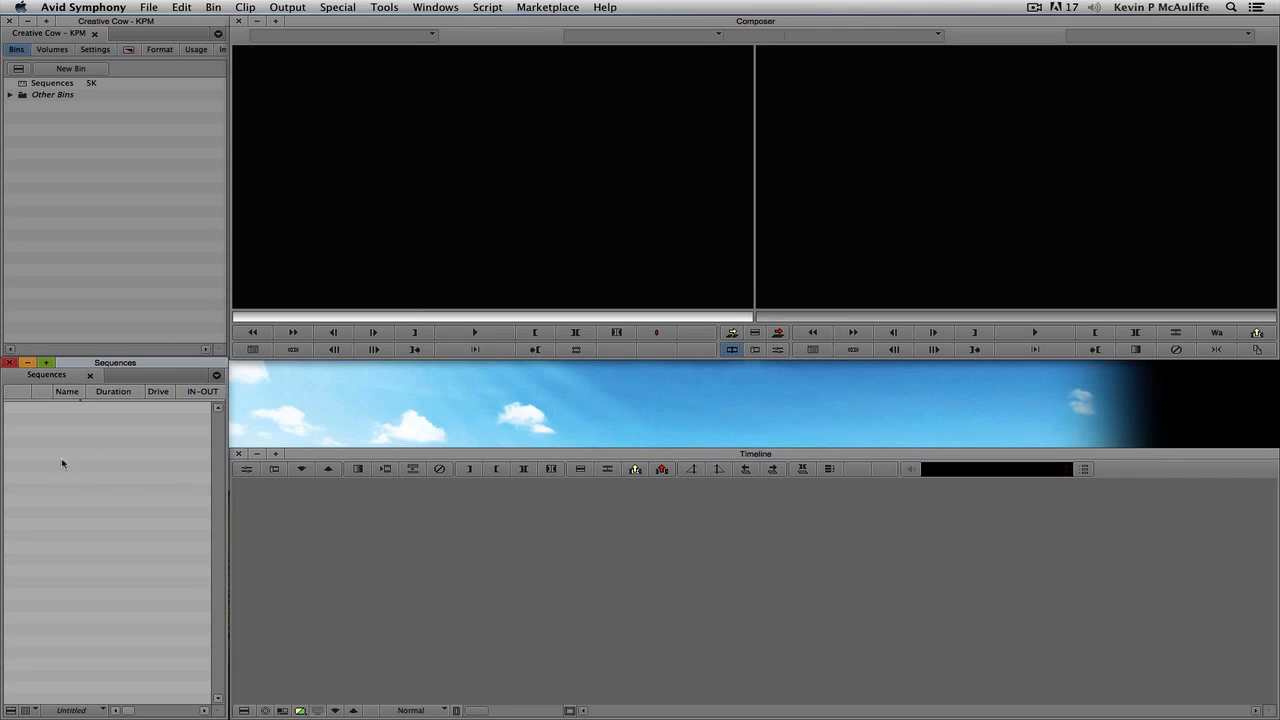
mouse_move(110, 497)
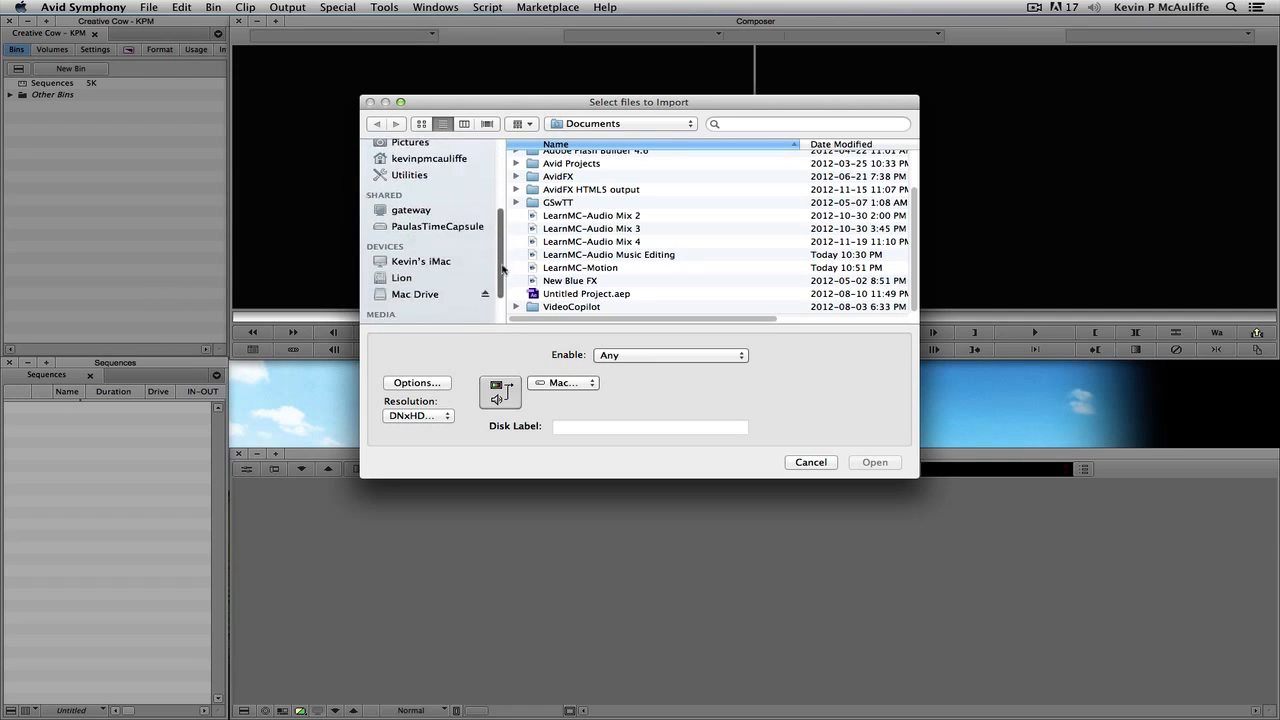
Browse to Desktop > Avid Rocks and select only frame-000000.png.
left_click(412, 194)
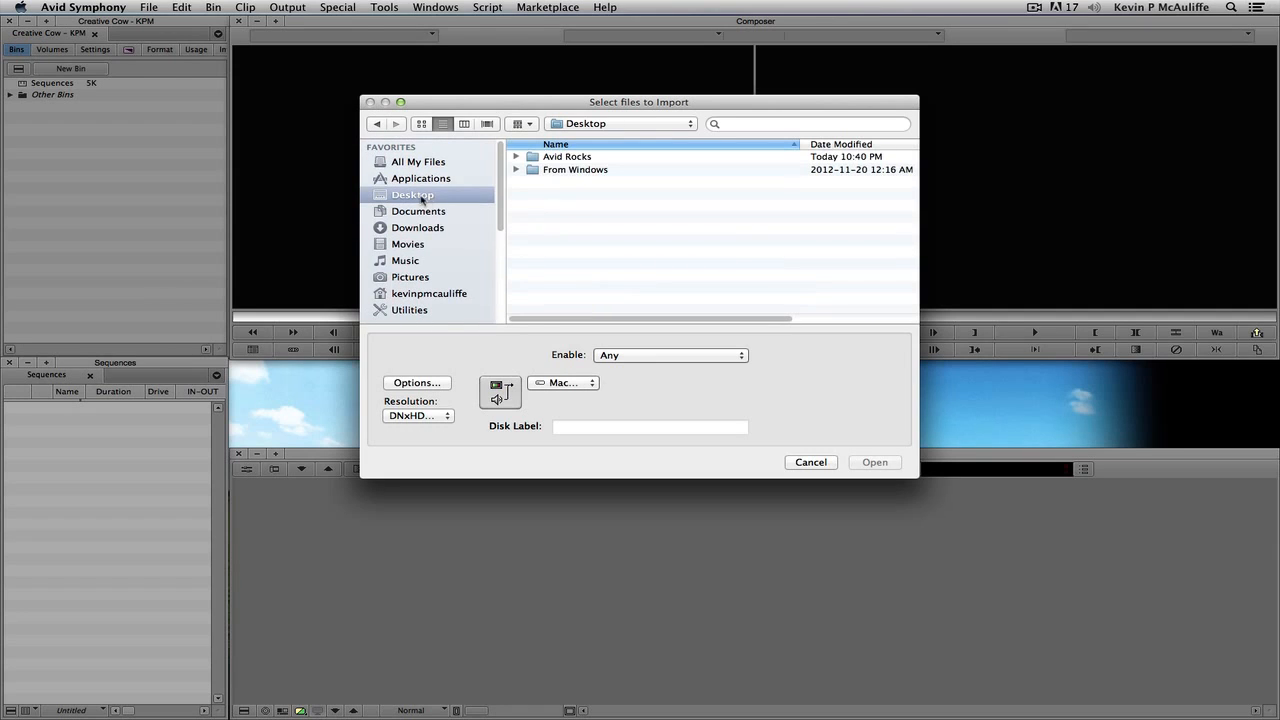
double_click(567, 156)
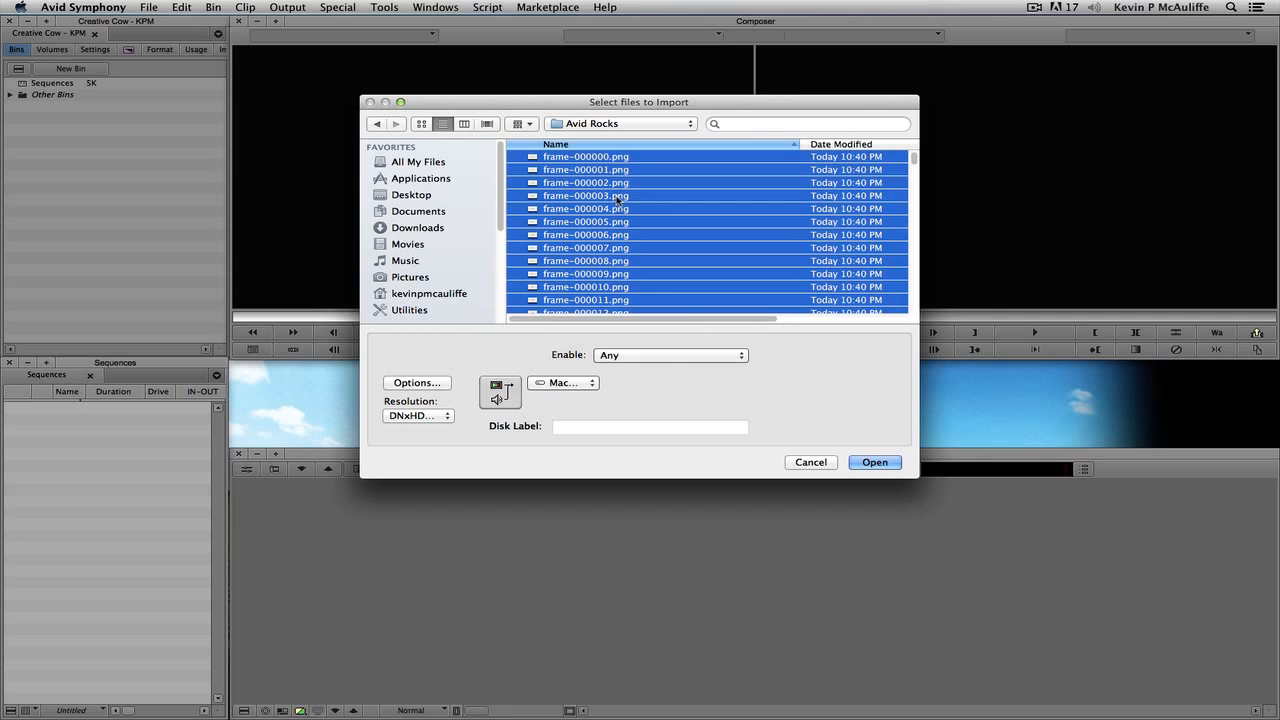
mouse_move(495, 192)
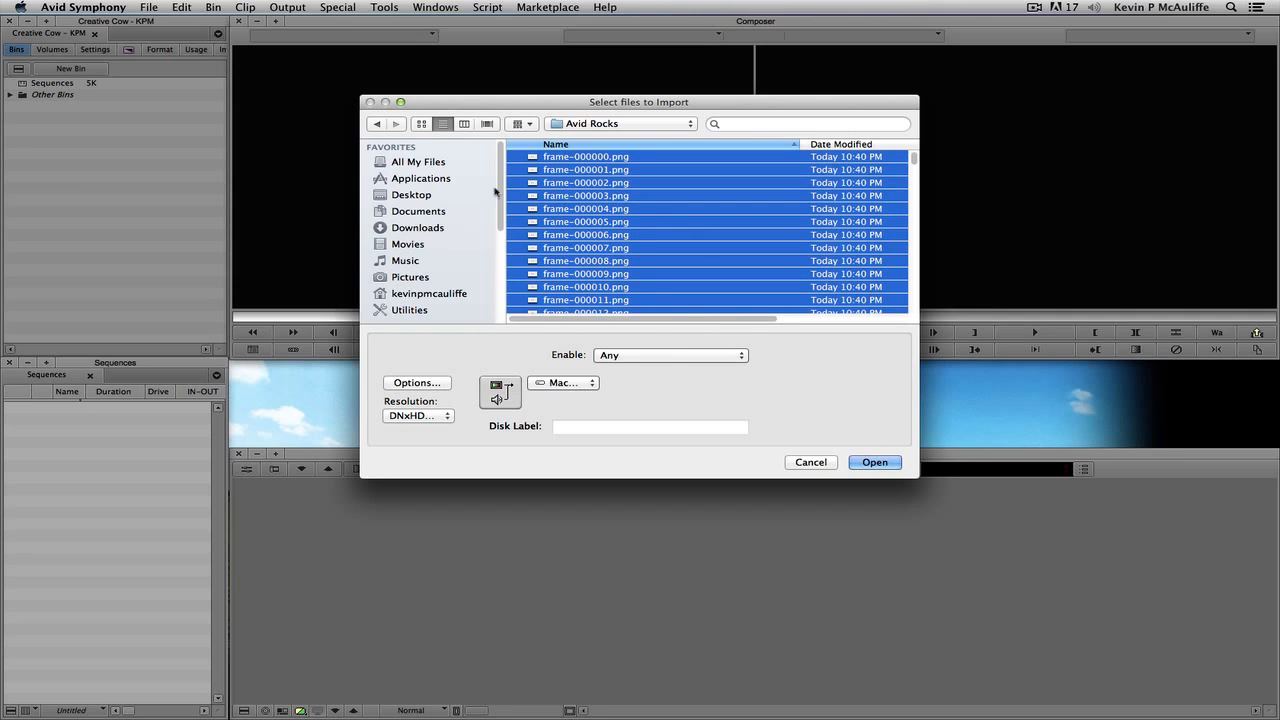
left_click(585, 156)
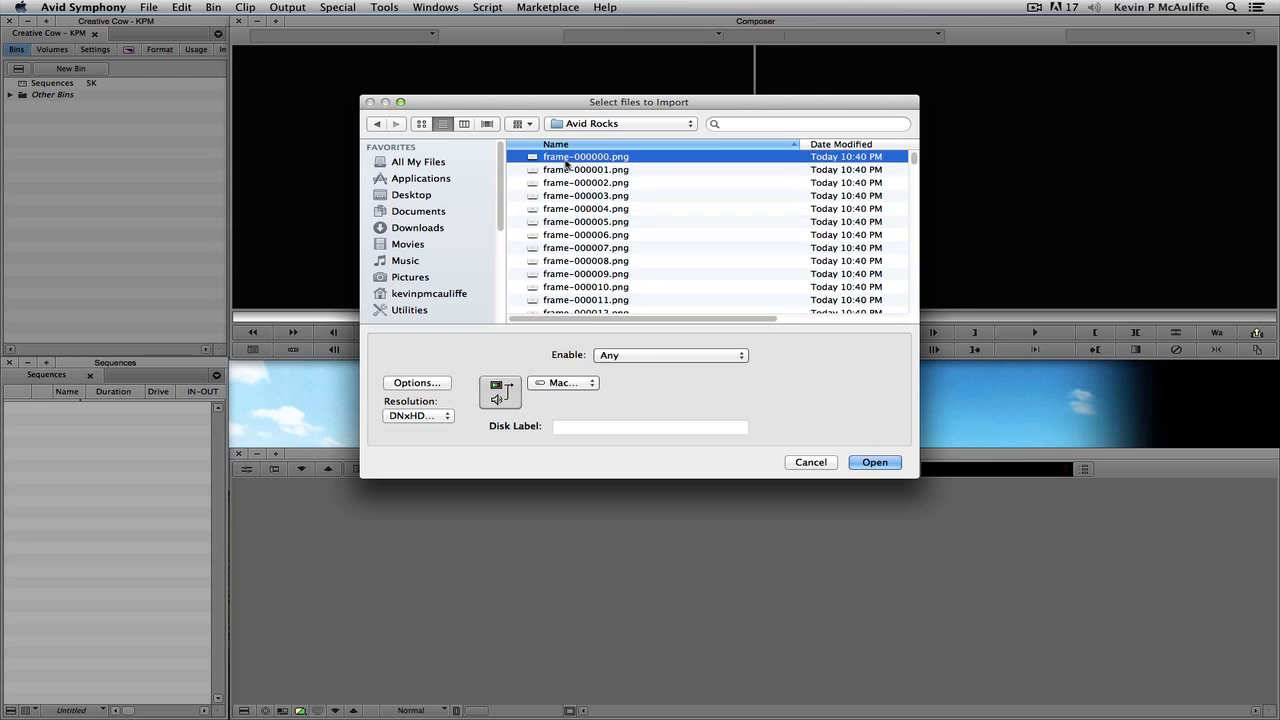
mouse_move(560, 169)
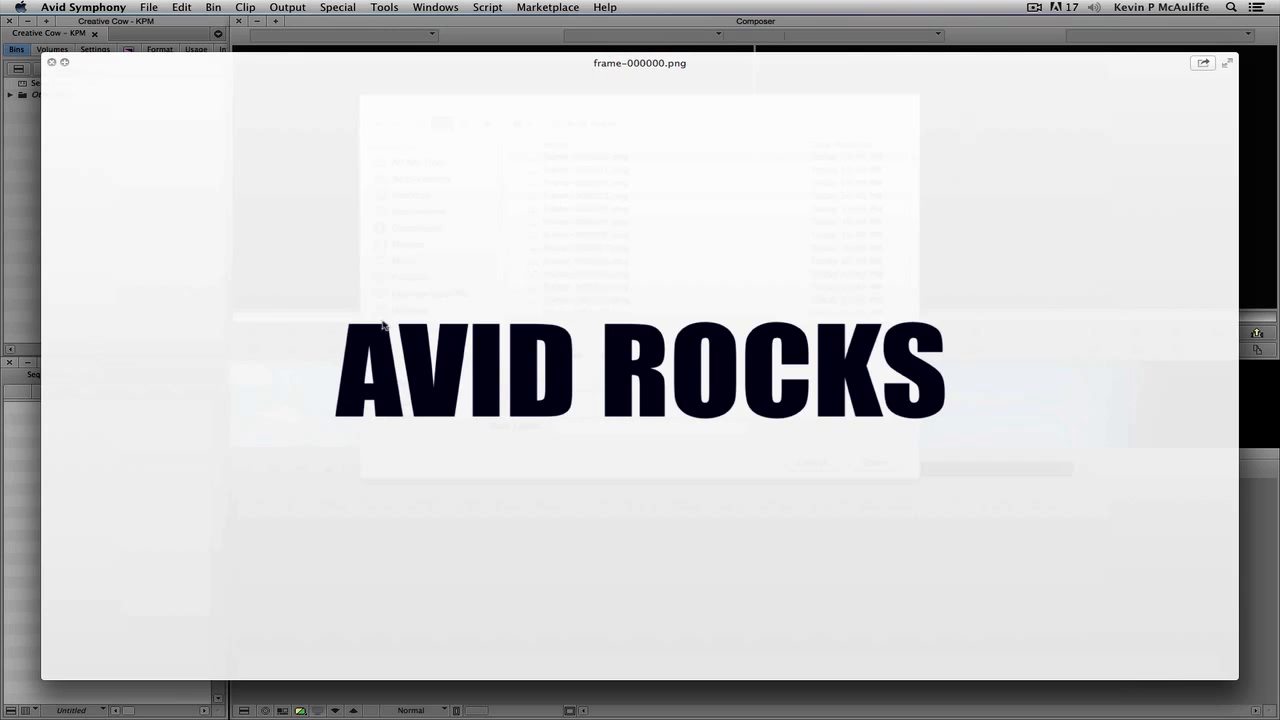
mouse_move(1098, 653)
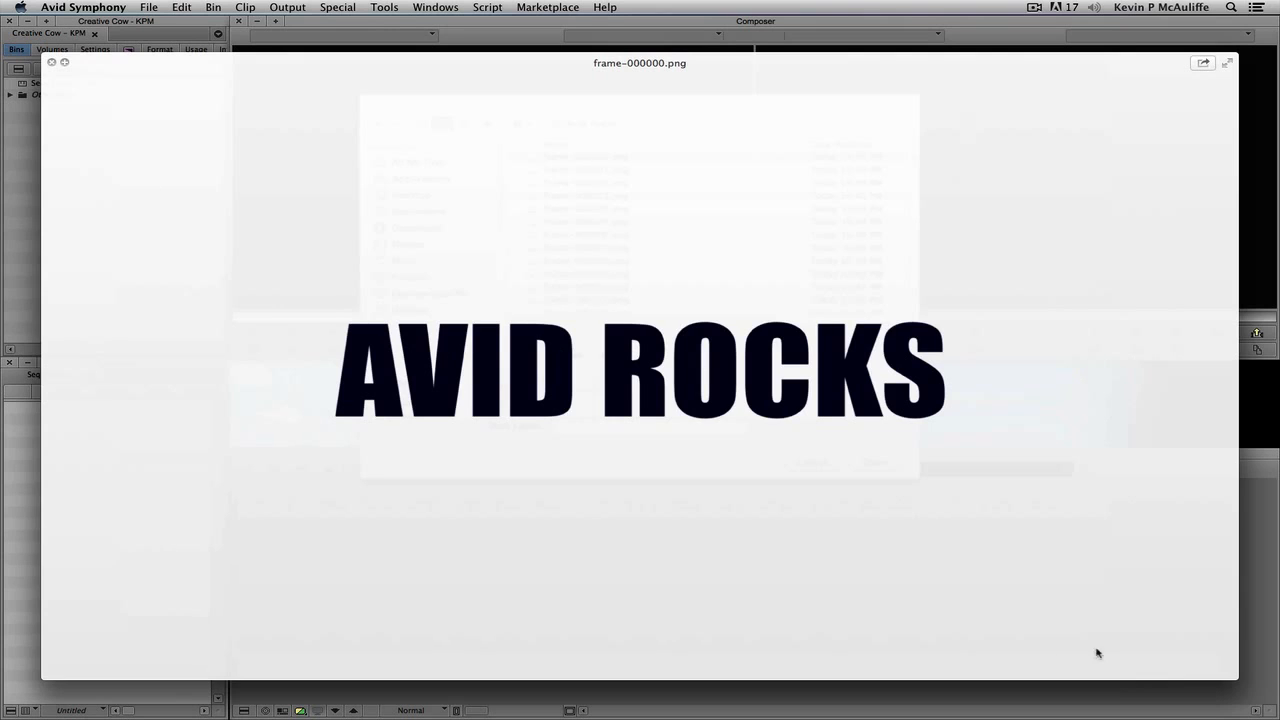
mouse_move(398, 547)
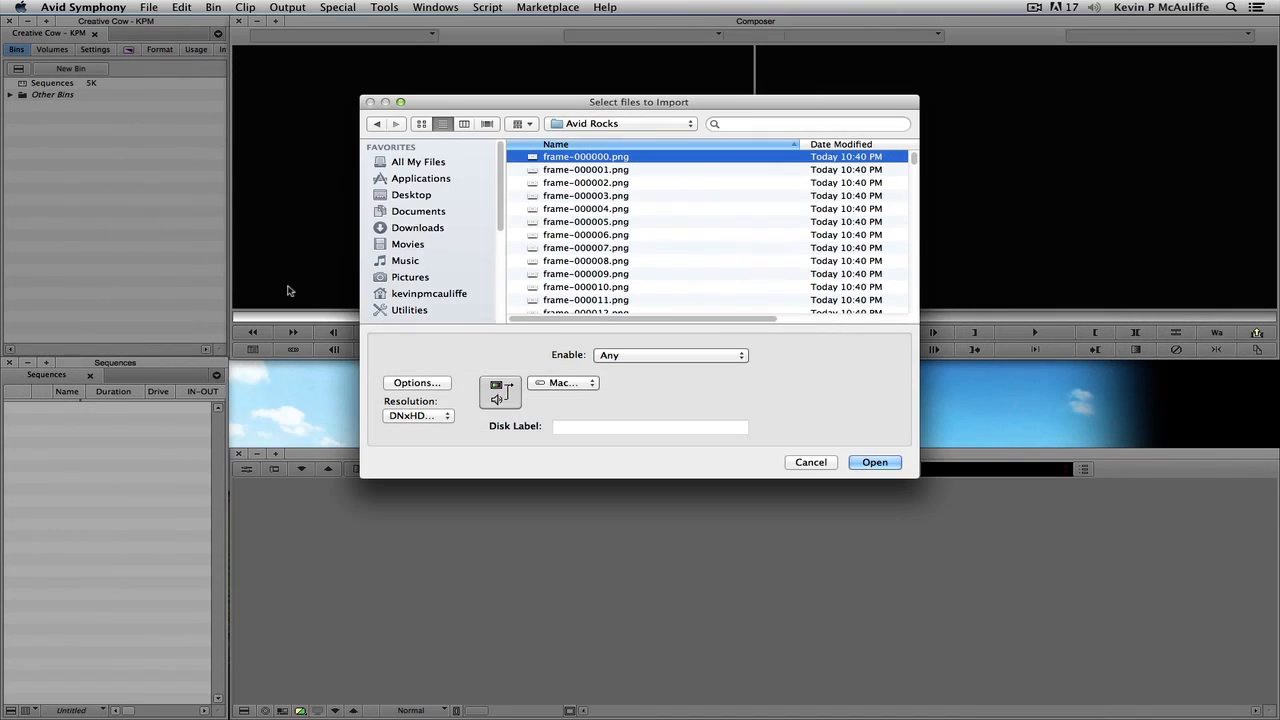
mouse_move(675, 193)
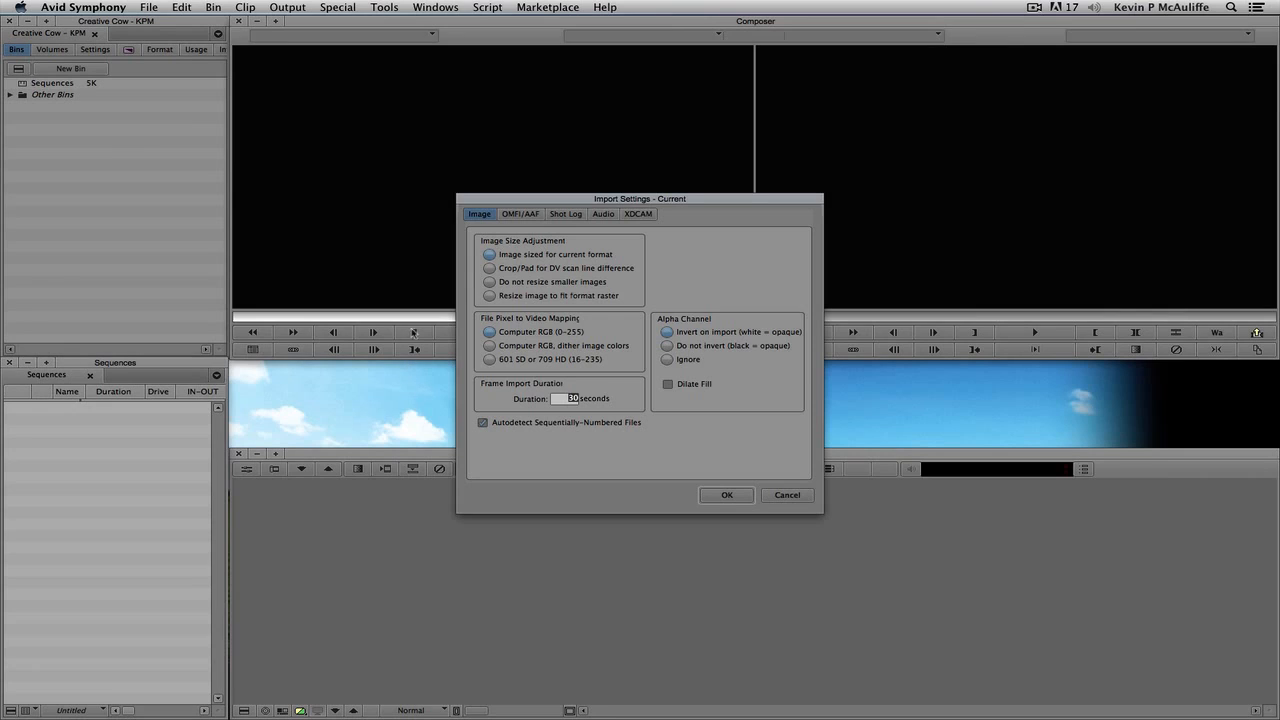
mouse_move(628, 243)
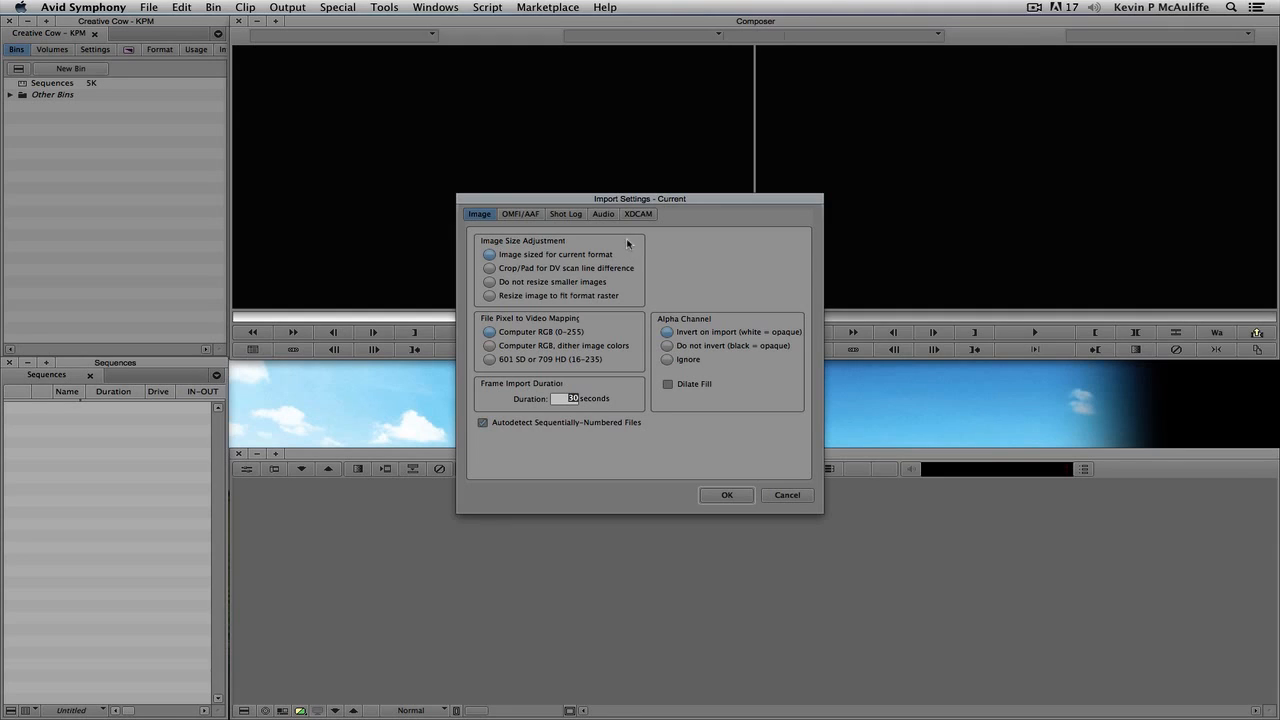
mouse_move(523, 285)
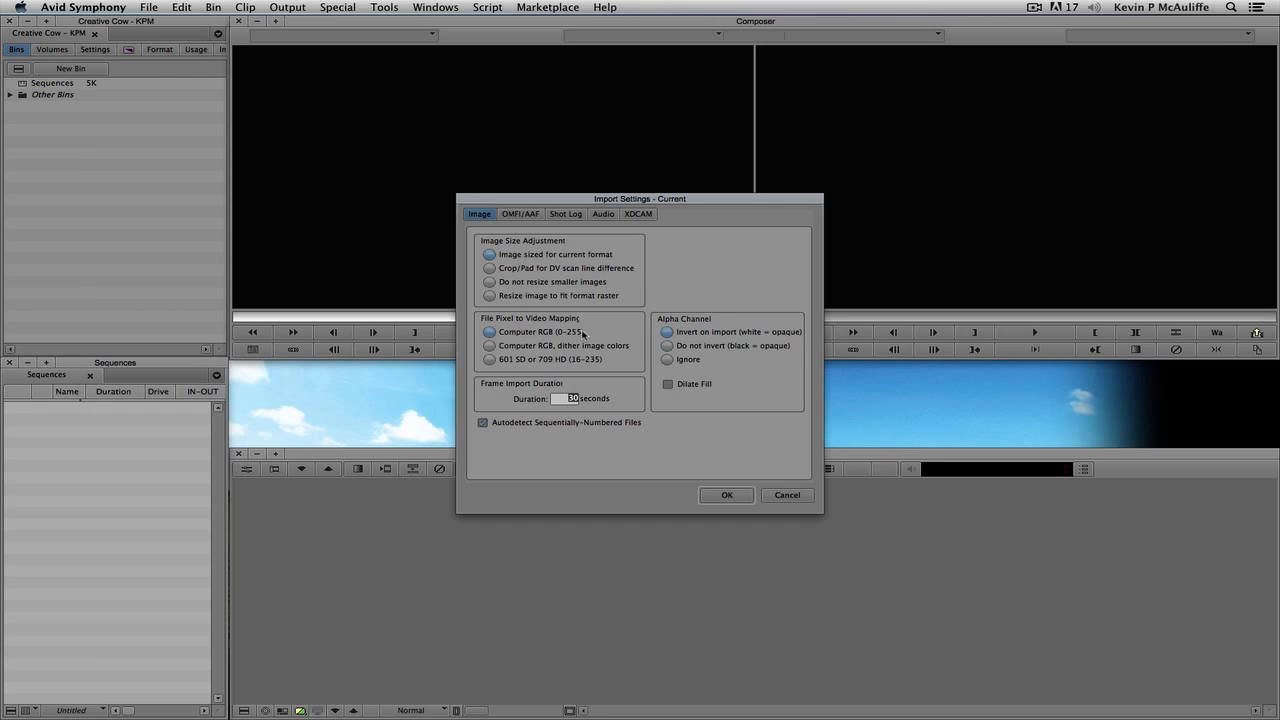
mouse_move(448, 430)
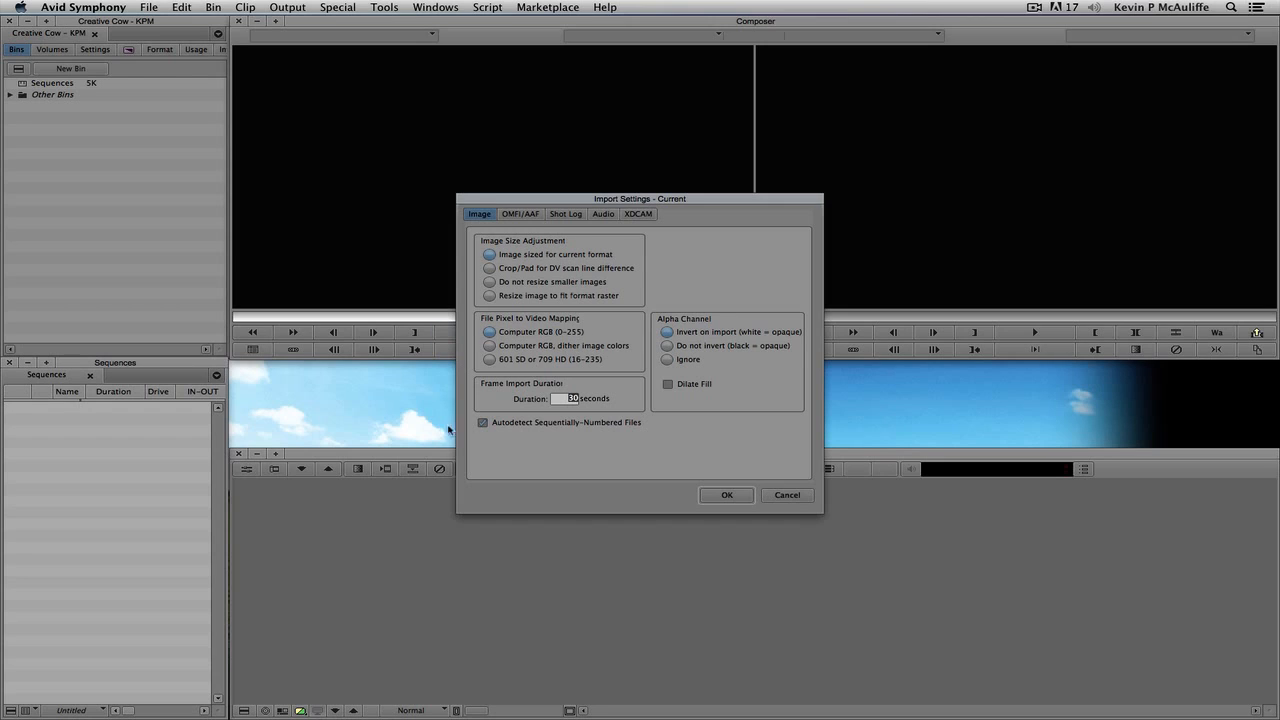
mouse_move(451, 455)
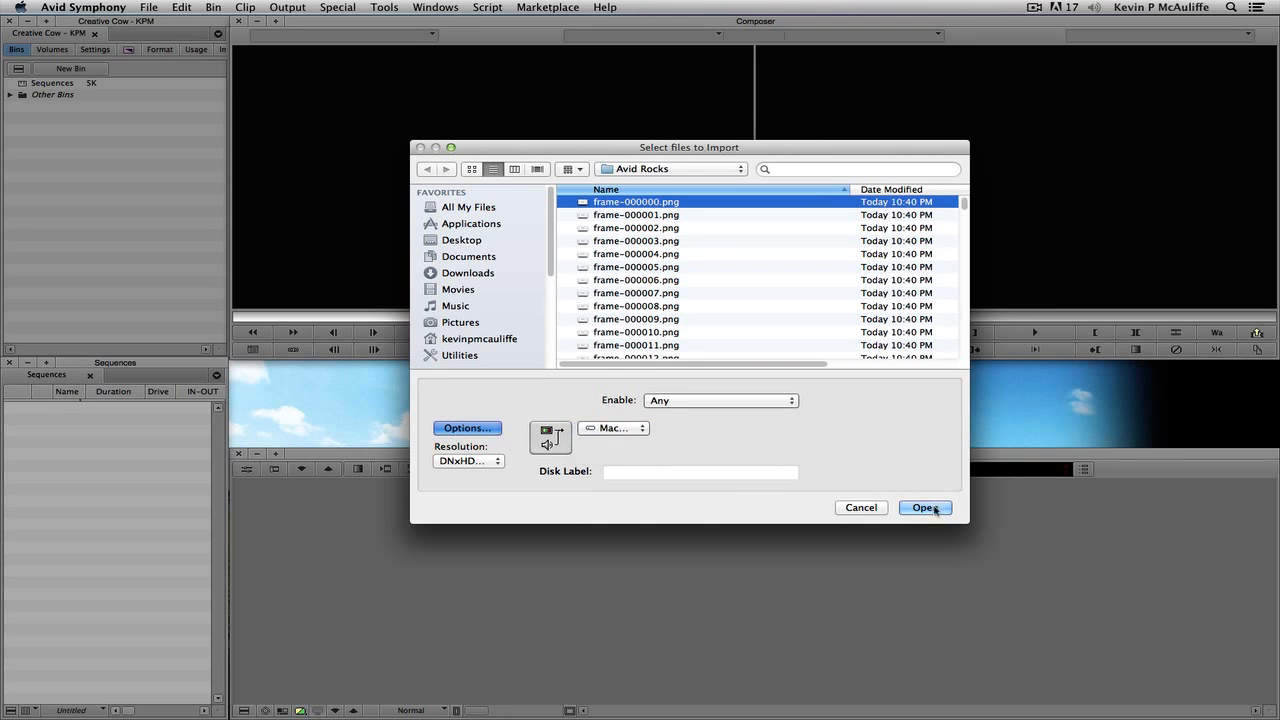
Confirm the import of frame-000000.png's PNG sequence as a matte key clip.
left_click(923, 507)
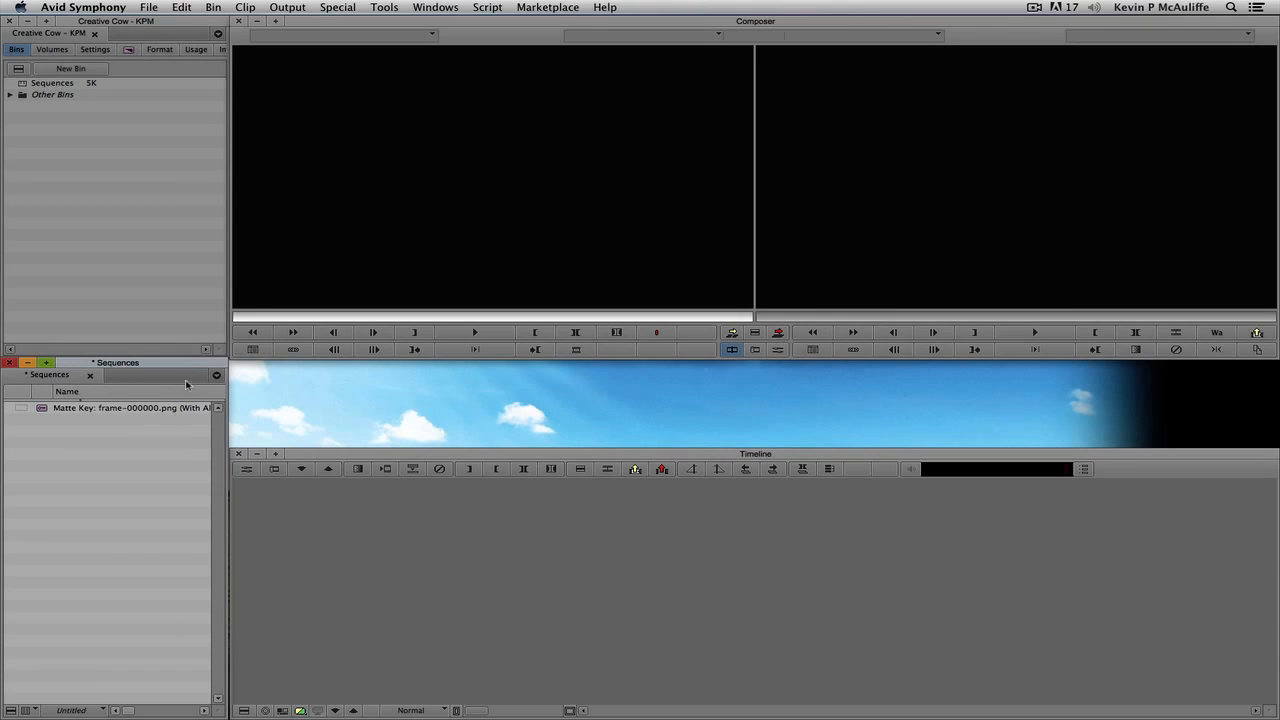
Load the Matte Key clip from the Sequences bin into the source monitor.
left_click(130, 407)
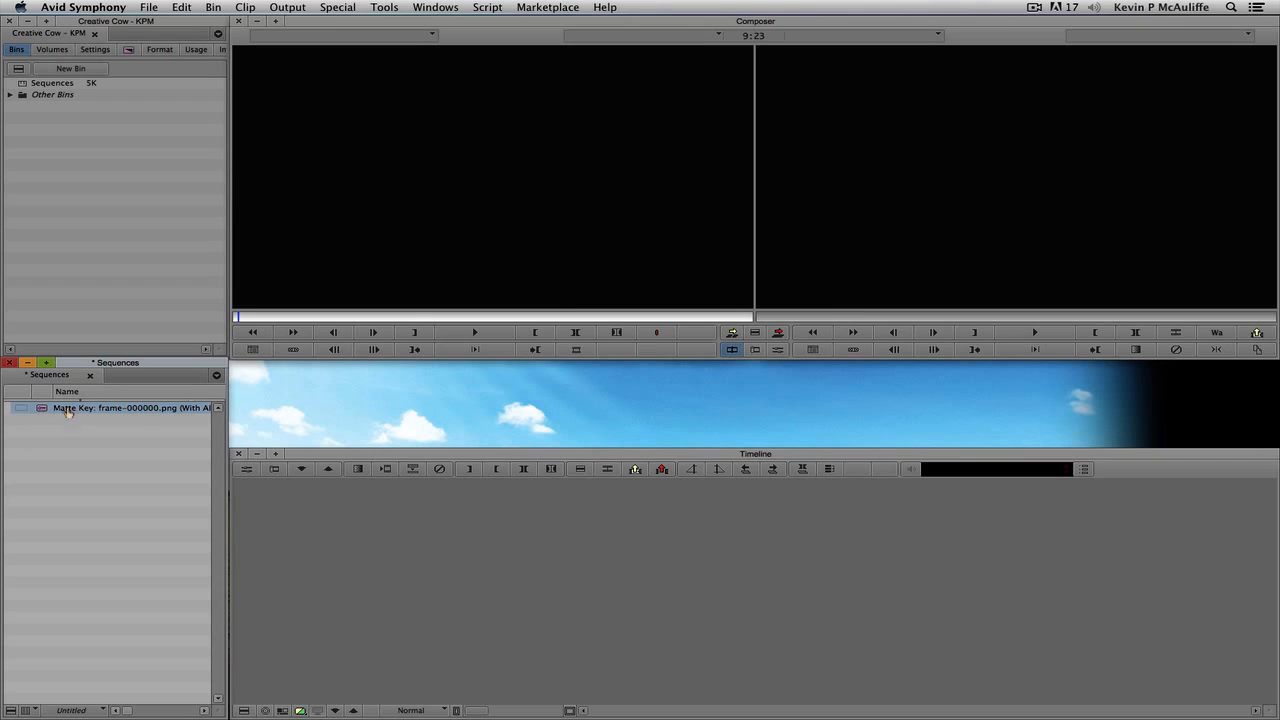
double_click(130, 408)
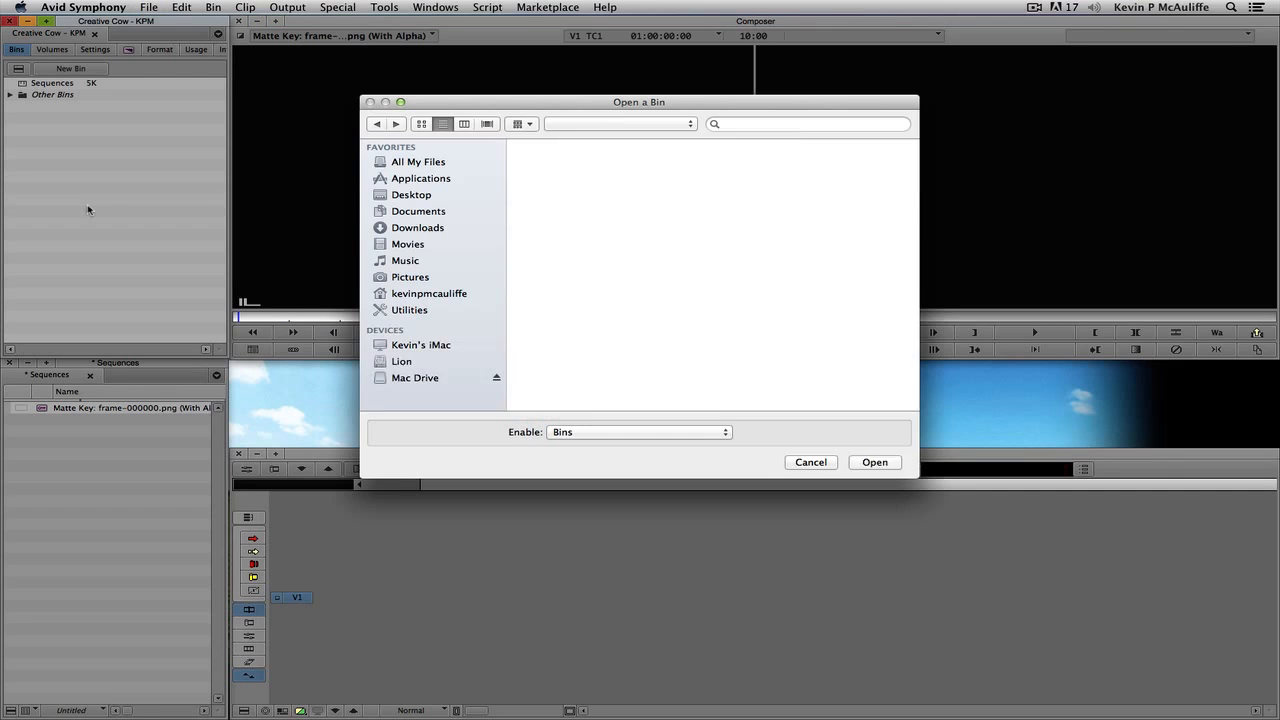
Open the Motocross bin from the Avid Projects folder.
left_click(617, 123)
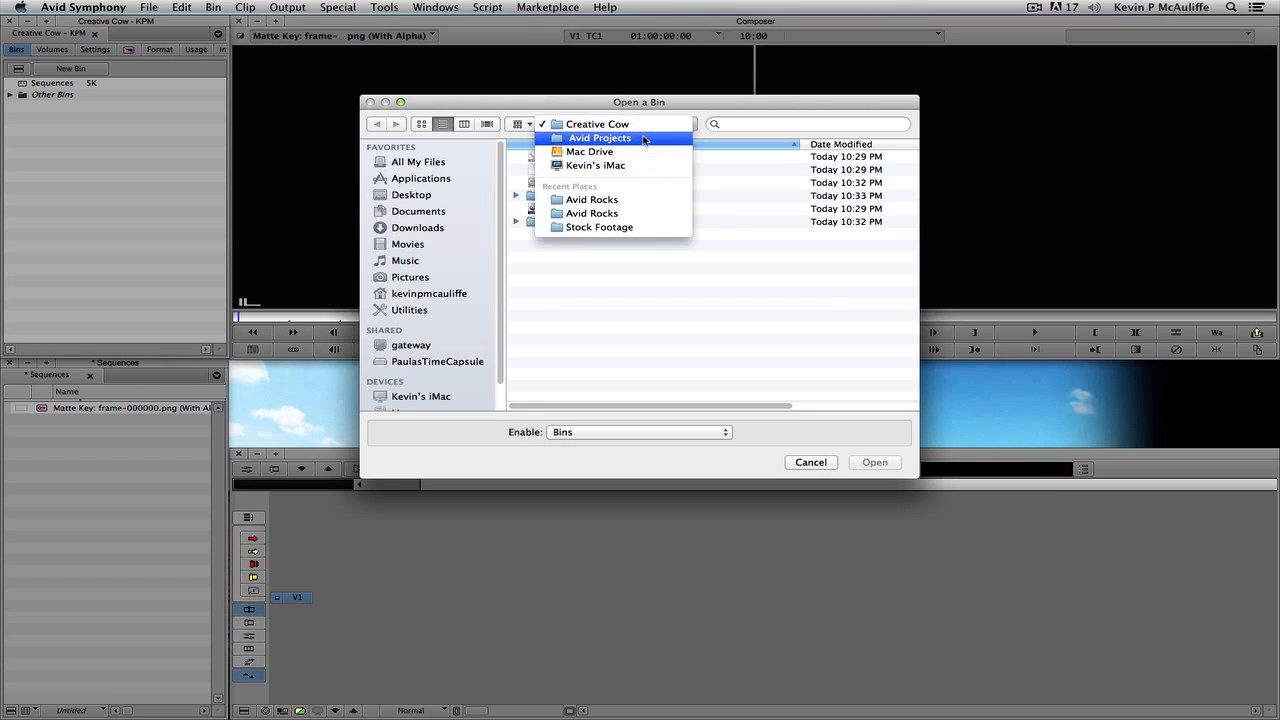
left_click(600, 138)
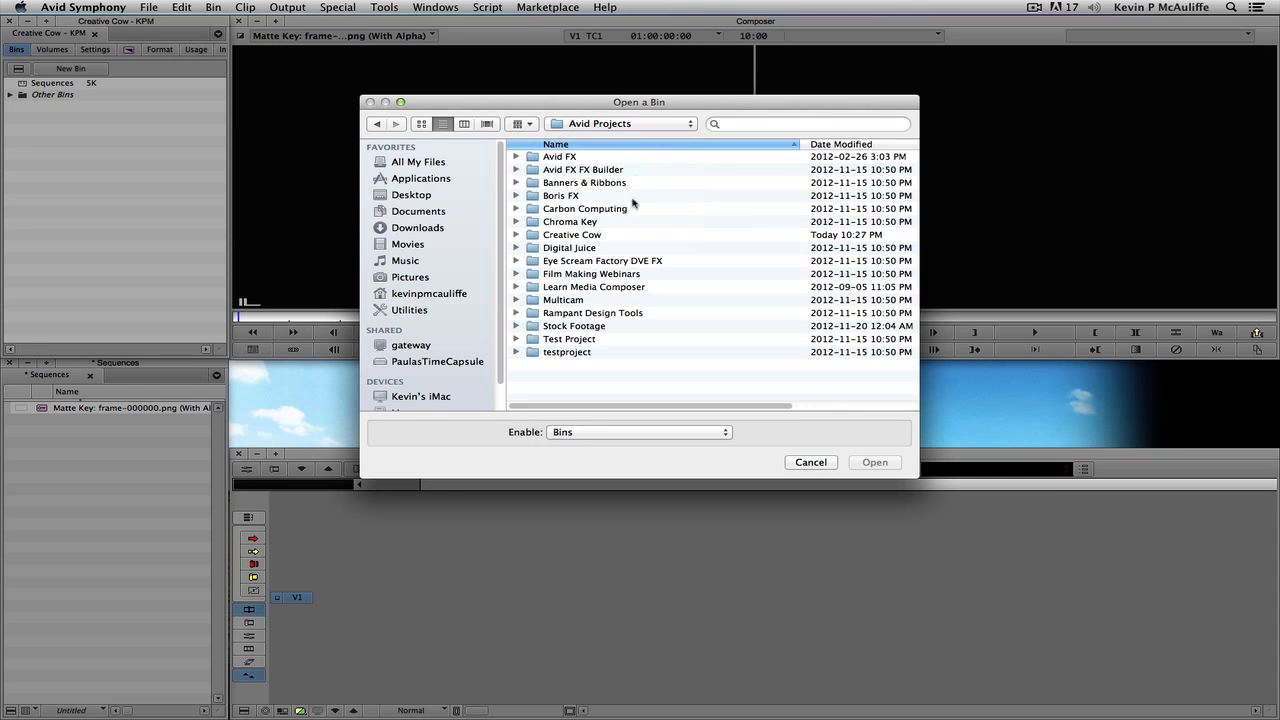
double_click(574, 325)
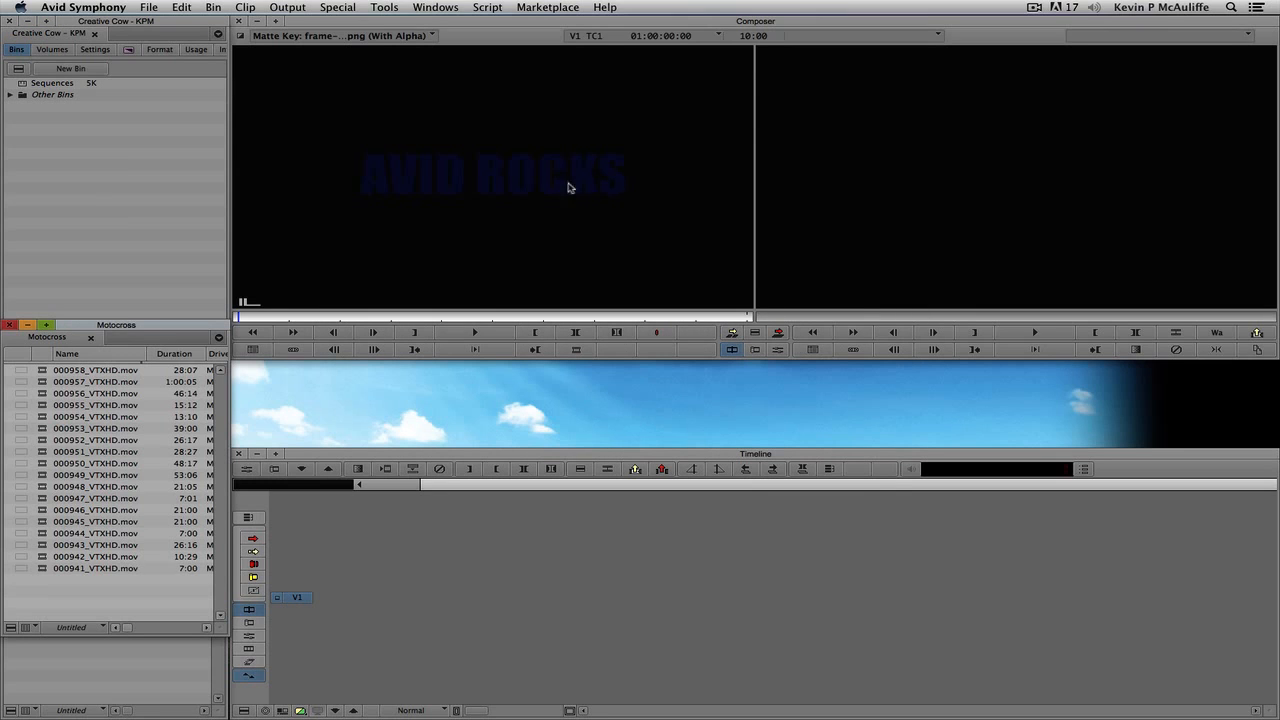
Load 000952_VTXHD.mov from the Motocross bin into the source monitor.
double_click(95, 440)
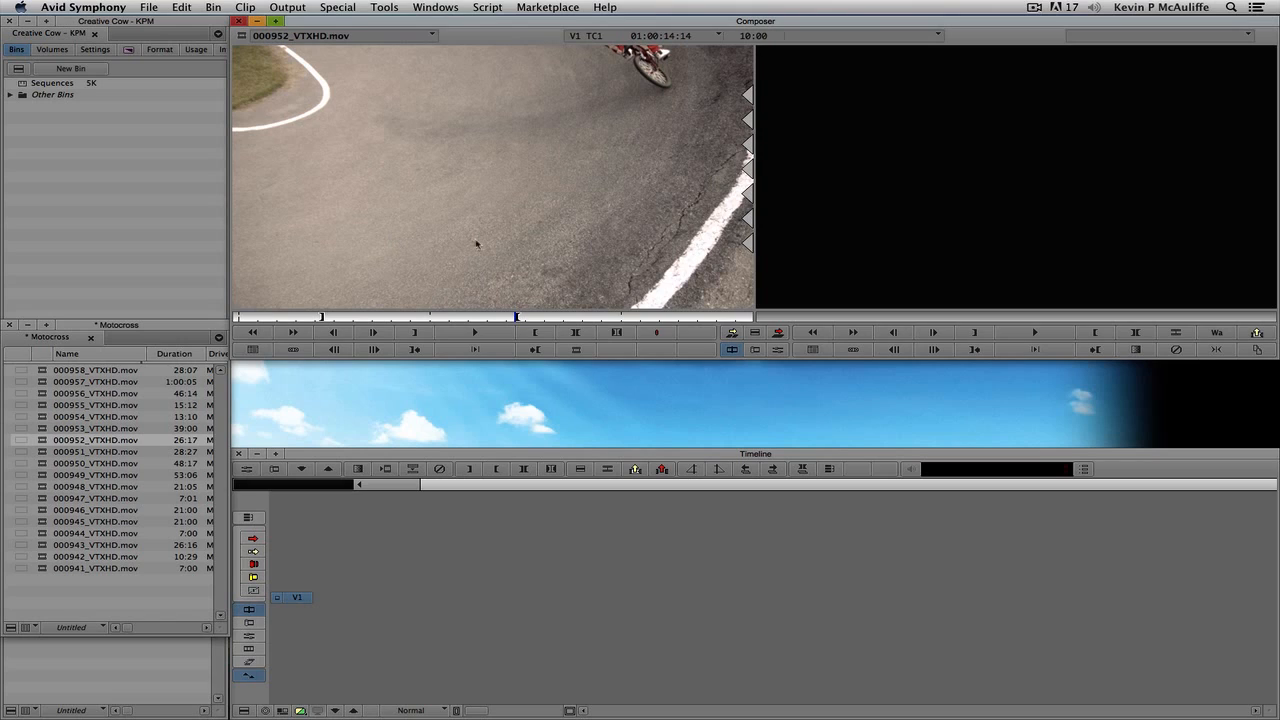
mouse_move(581, 244)
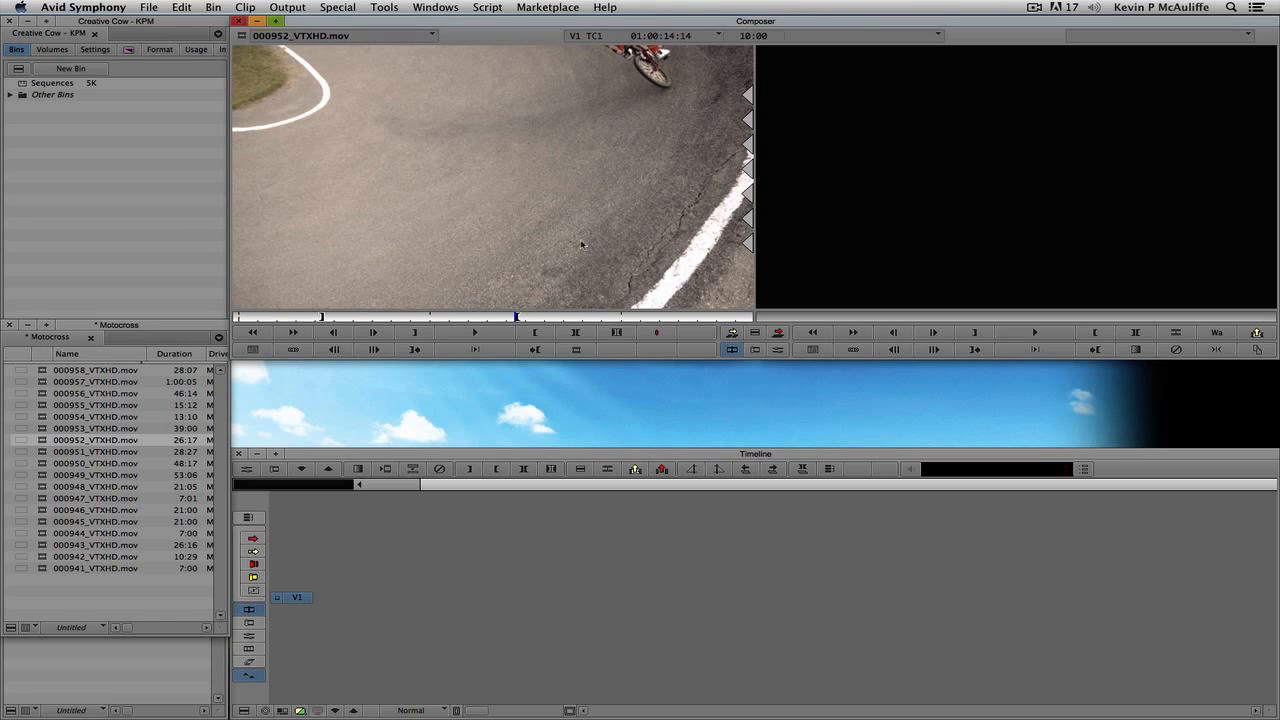
mouse_move(491, 232)
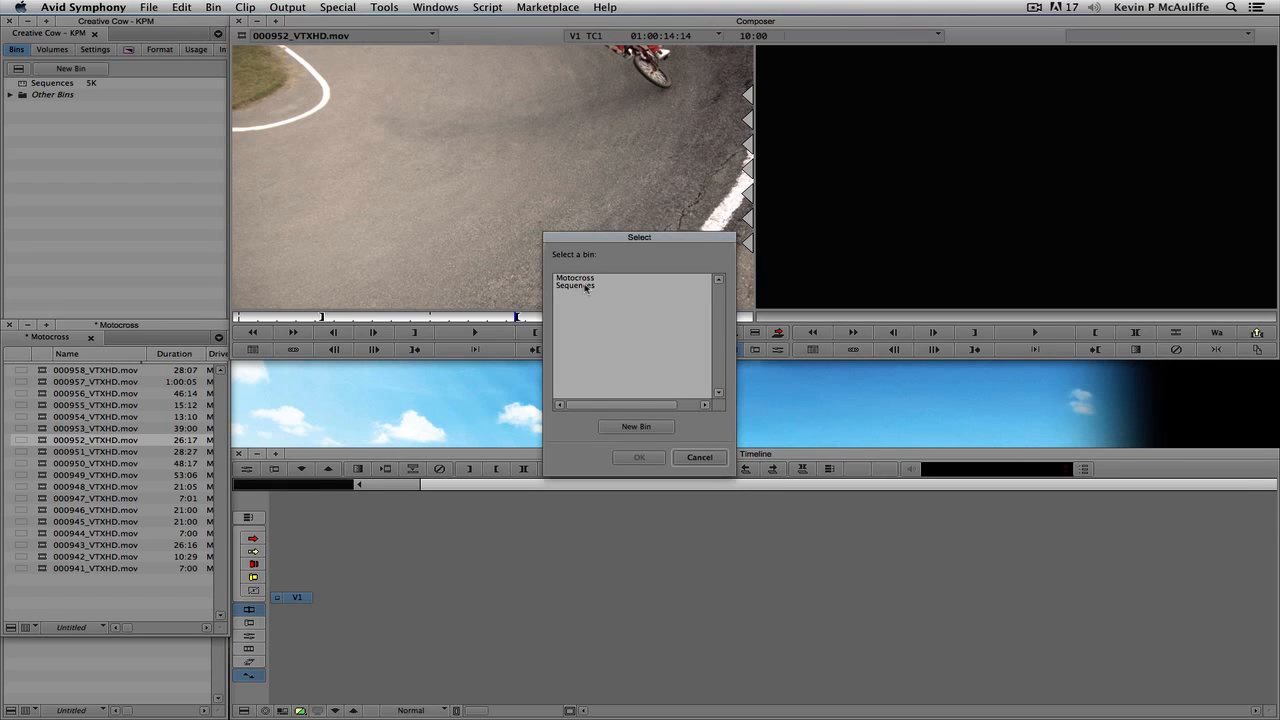
Store the new sequence in the Sequences bin, placing the clip on V1.
left_click(639, 457)
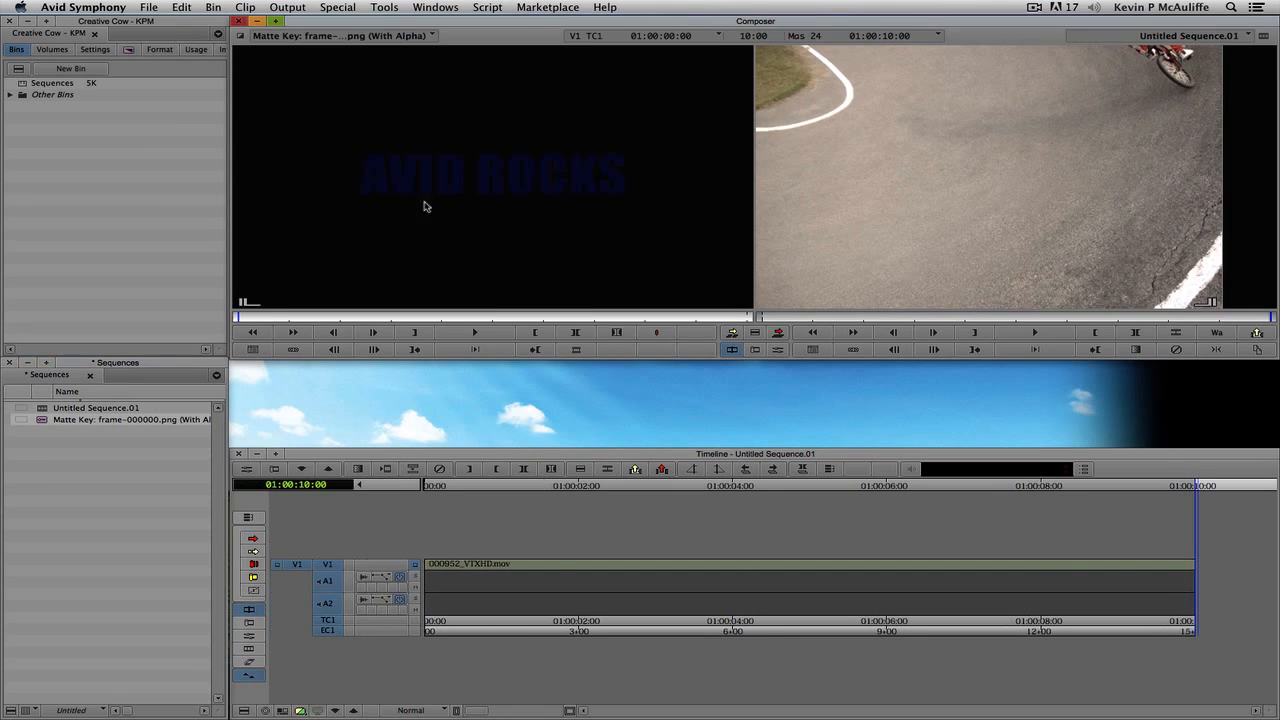
mouse_move(250, 165)
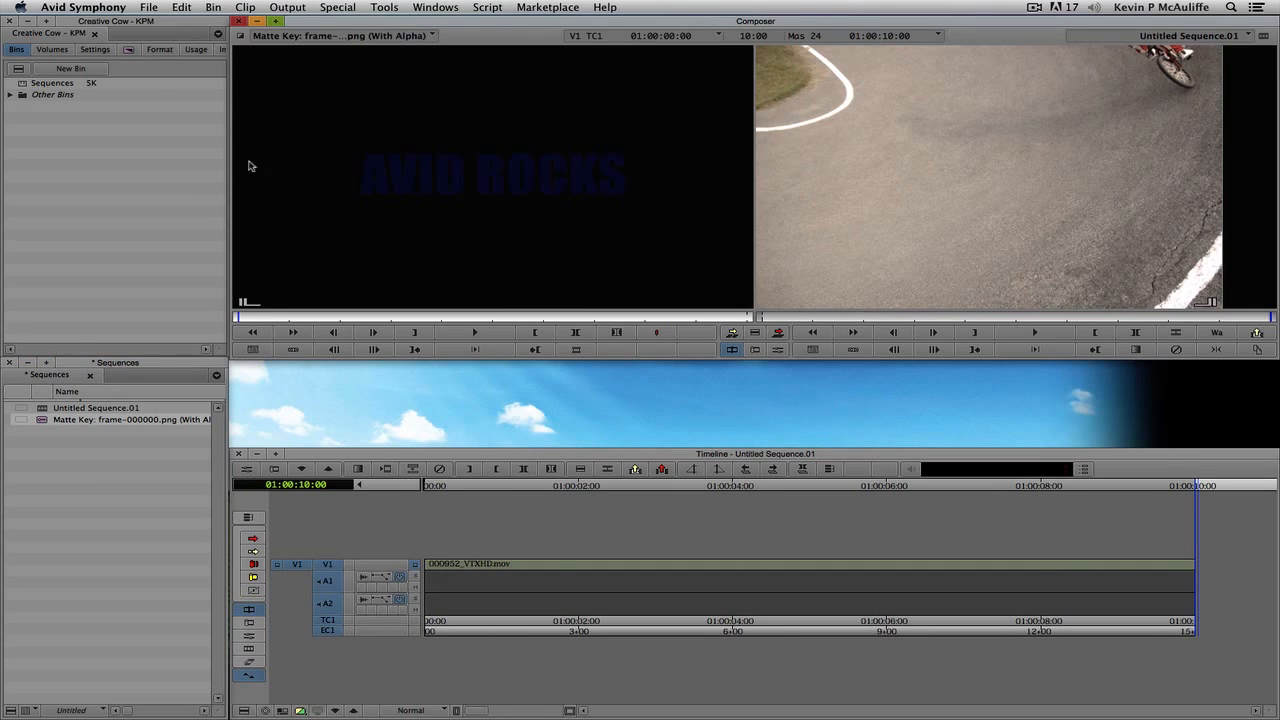
mouse_move(418, 258)
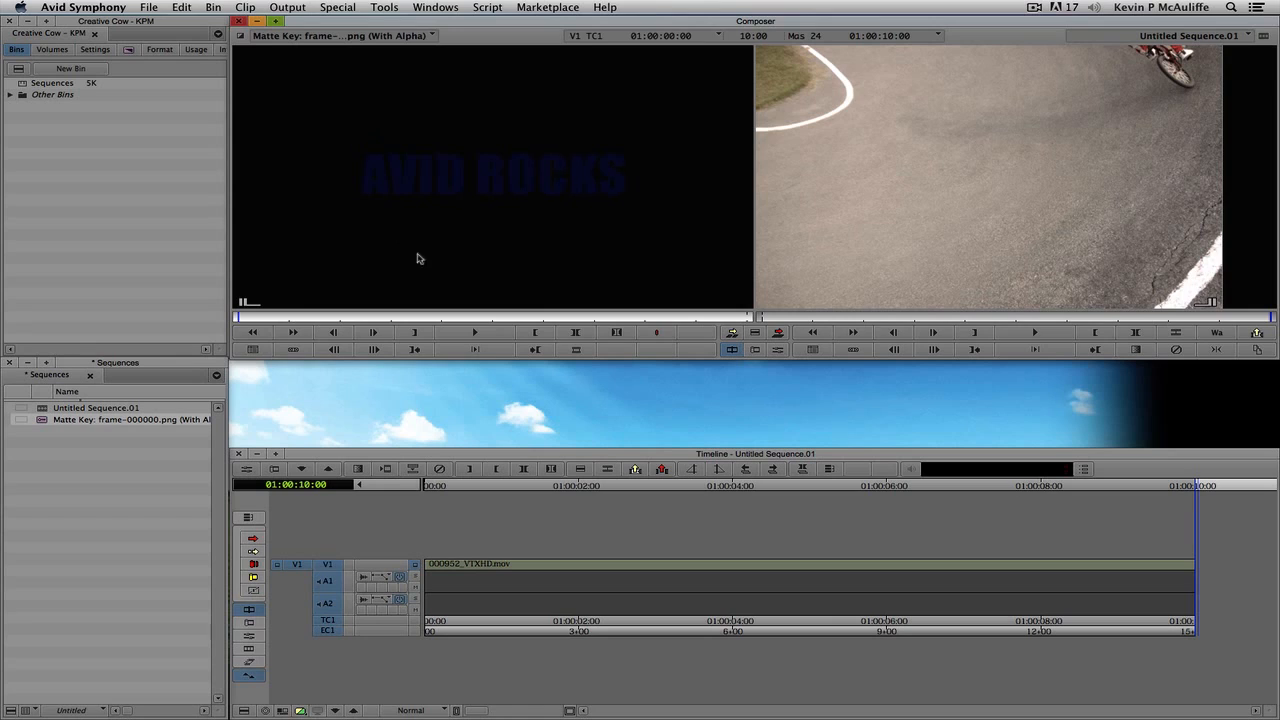